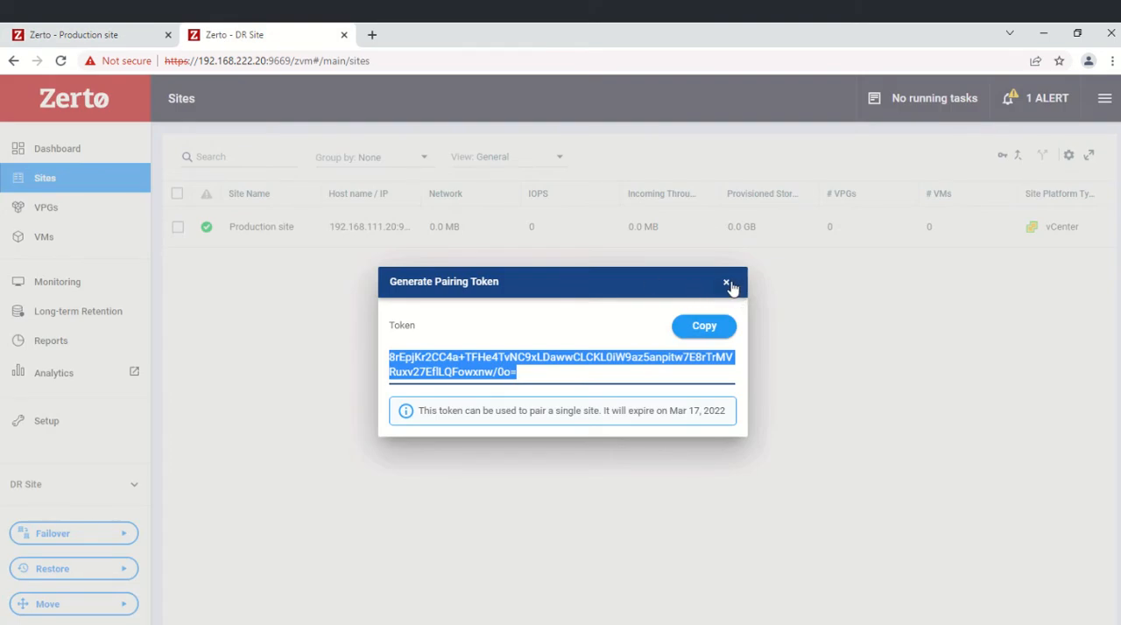
Dismiss the DR site's pairing token window and return to the Production site console.
left_click(726, 284)
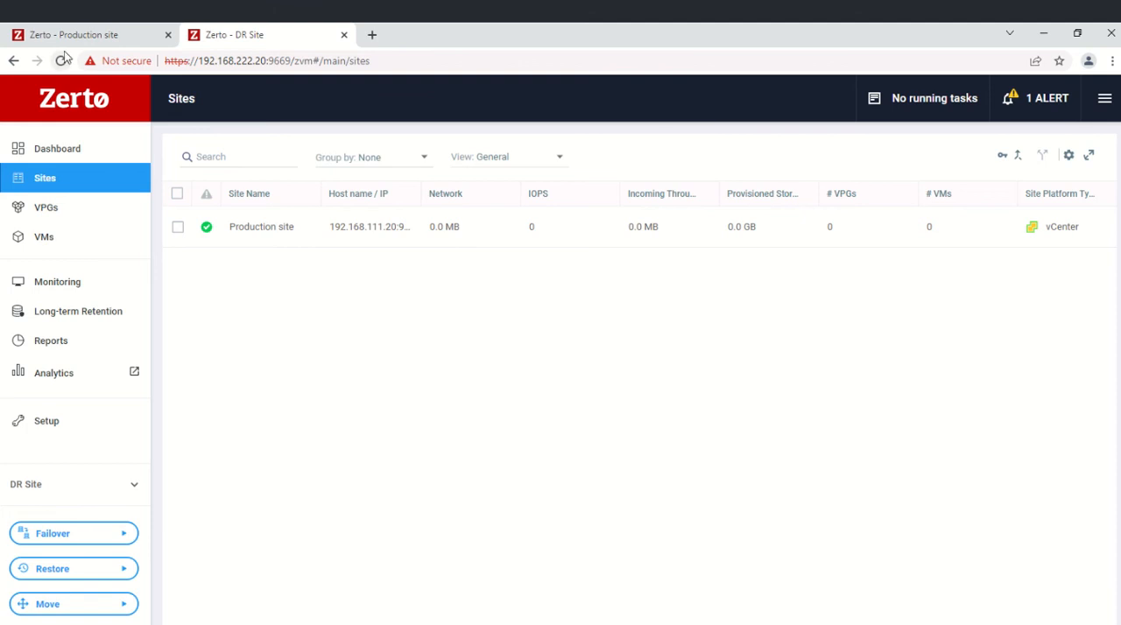
left_click(57, 148)
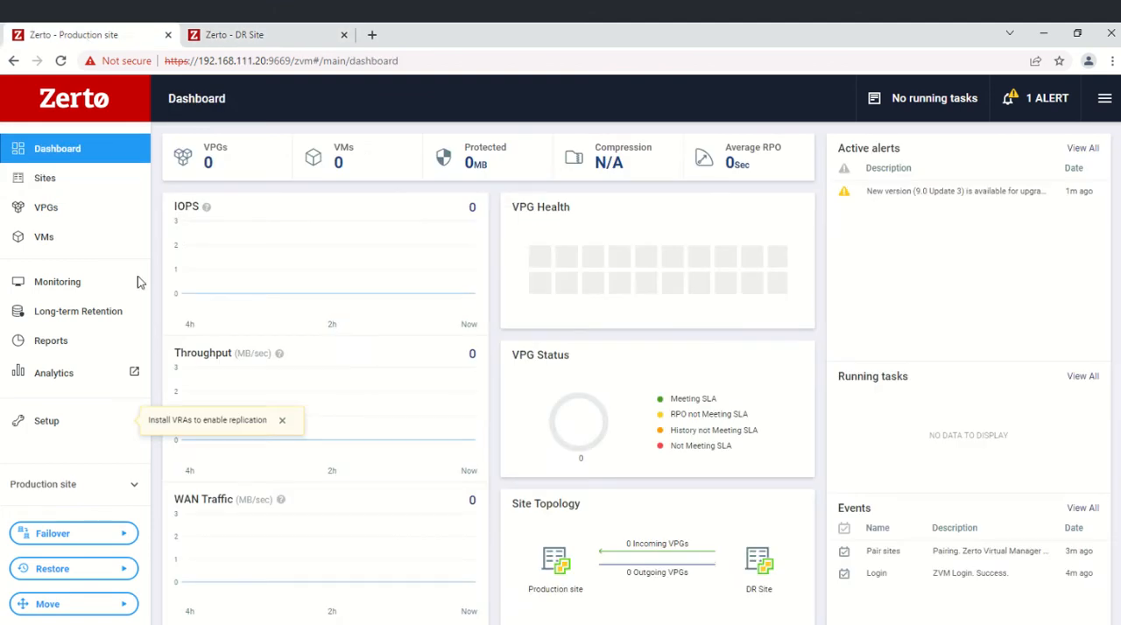
Show the Production site's Sites list to confirm DR Site is paired.
left_click(45, 178)
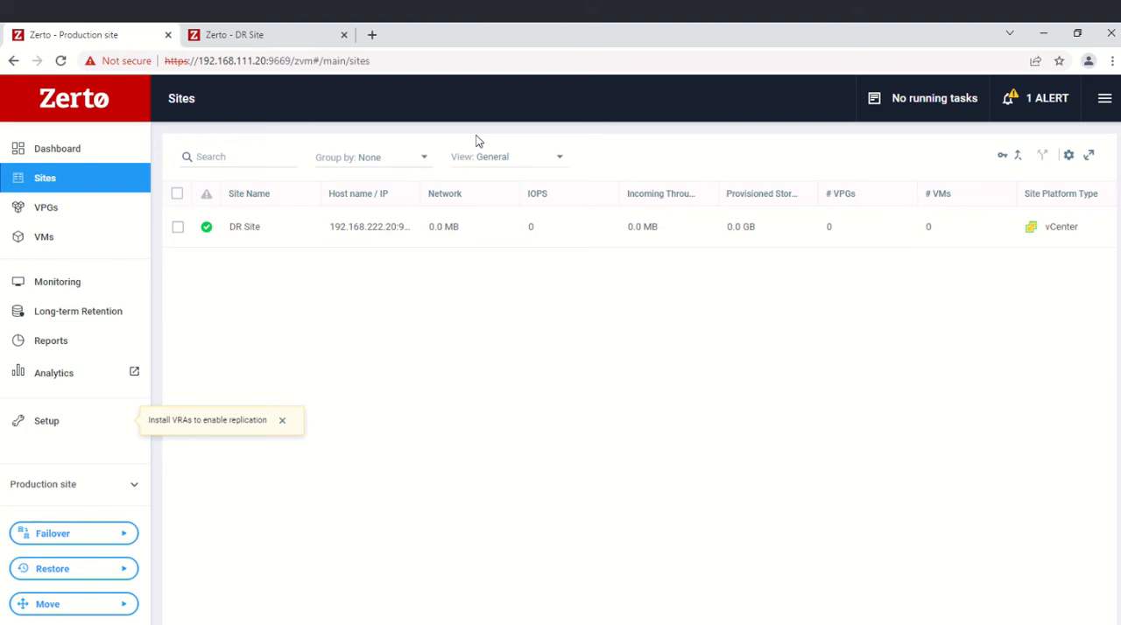
mouse_move(663, 292)
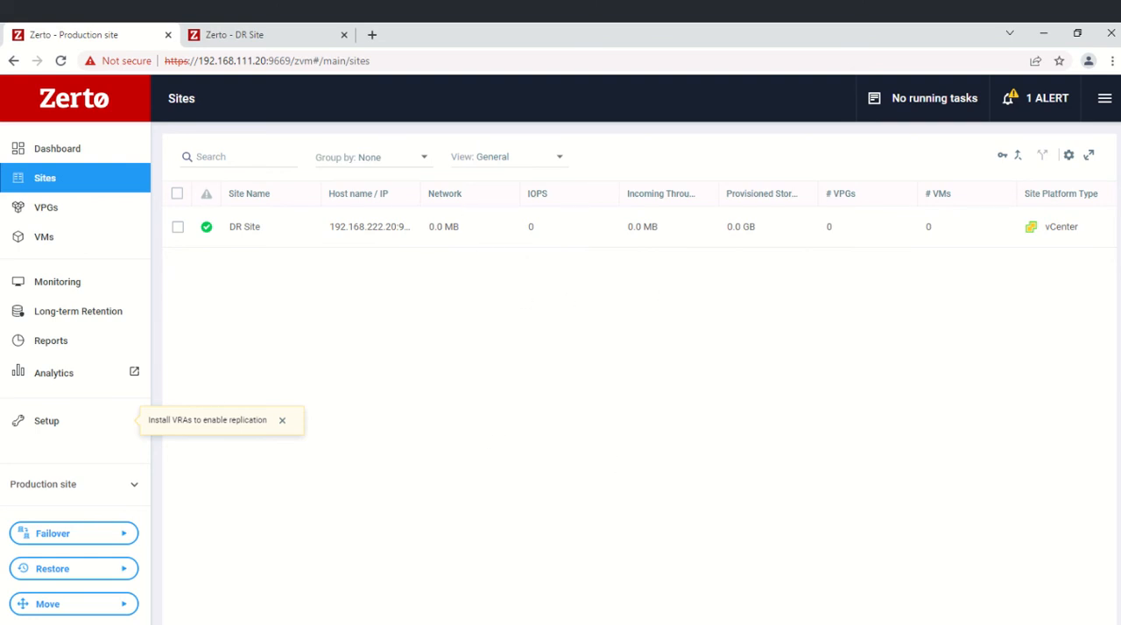
mouse_move(314, 323)
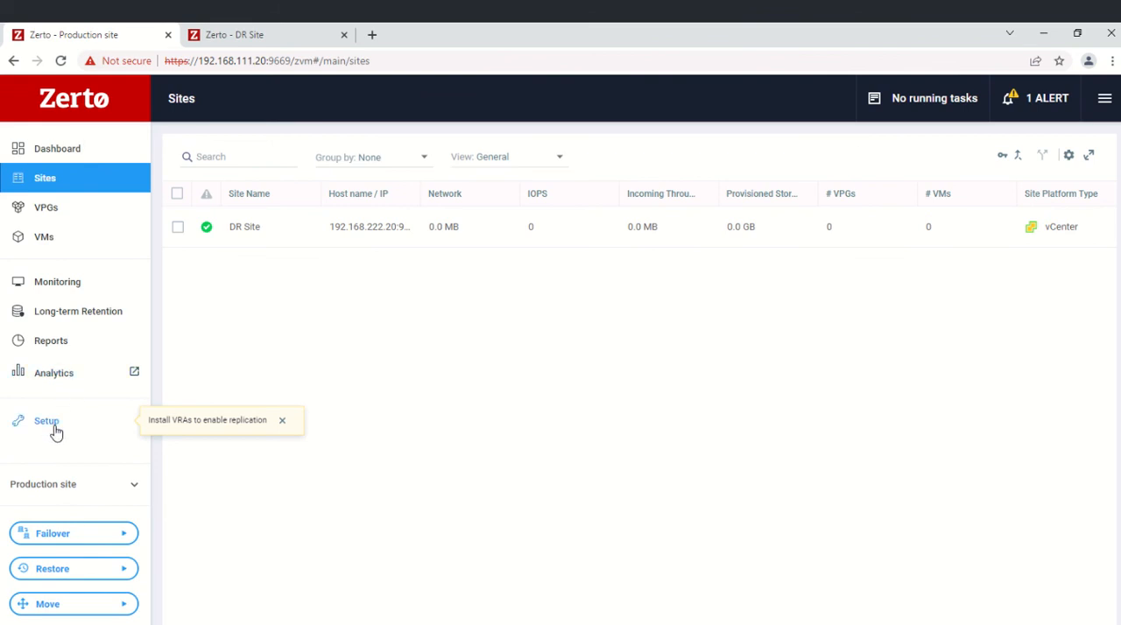
Open VRA Setup and select host 192.168.111.1 for a new VRA.
left_click(46, 421)
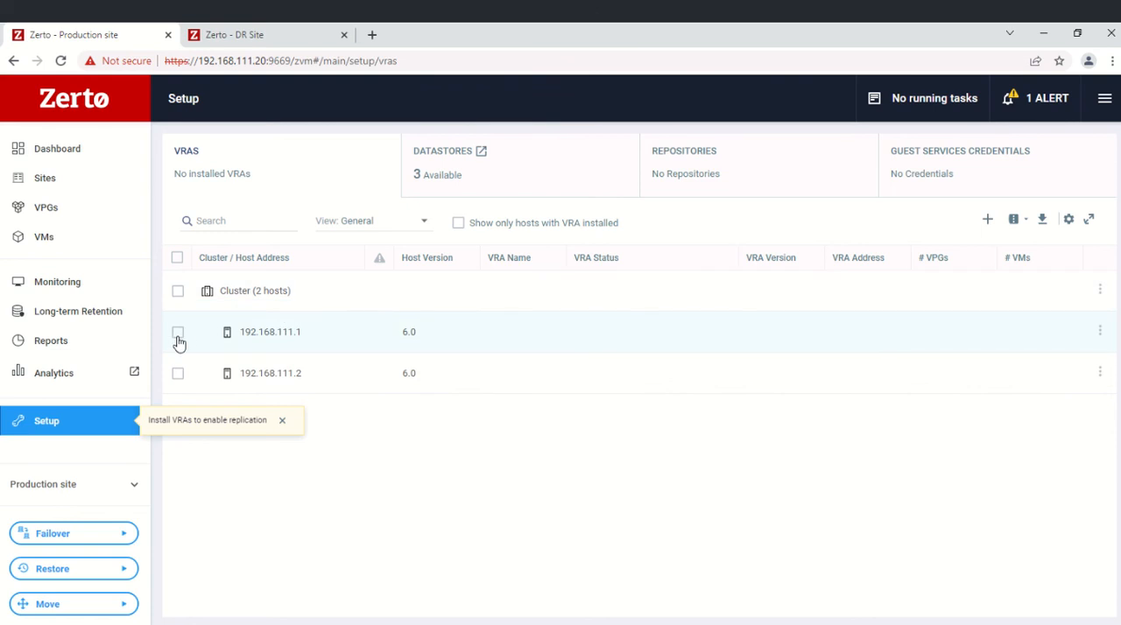
left_click(177, 332)
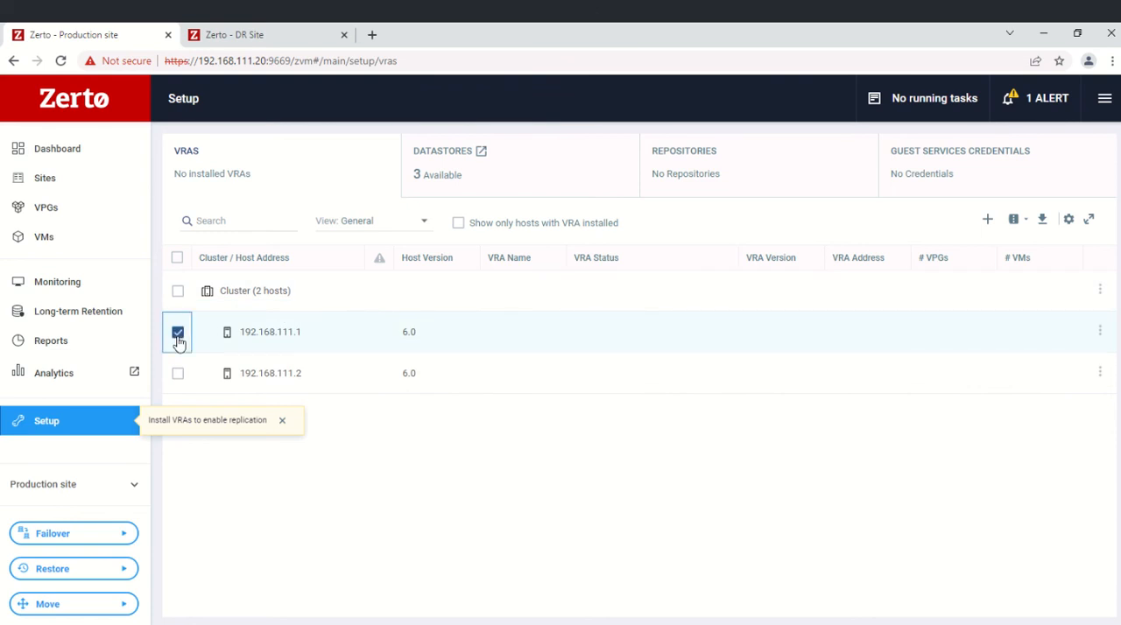
mouse_move(990, 95)
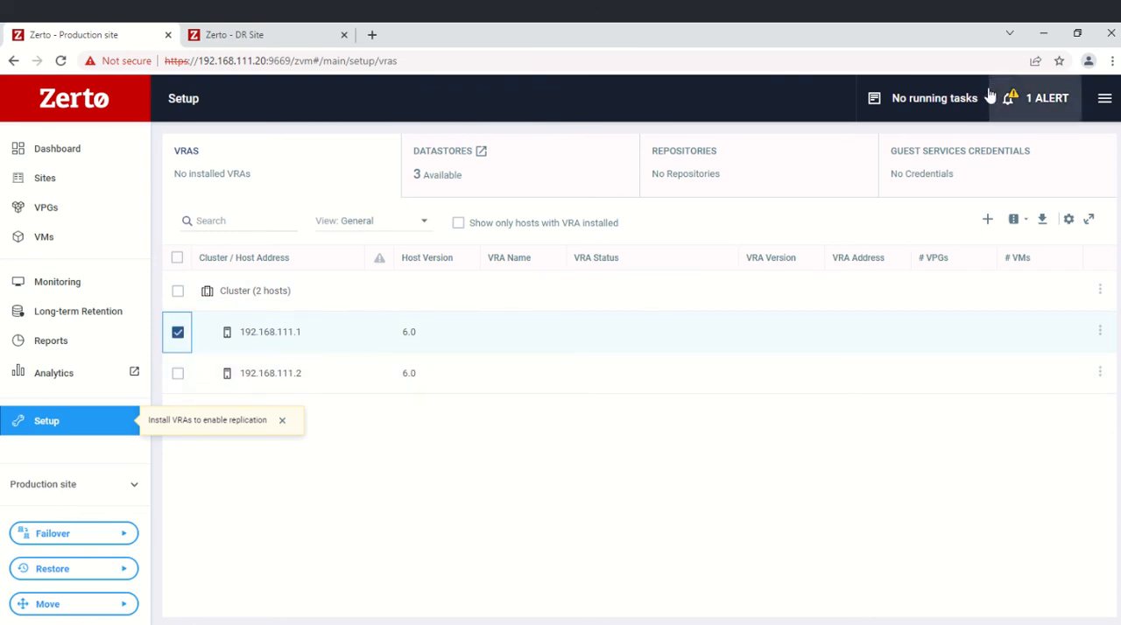
mouse_move(987, 219)
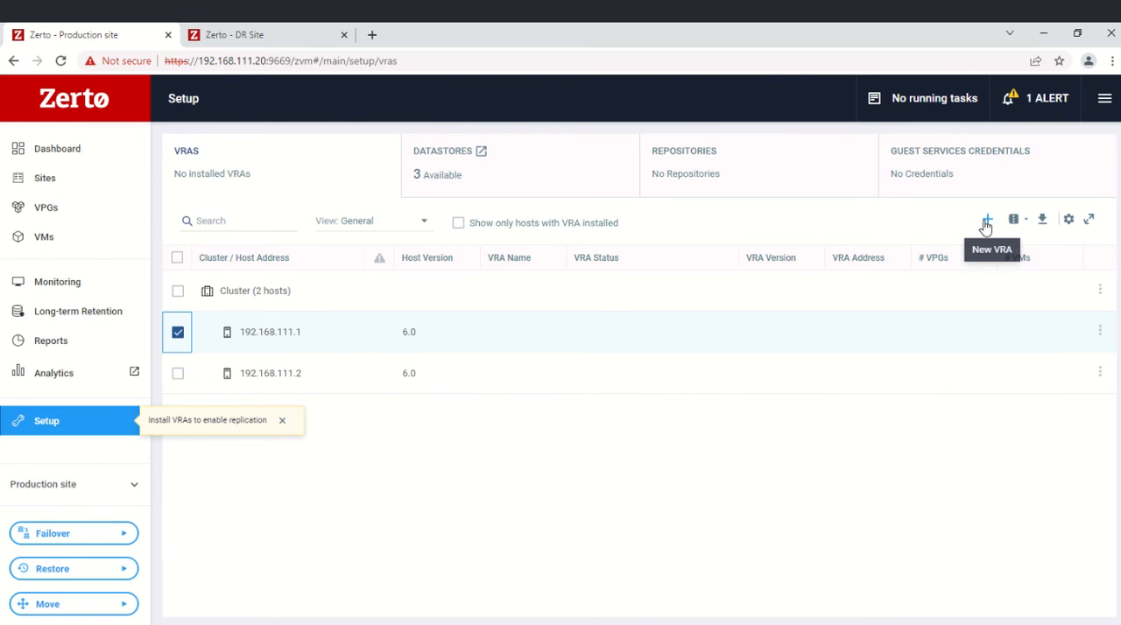
Start a new VRA on datastore Local DS ESX04 with network VM Network.
left_click(986, 219)
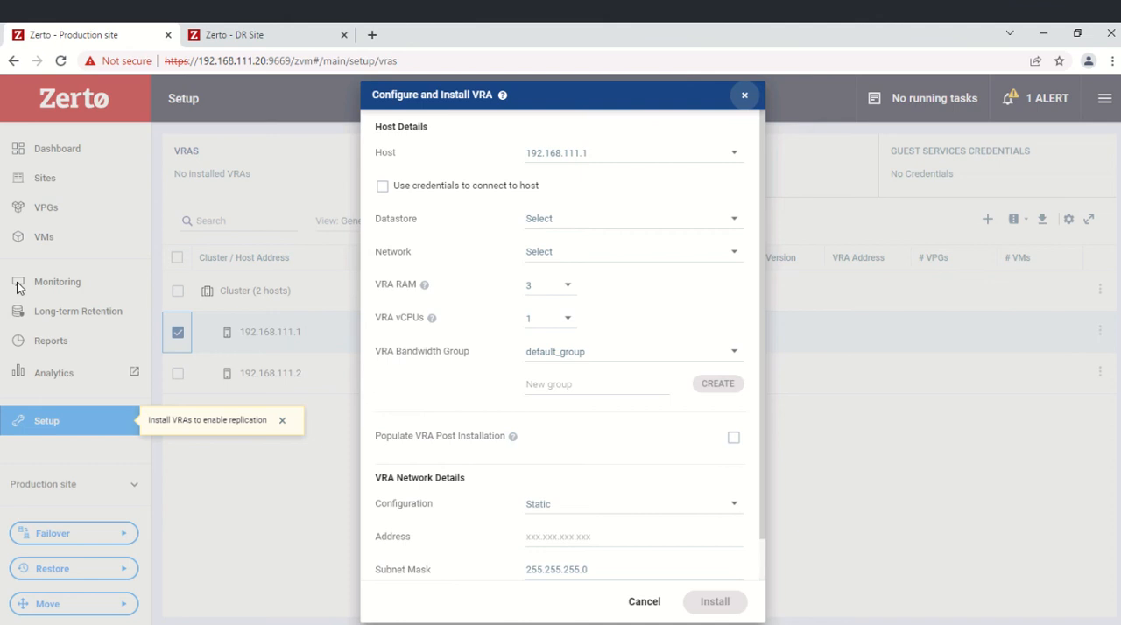
mouse_move(722, 303)
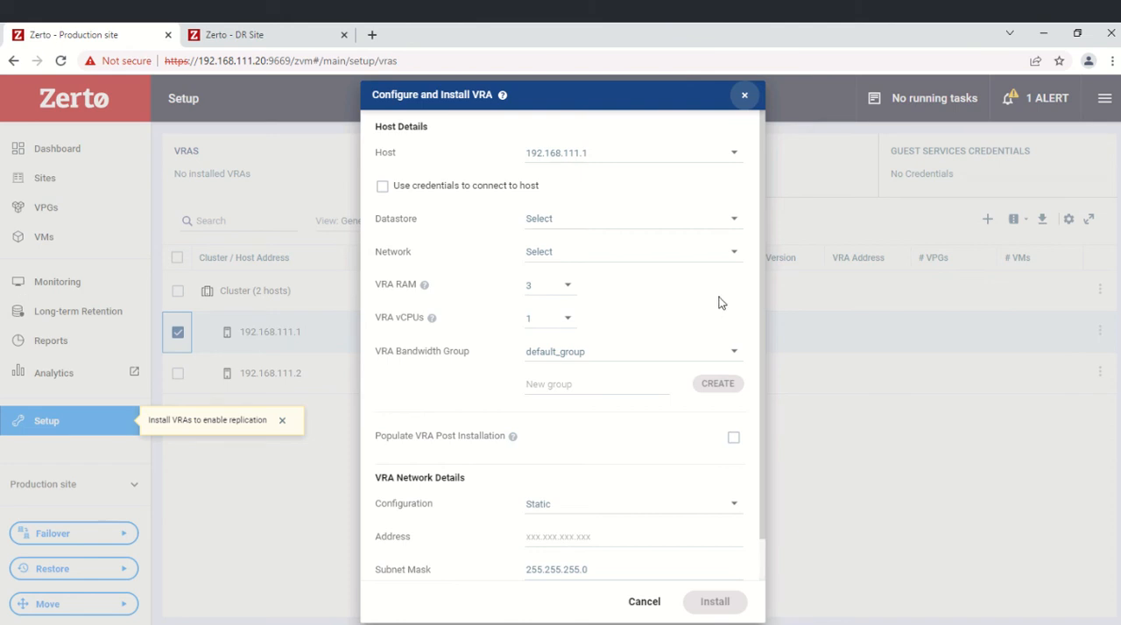
mouse_move(586, 223)
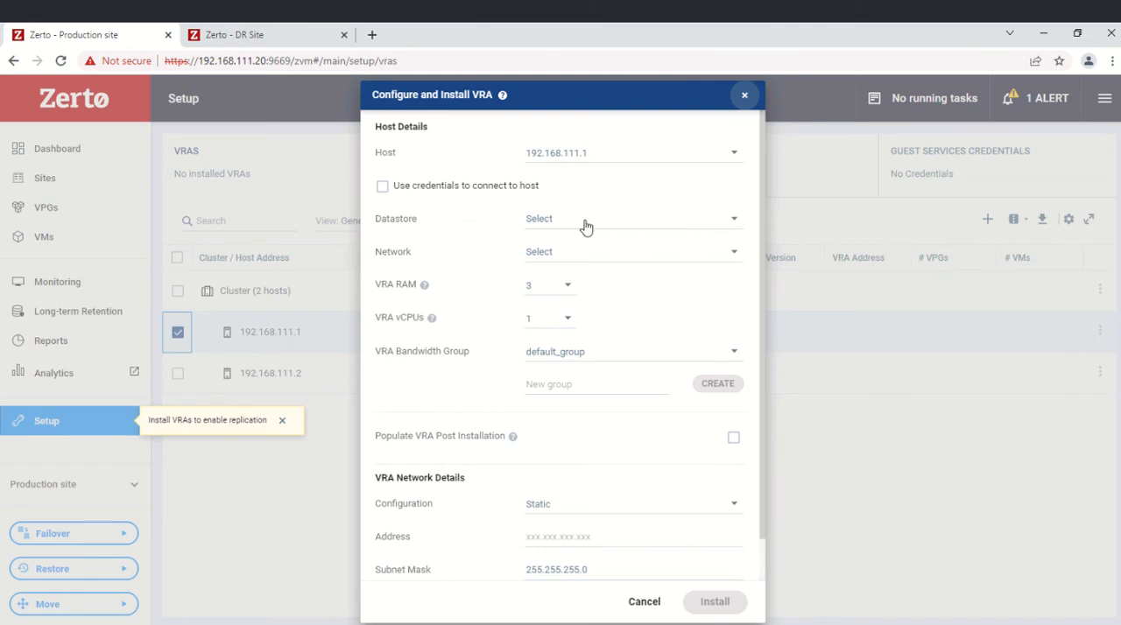
left_click(631, 218)
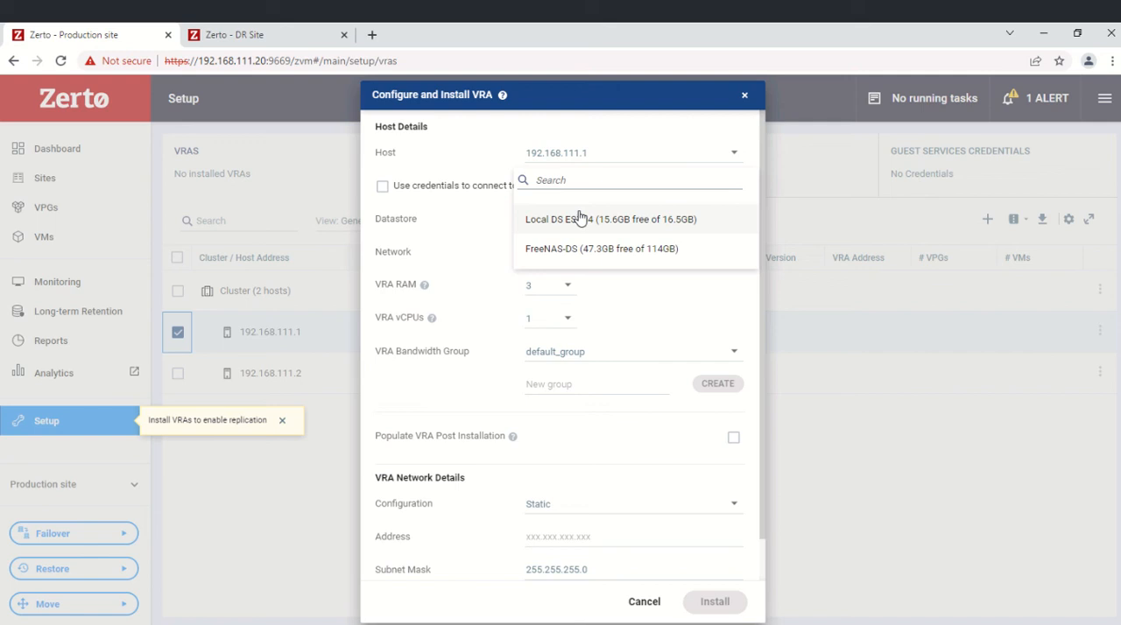
left_click(610, 219)
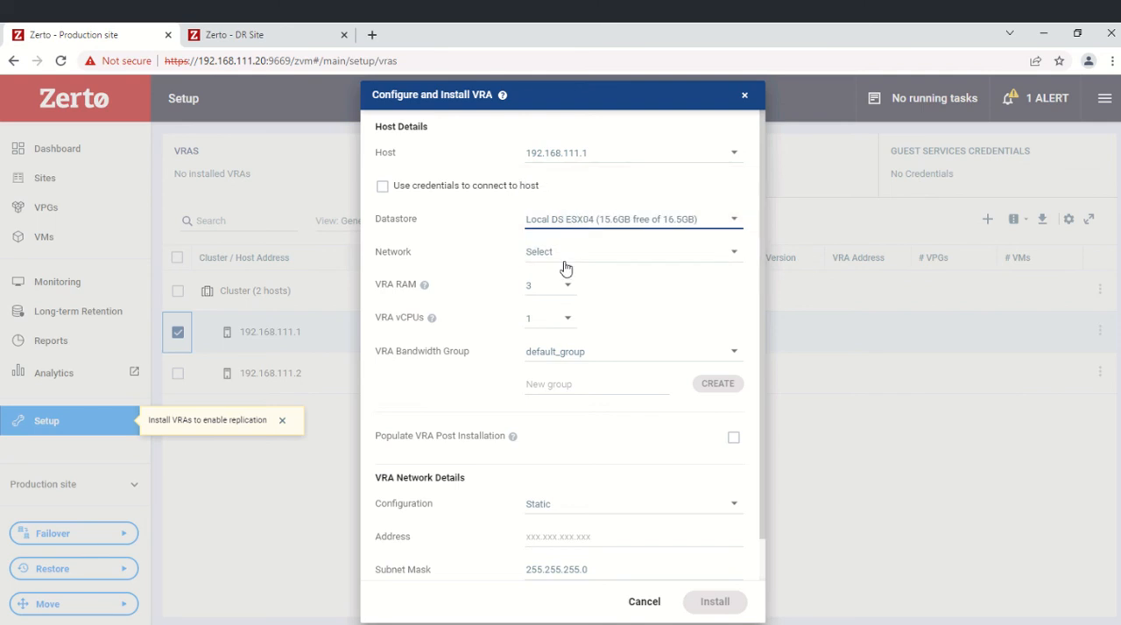
left_click(630, 252)
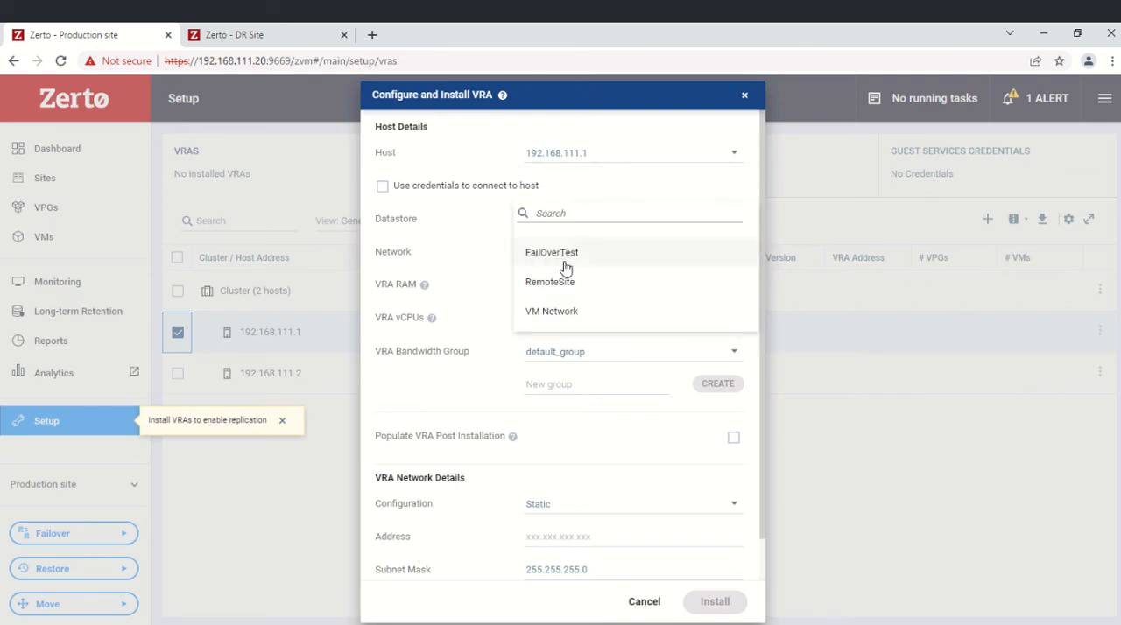
mouse_move(565, 315)
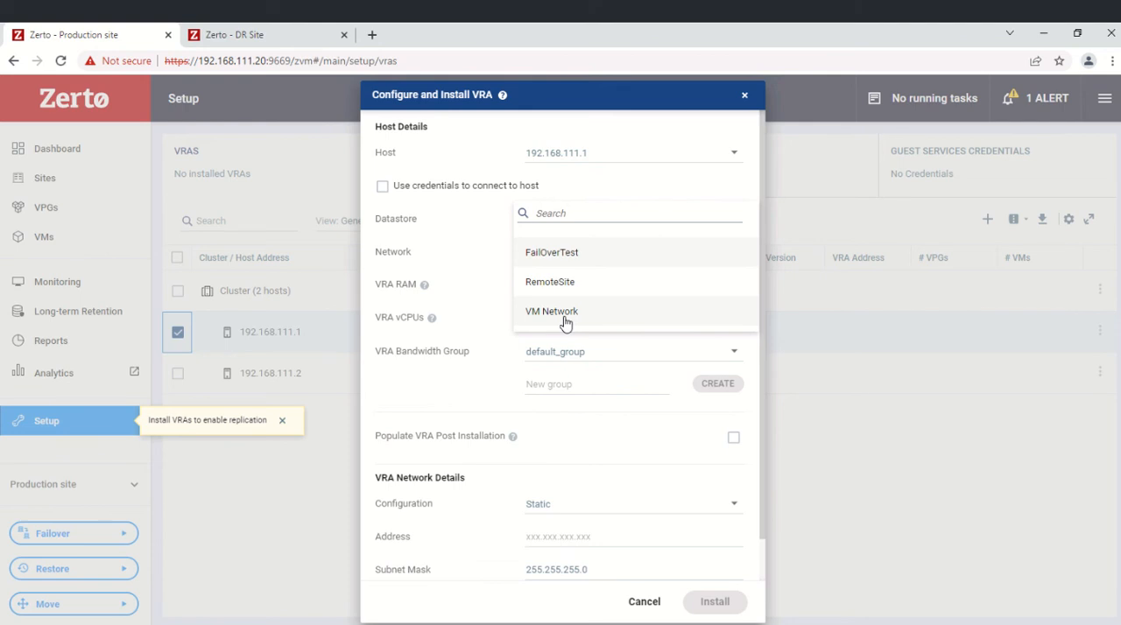
left_click(552, 311)
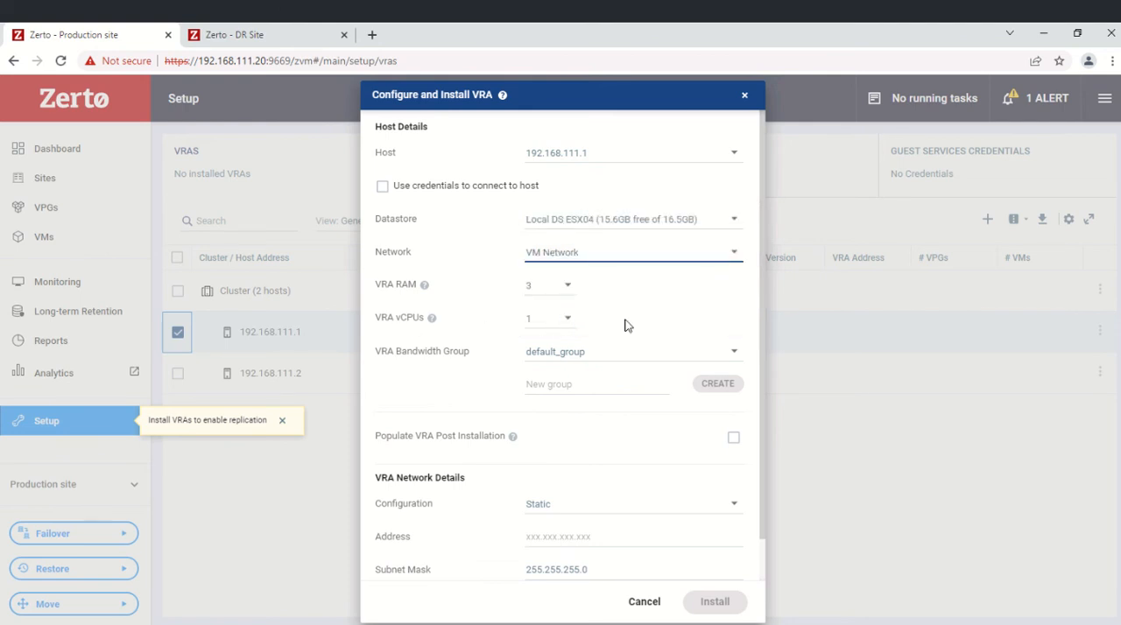
Scroll the VRA form to reveal the static network details section.
scroll("down", 3)
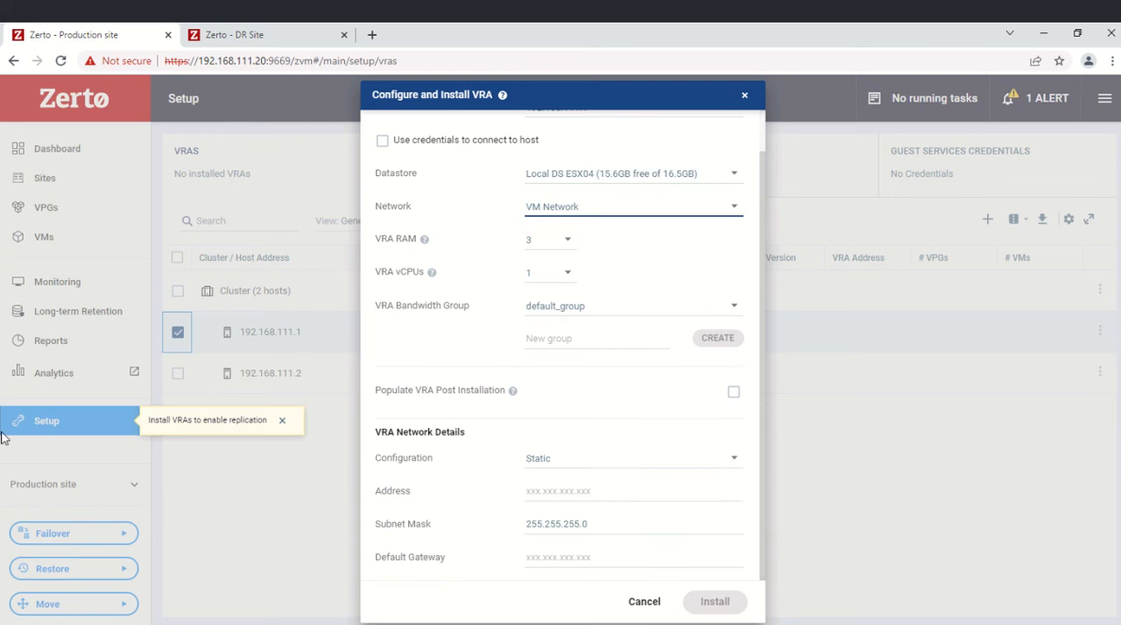
mouse_move(748, 242)
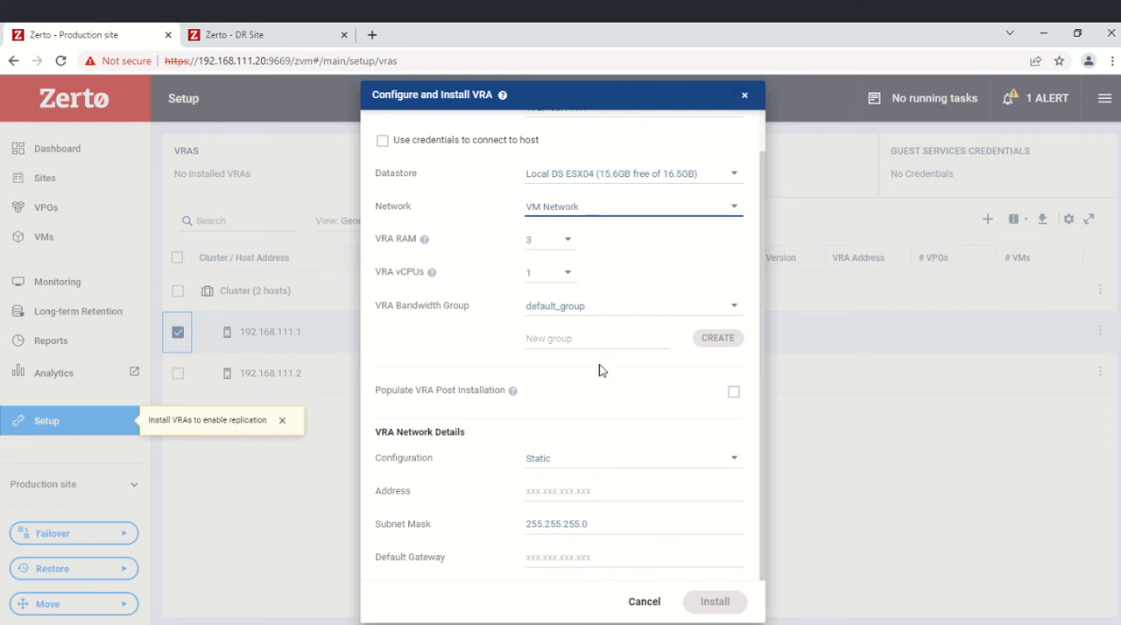
mouse_move(601, 378)
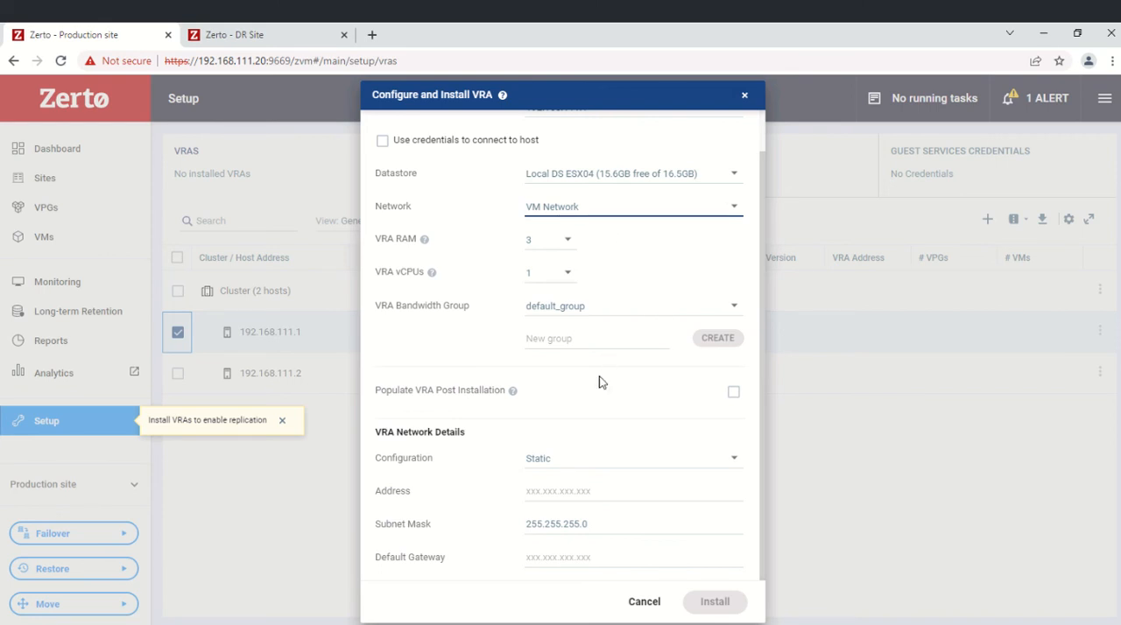
mouse_move(505, 416)
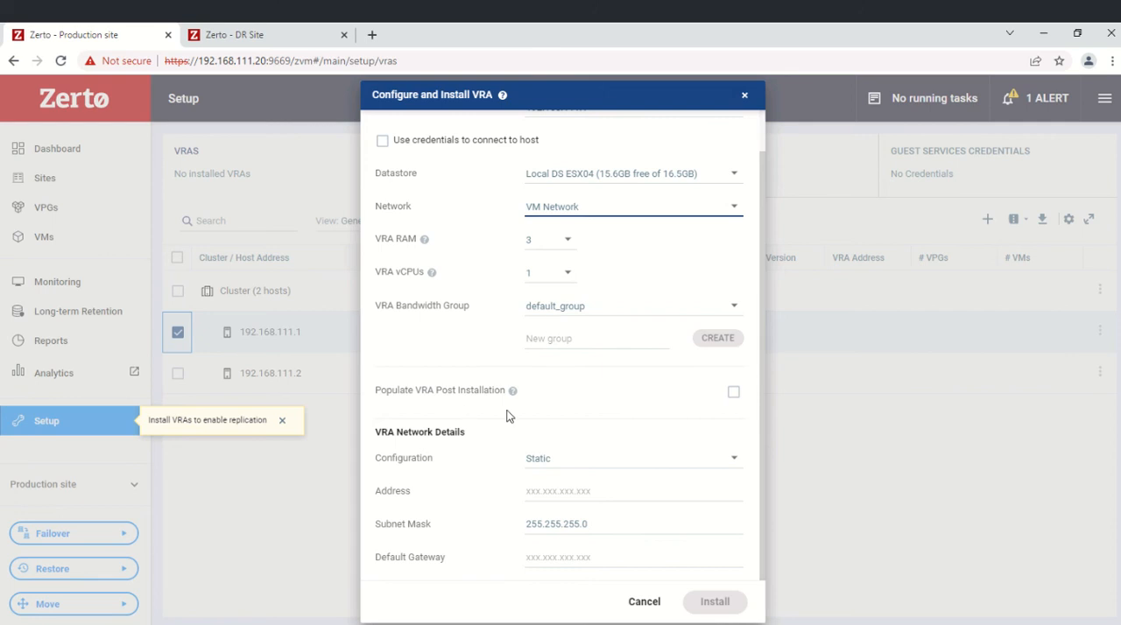
mouse_move(679, 398)
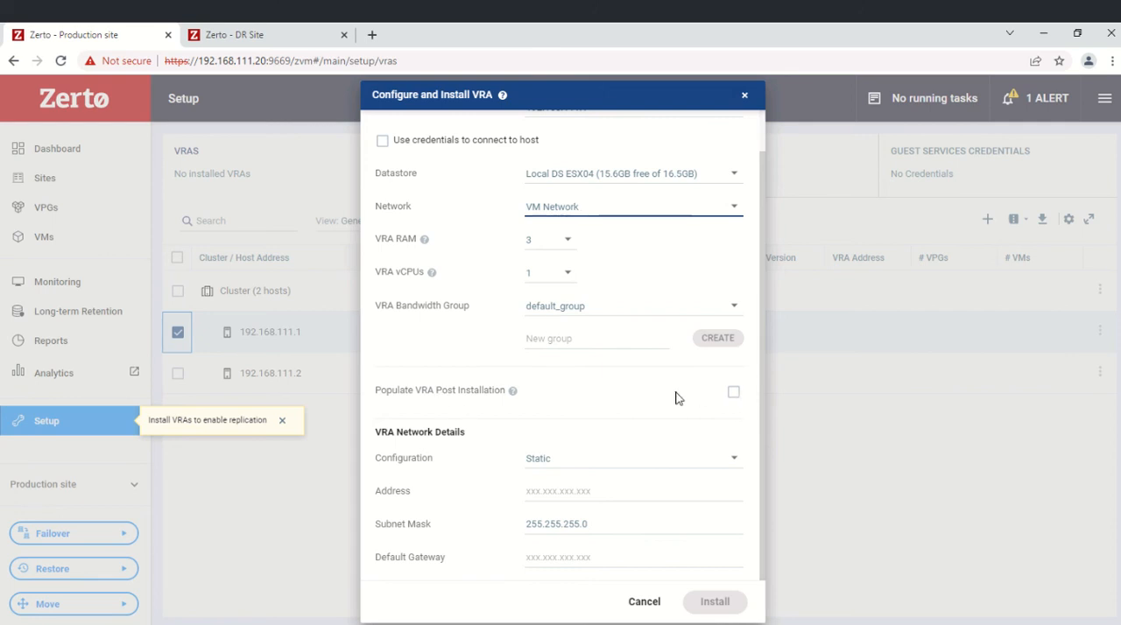
mouse_move(661, 390)
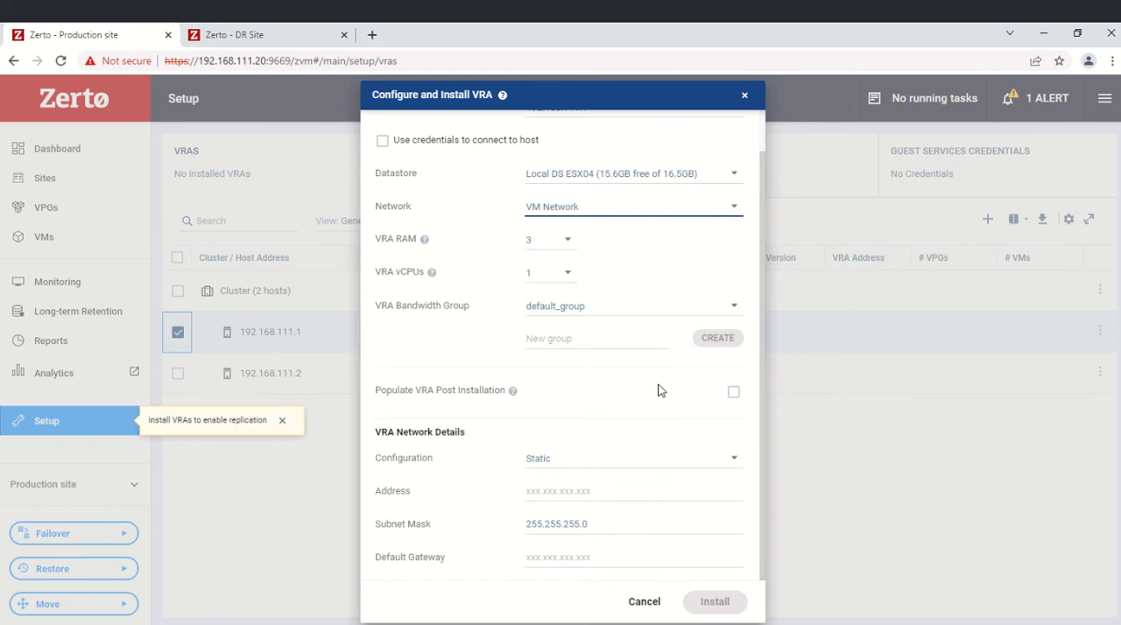
mouse_move(70, 361)
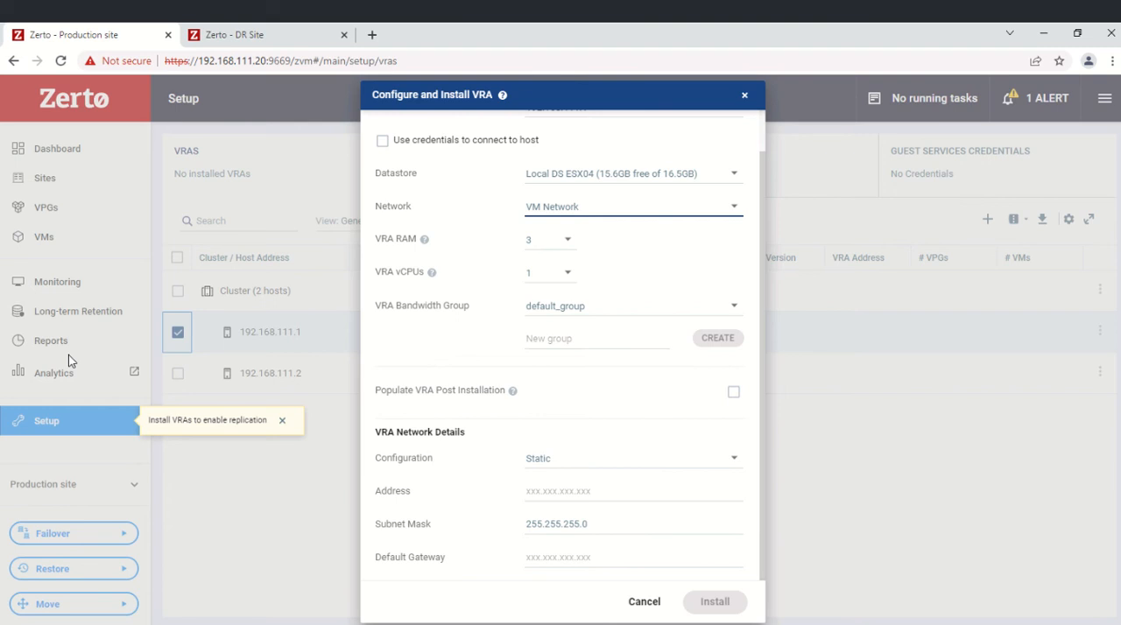
mouse_move(645, 415)
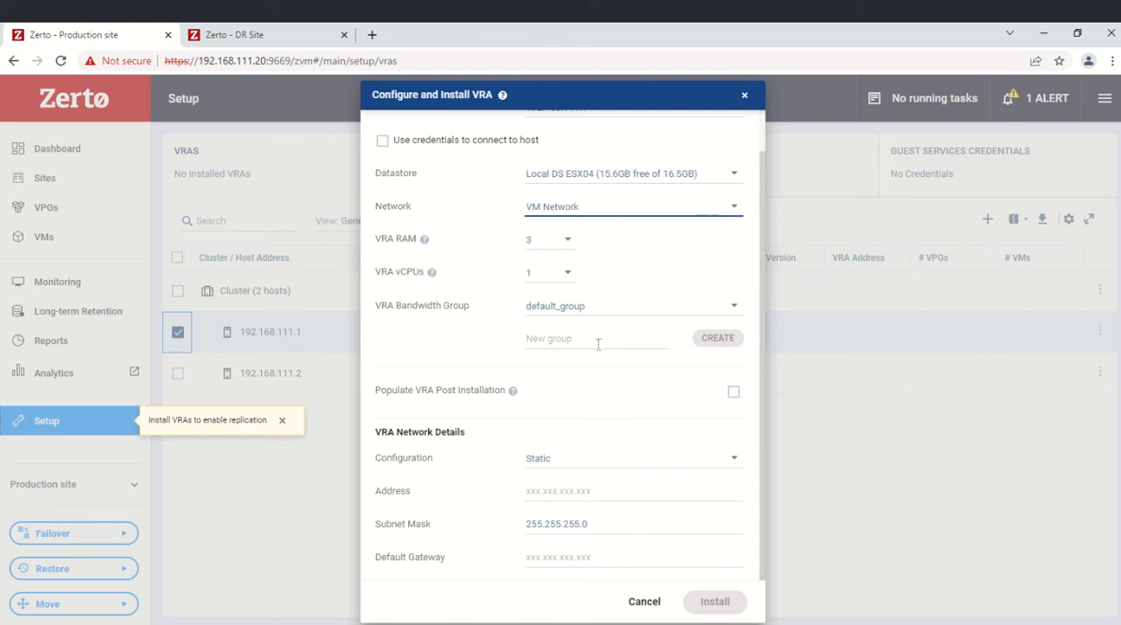
mouse_move(512, 423)
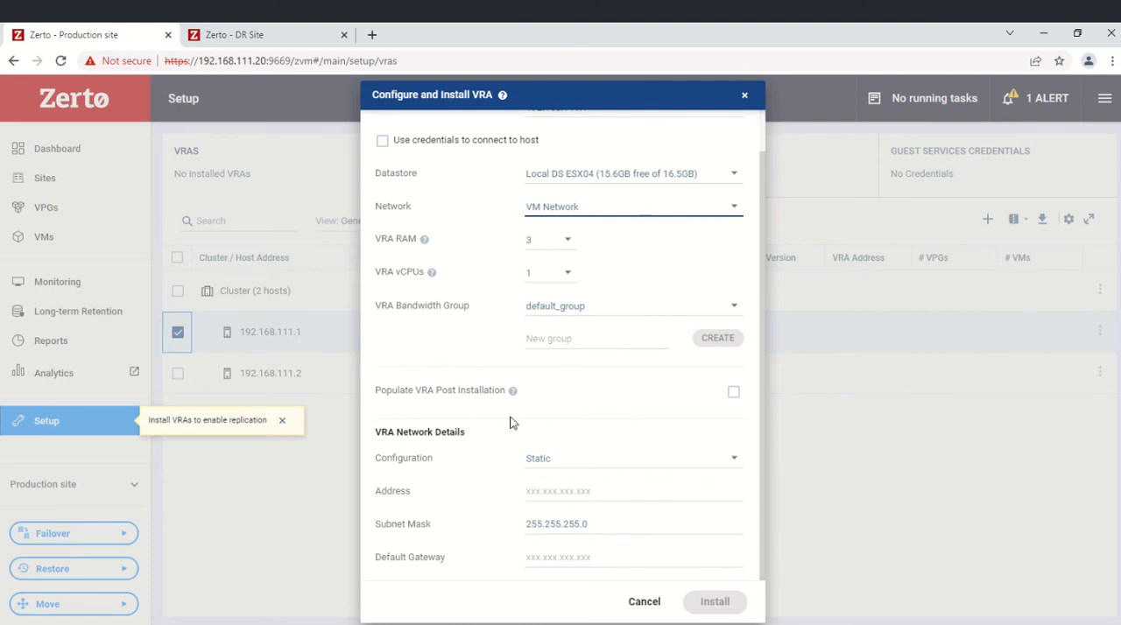
mouse_move(429, 449)
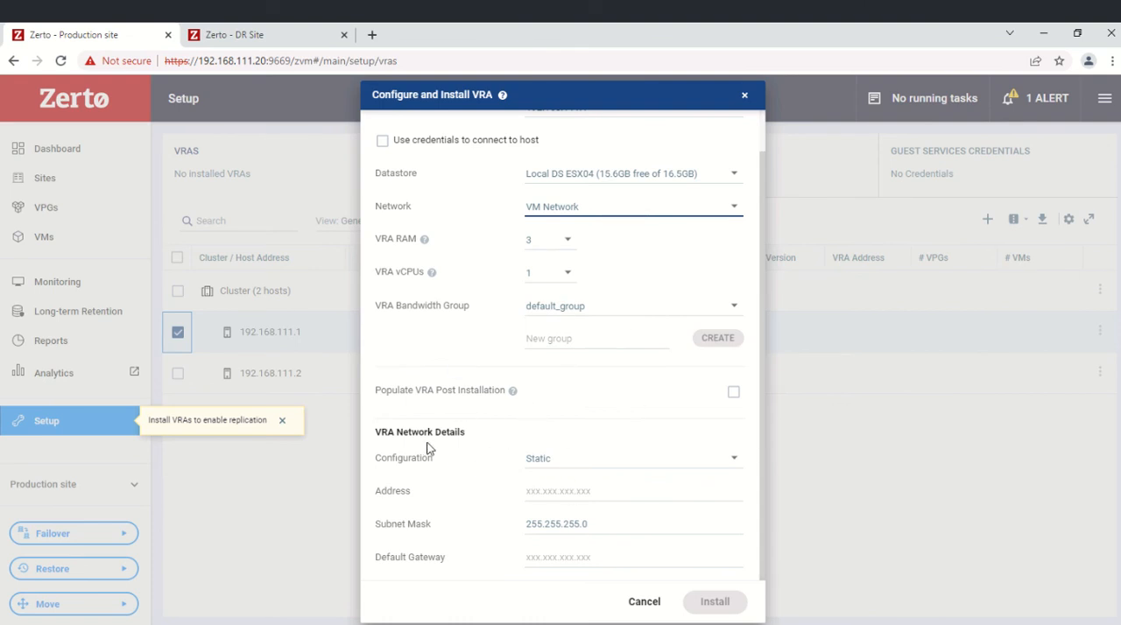
mouse_move(581, 470)
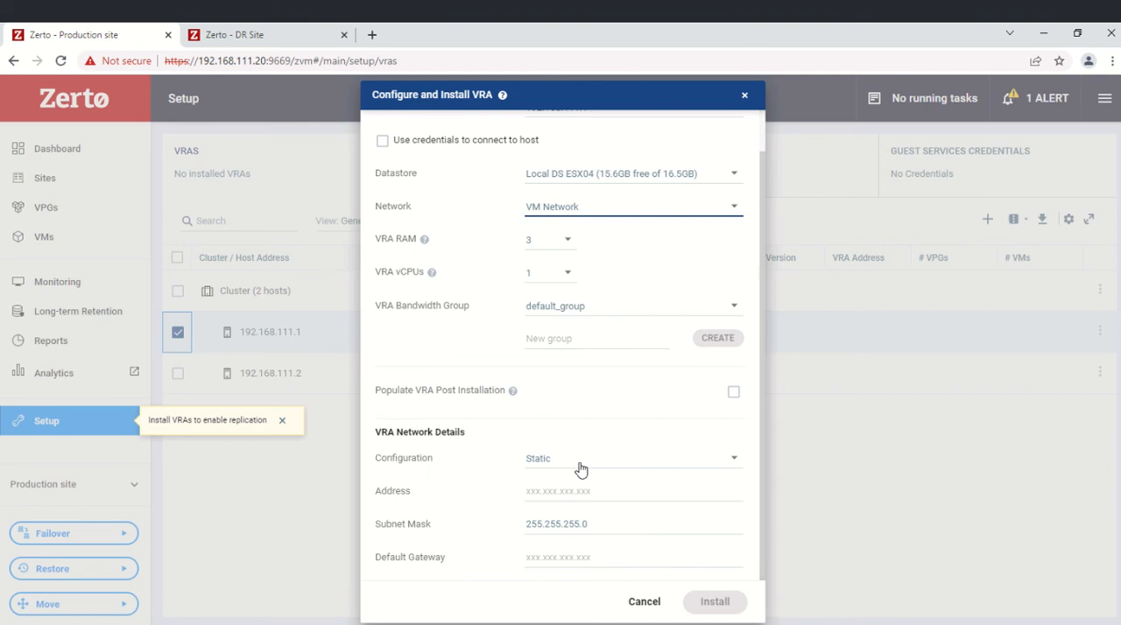
Enter VRA address 192.168.111.21 and default gateway 192.168.11.254.
left_click(571, 490)
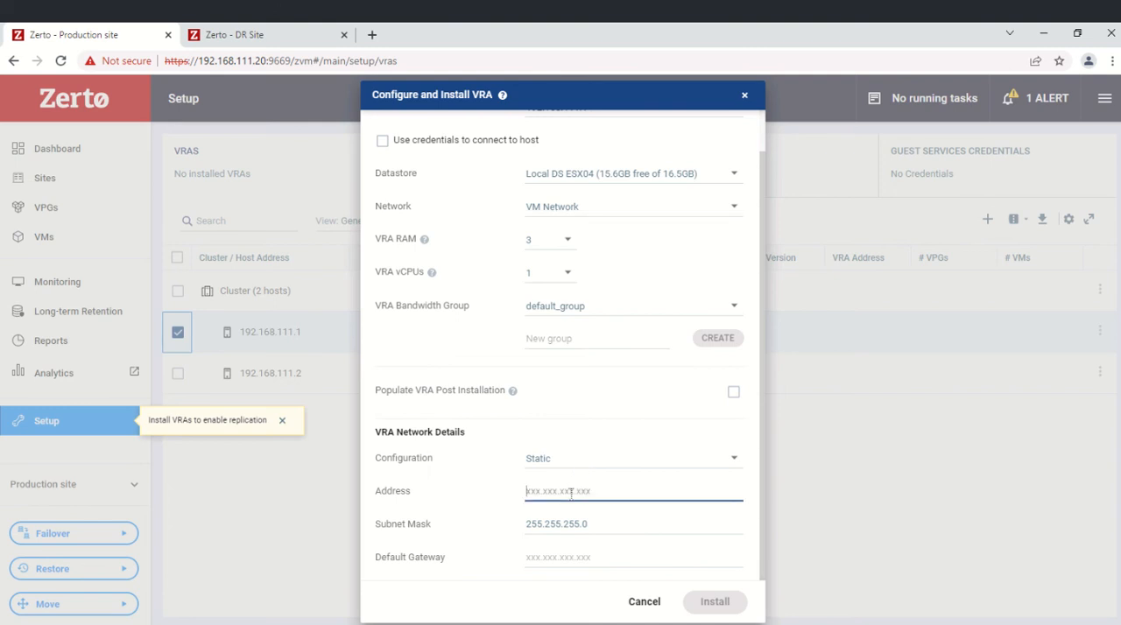
type("192.168.111.21")
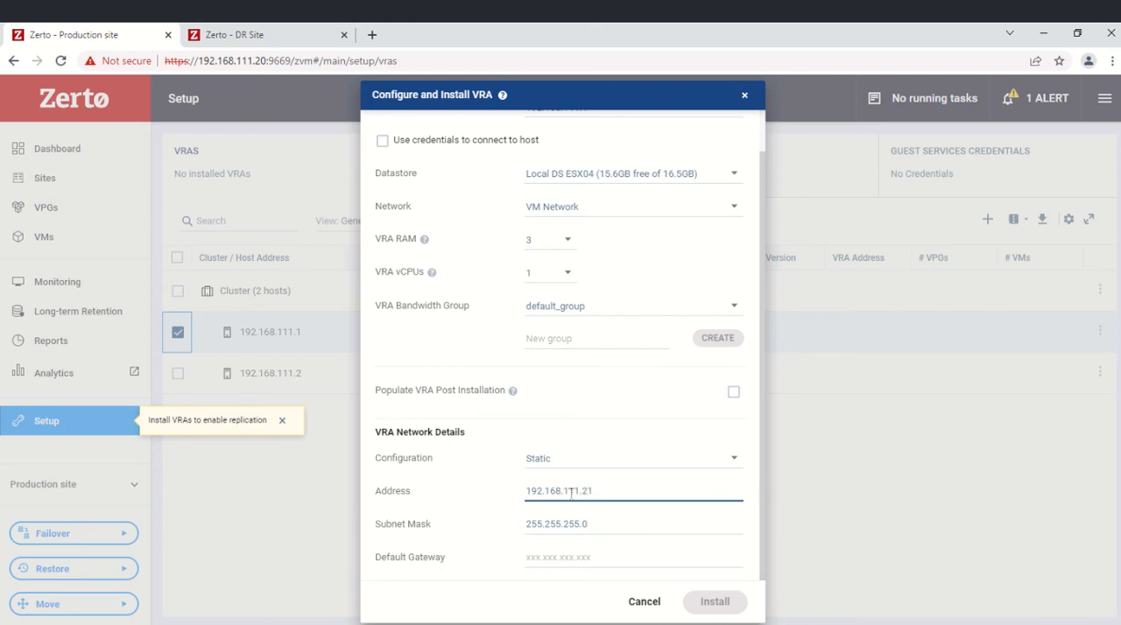
left_click(633, 556)
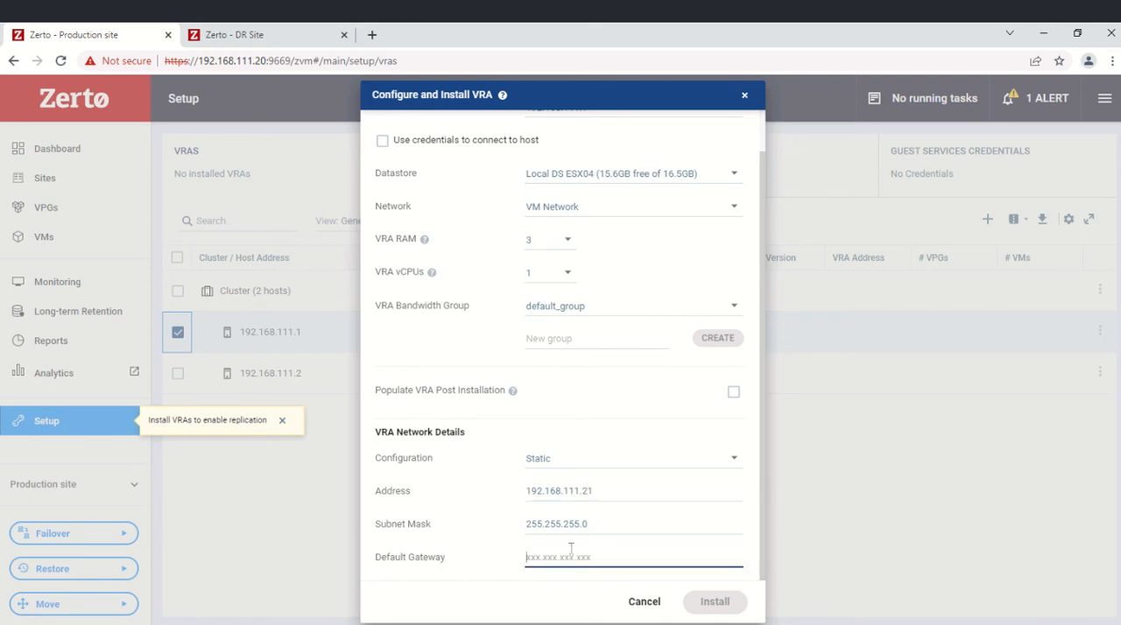
type("192.168.11.254")
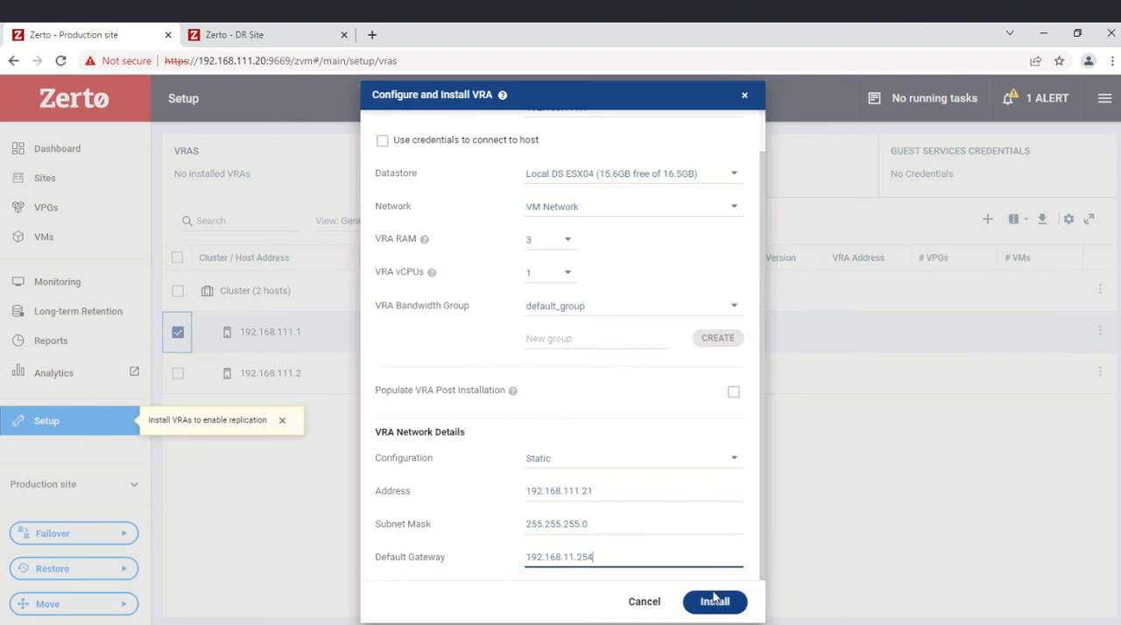
Install the VRA on host 192.168.111.1.
left_click(715, 602)
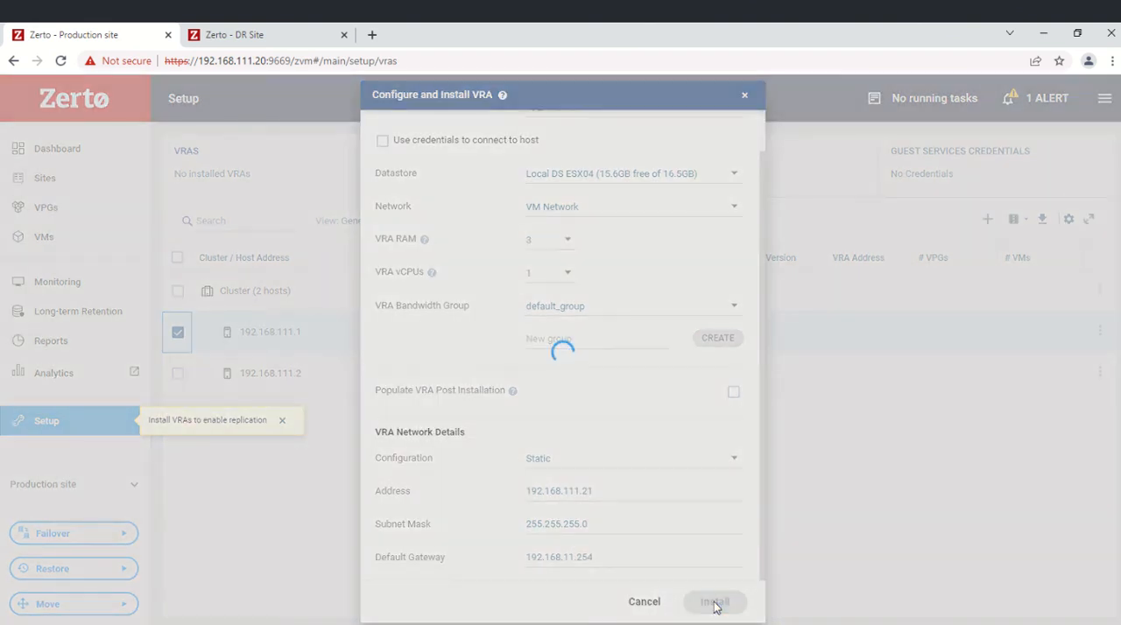
left_click(713, 601)
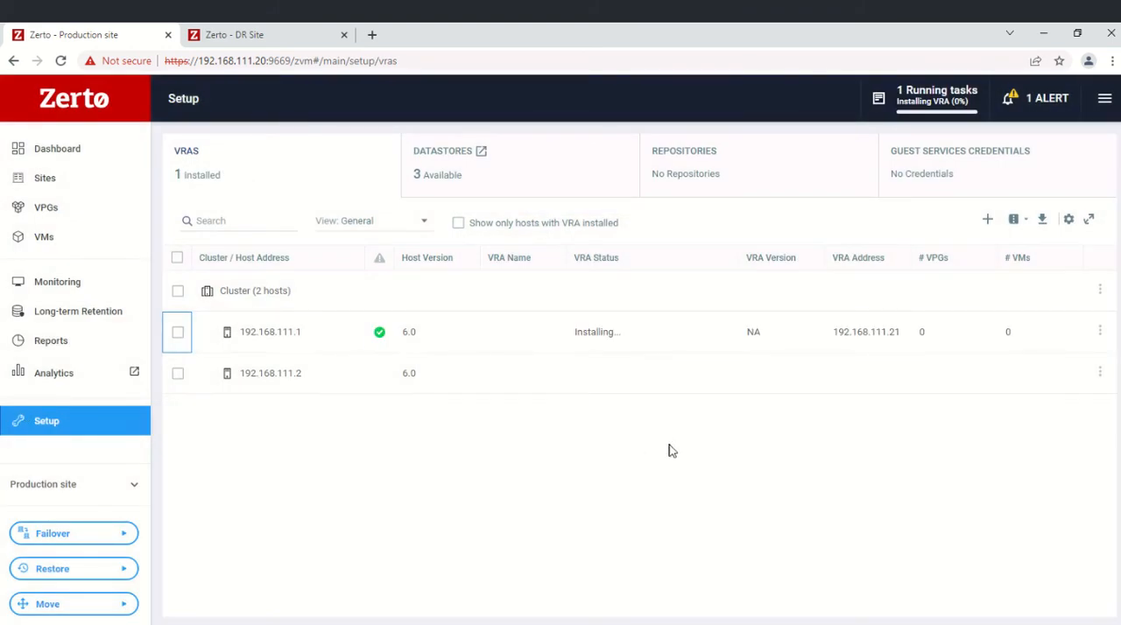
mouse_move(602, 342)
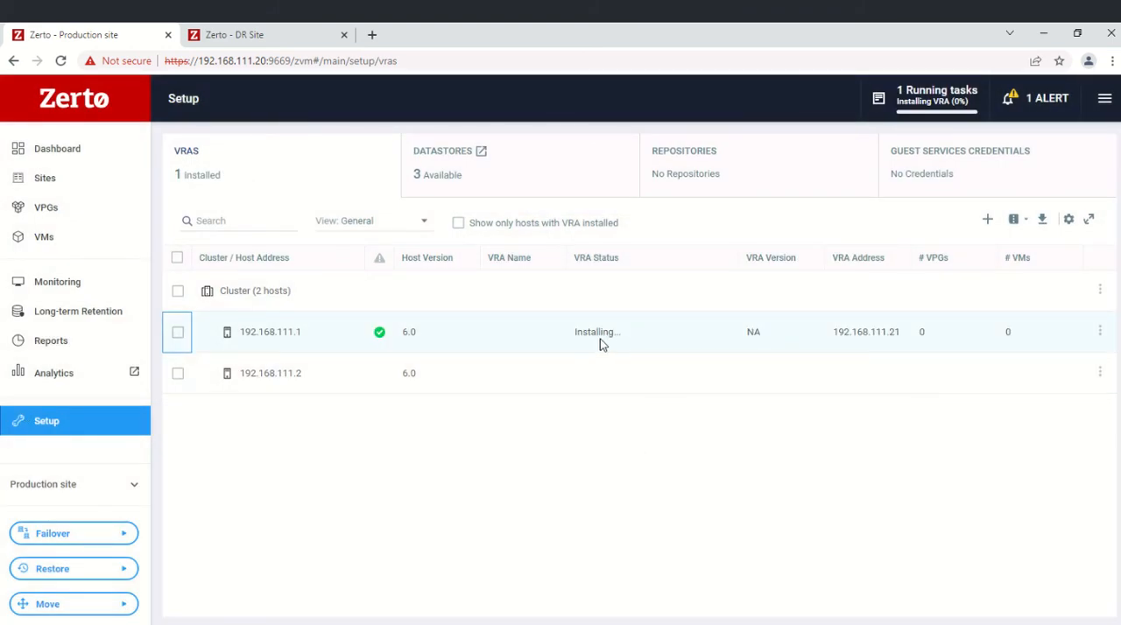
mouse_move(618, 280)
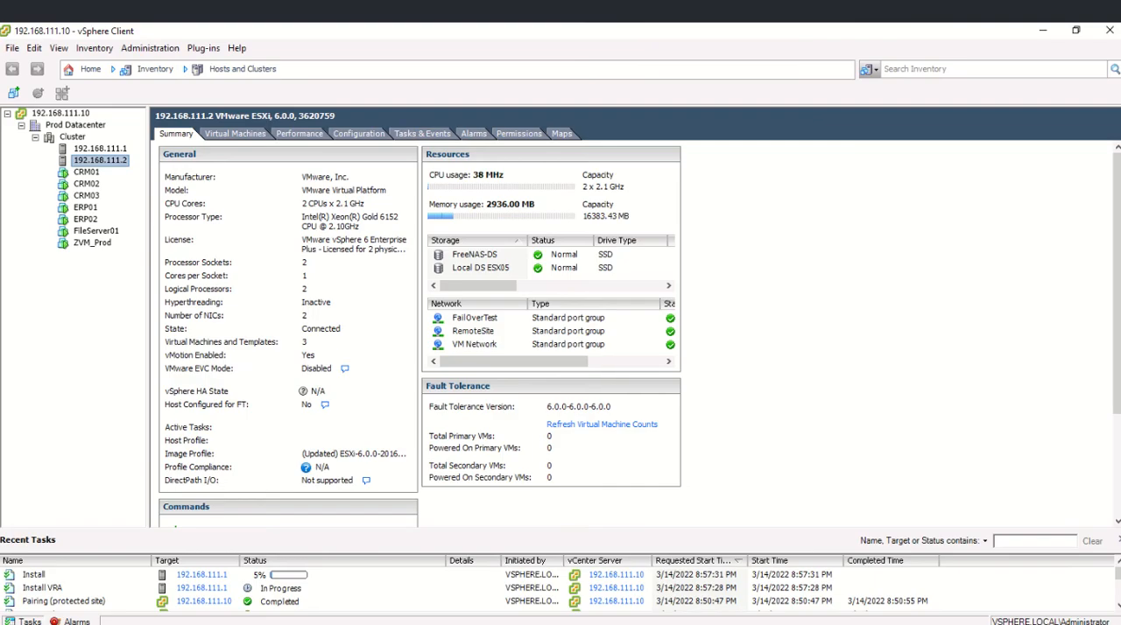
Inspect host 192.168.111.1's virtual machines and select the new Z-VRA-192.168.111.1.
left_click(99, 148)
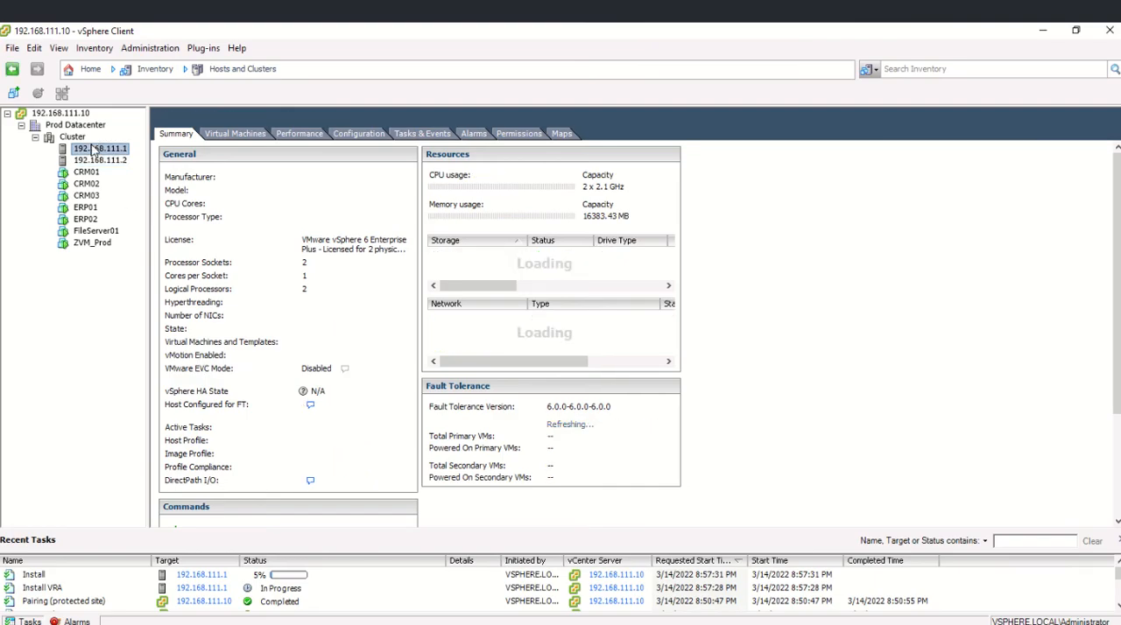
left_click(99, 149)
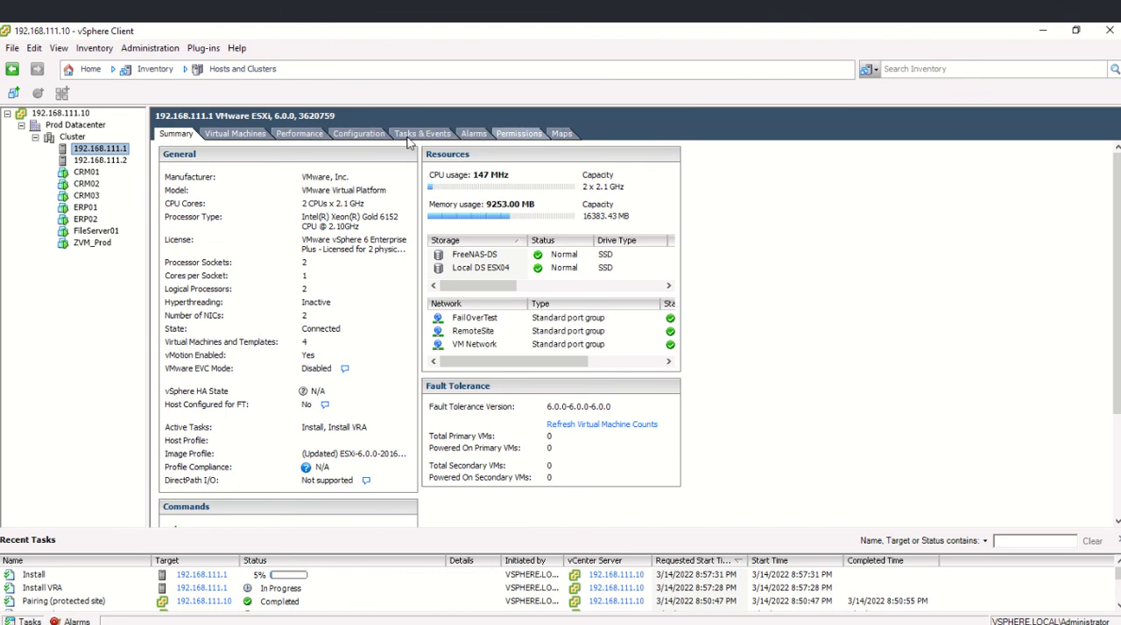
left_click(234, 133)
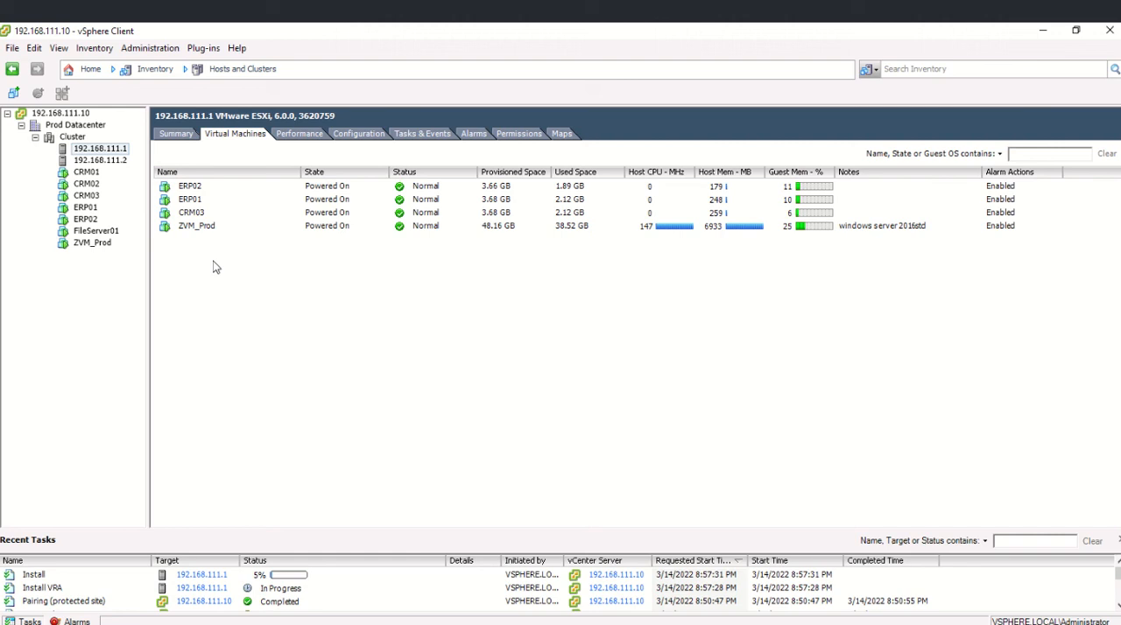
right_click(216, 267)
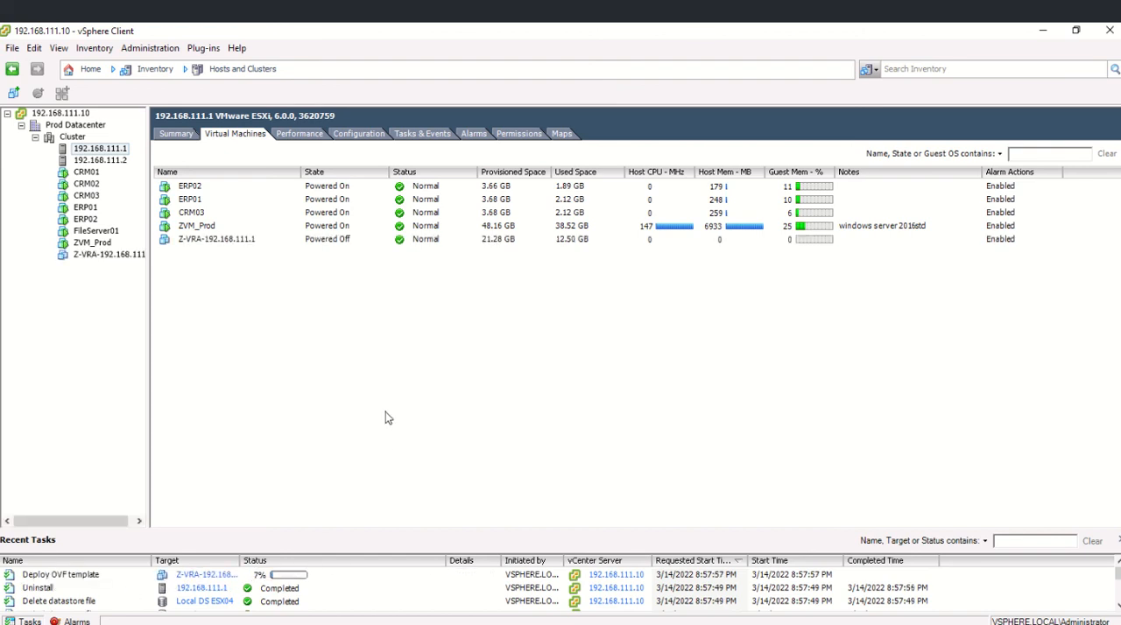
mouse_move(519, 400)
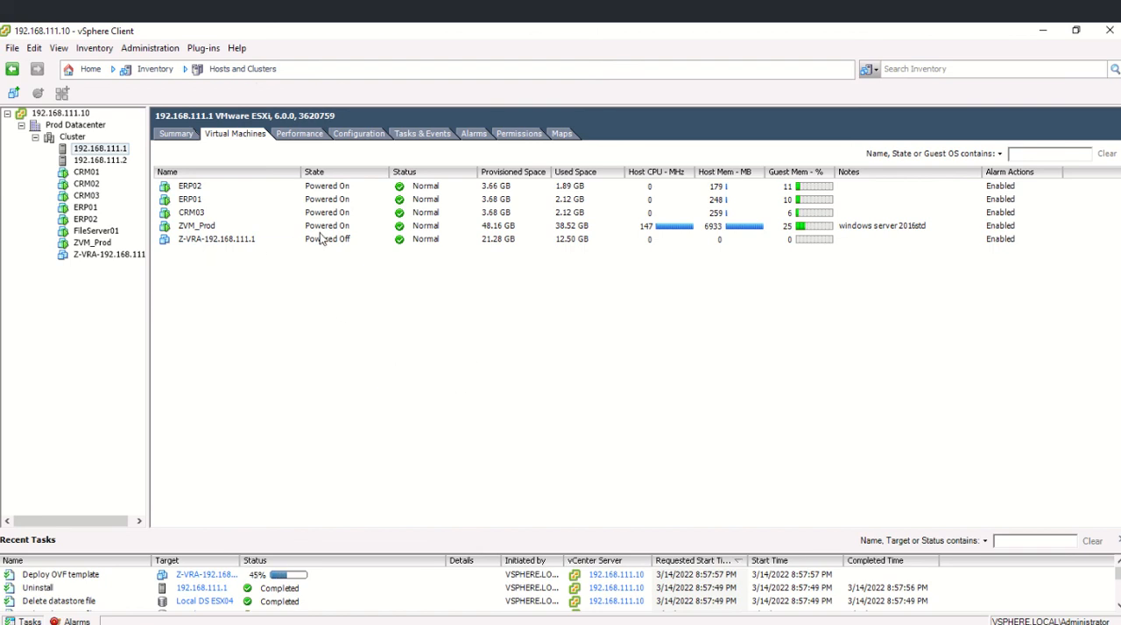
left_click(215, 238)
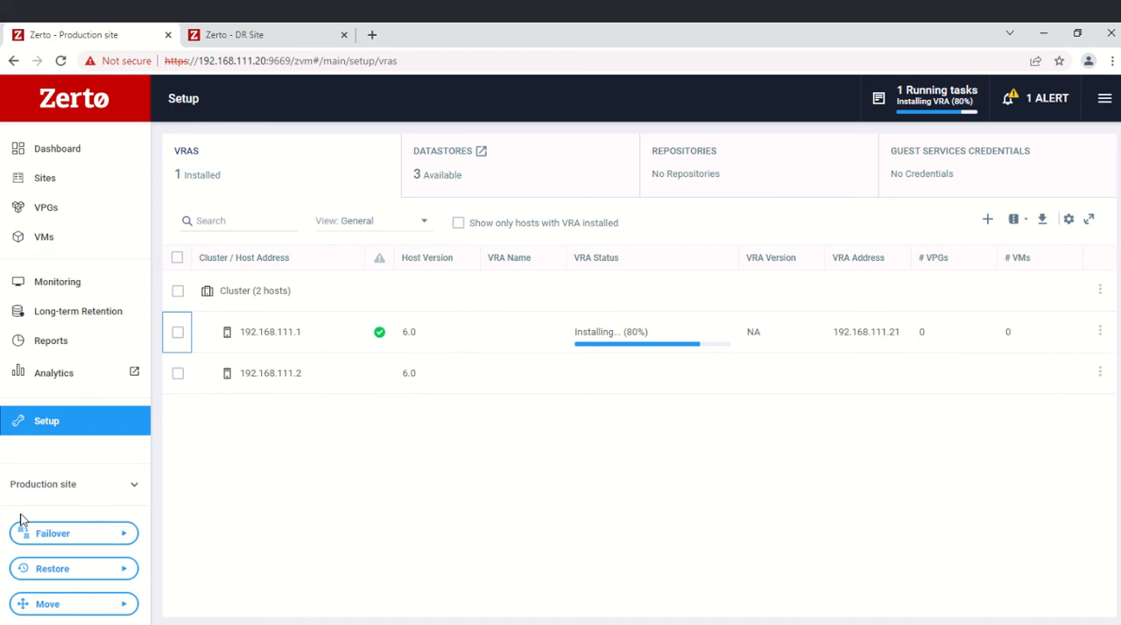
mouse_move(125, 355)
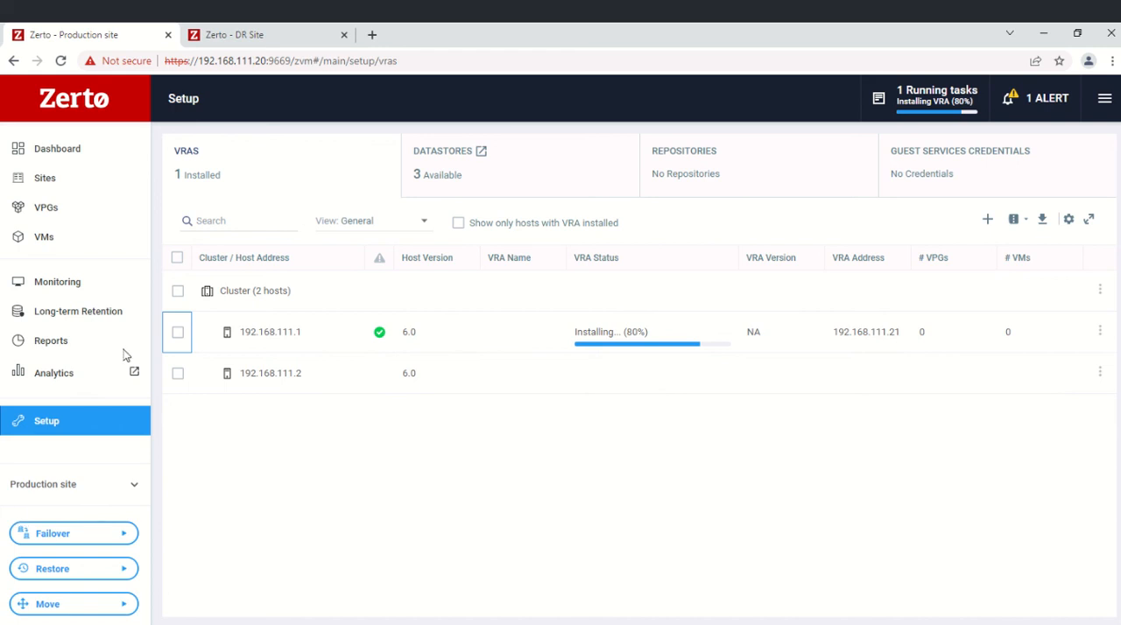
mouse_move(465, 440)
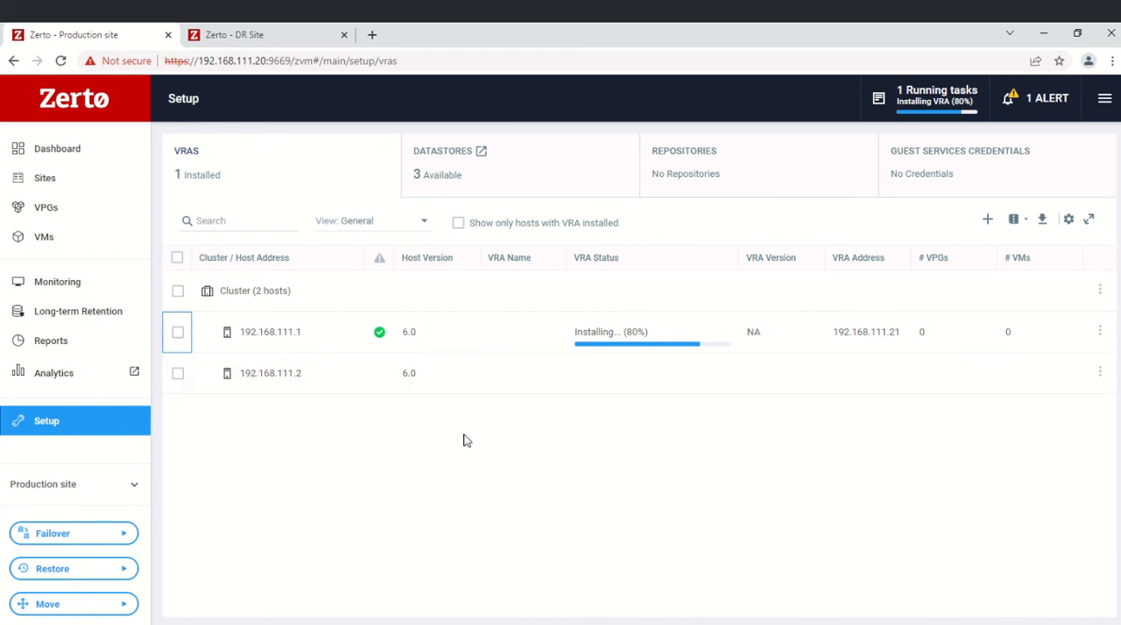
mouse_move(953, 250)
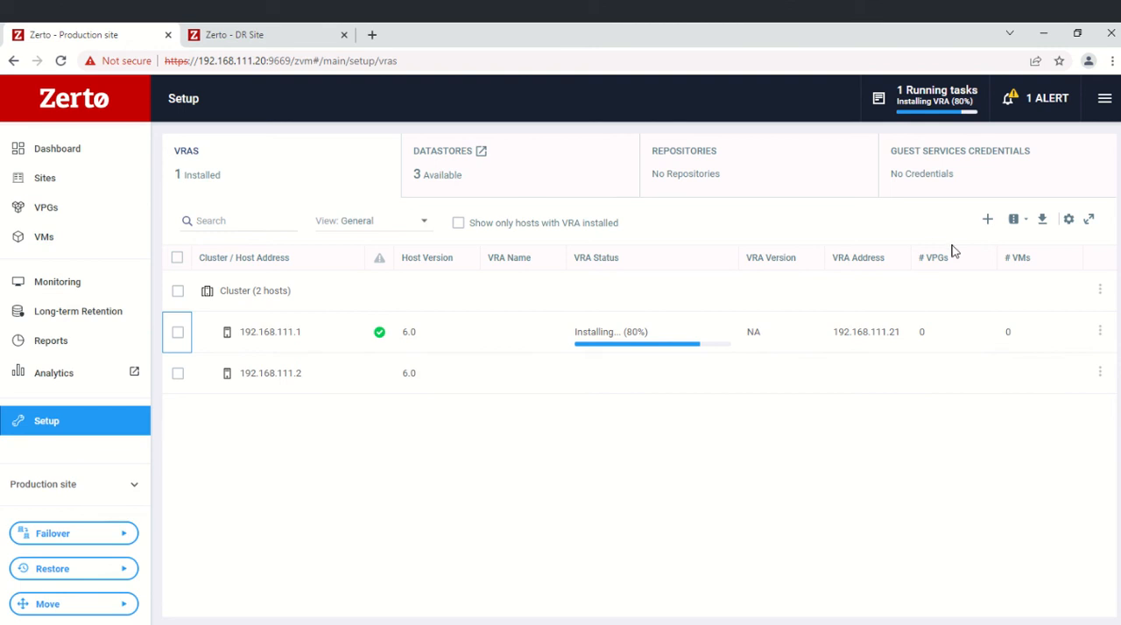
mouse_move(983, 424)
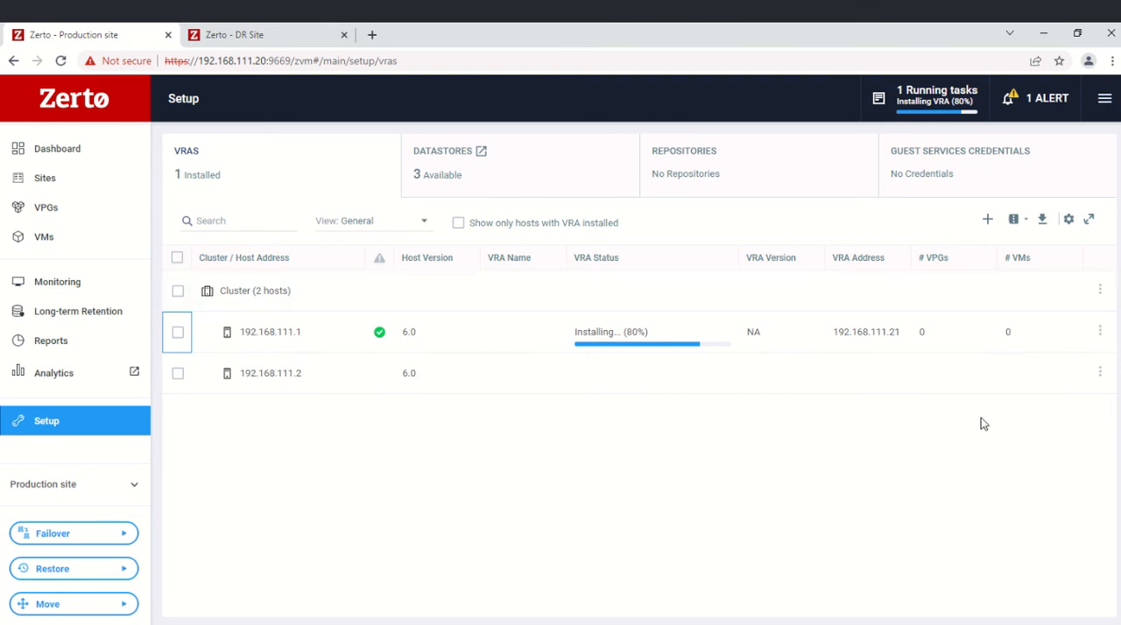
mouse_move(1088, 105)
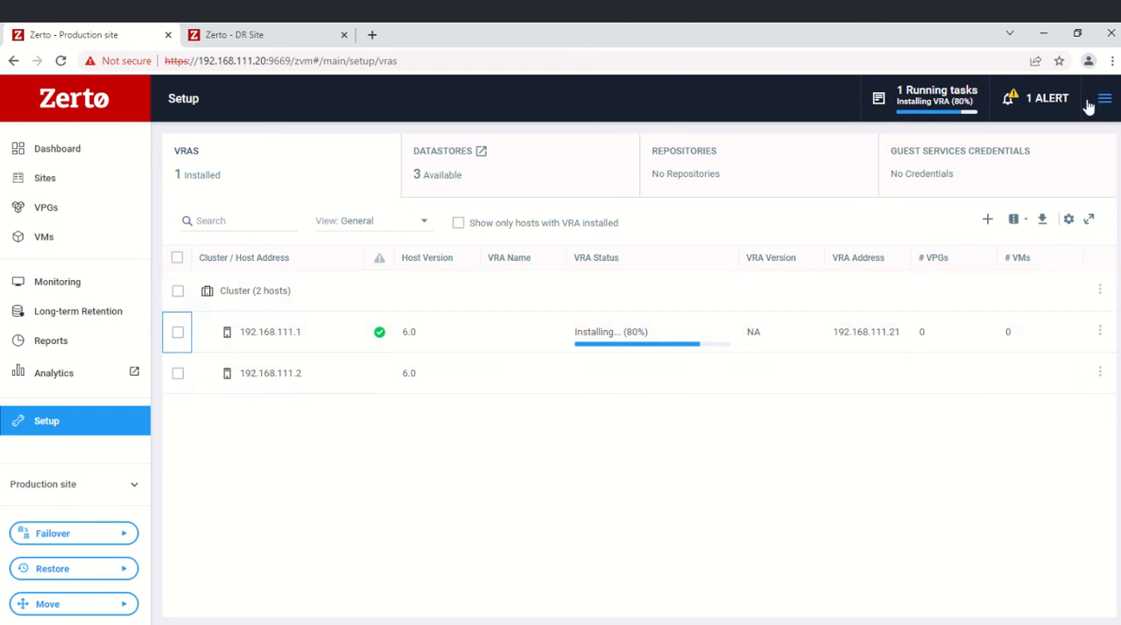
Open Site Settings from the Zerto top-right menu.
left_click(1104, 98)
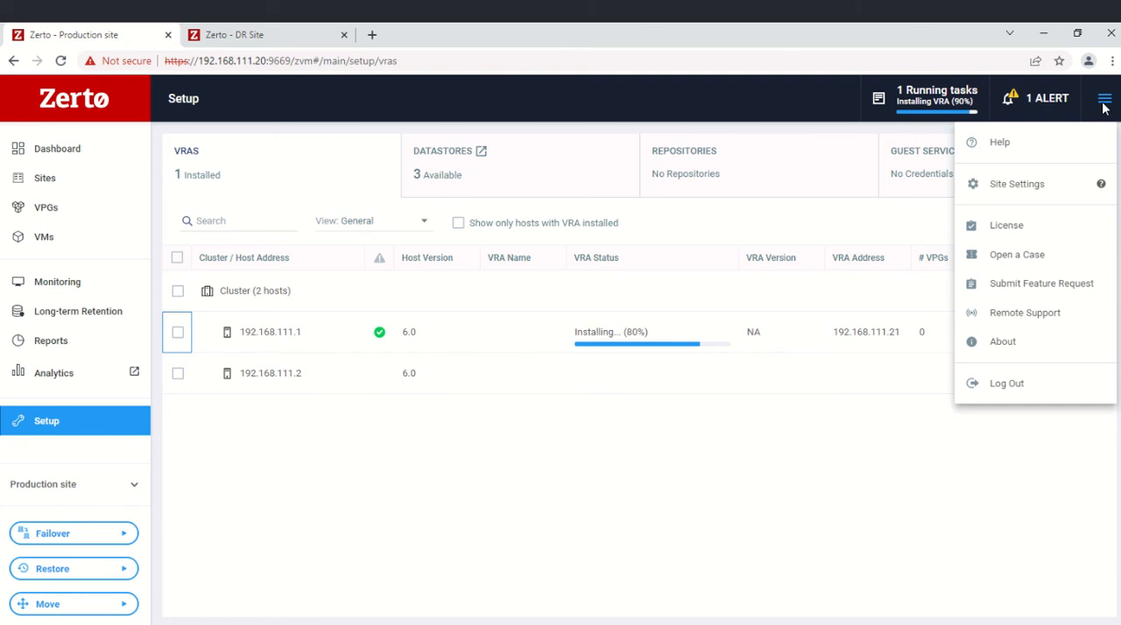
mouse_move(1016, 184)
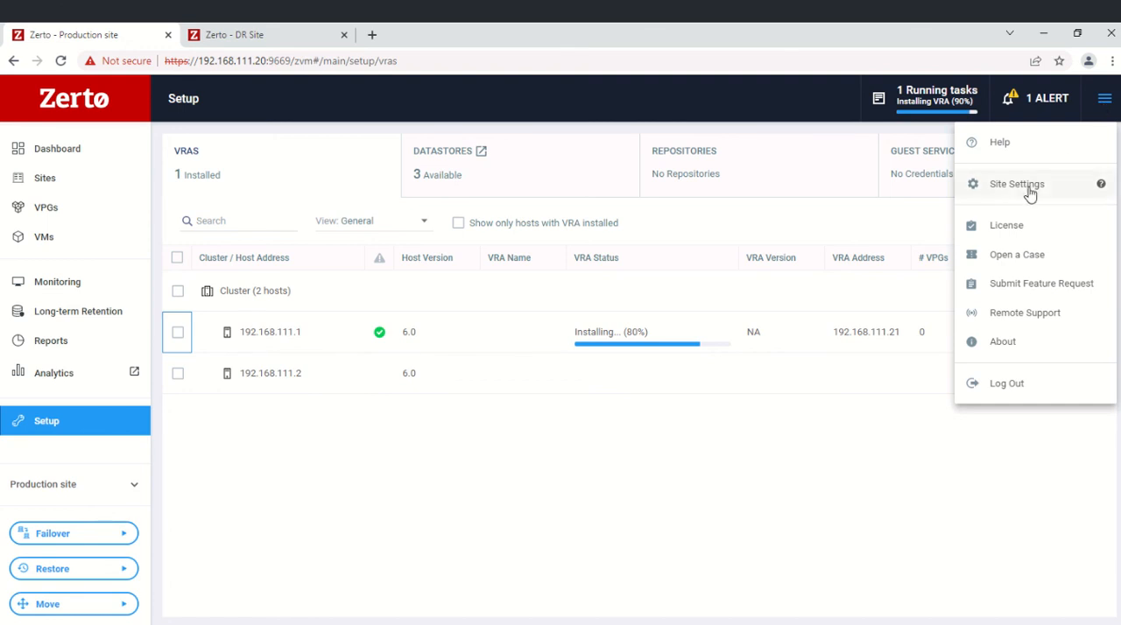
left_click(1016, 184)
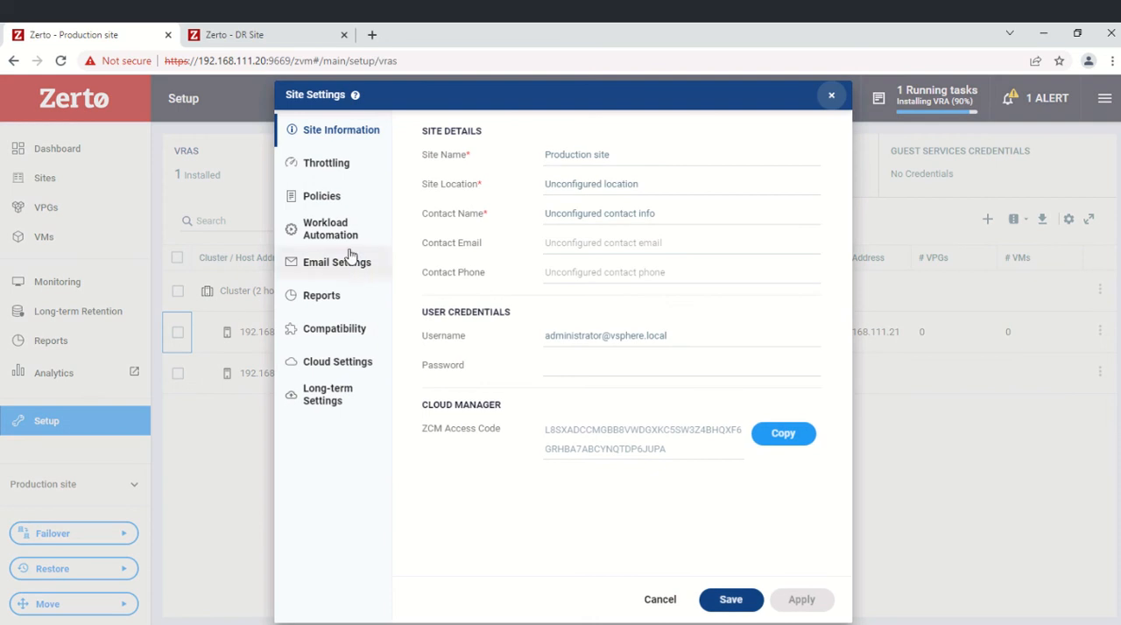
Enable VRA auto installation for hosts added to a cluster under Workload Automation.
left_click(329, 228)
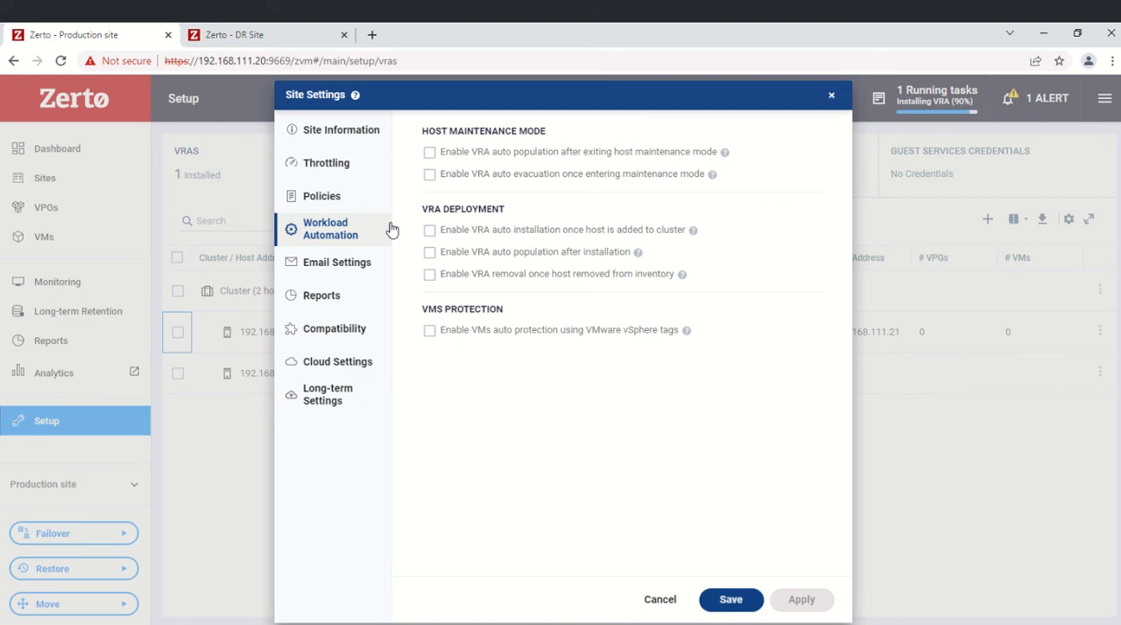
mouse_move(522, 254)
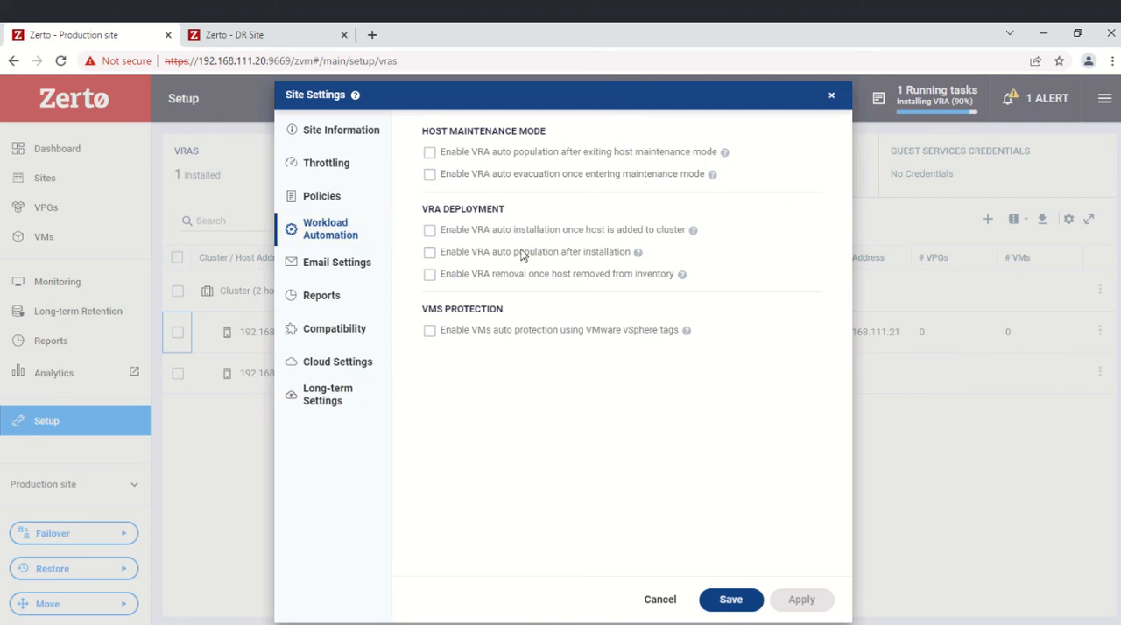
mouse_move(542, 158)
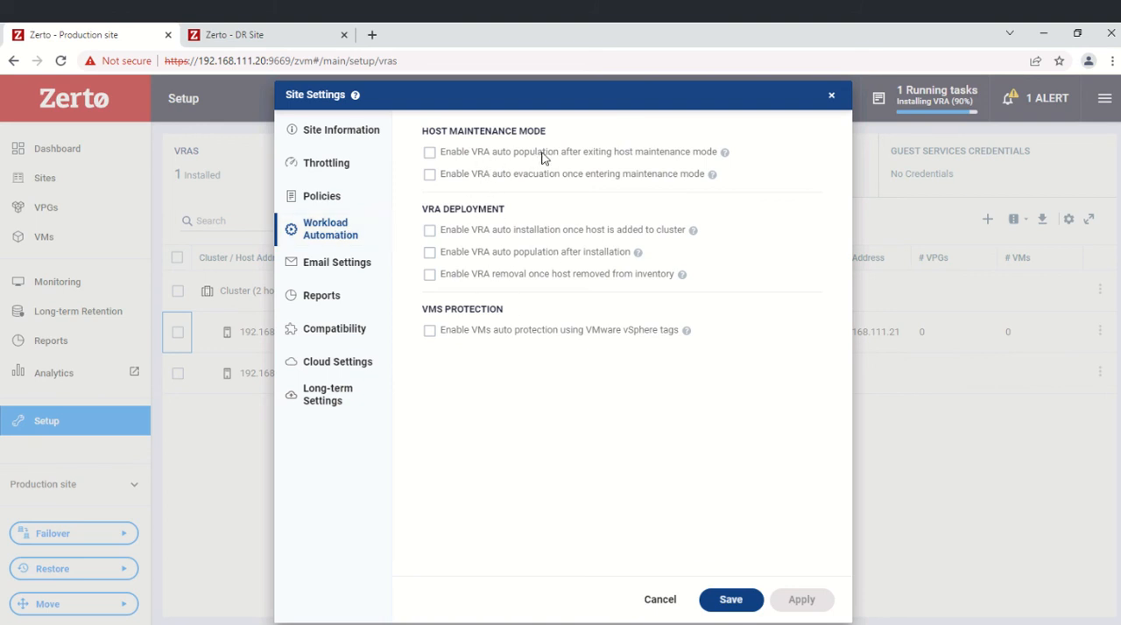
mouse_move(467, 237)
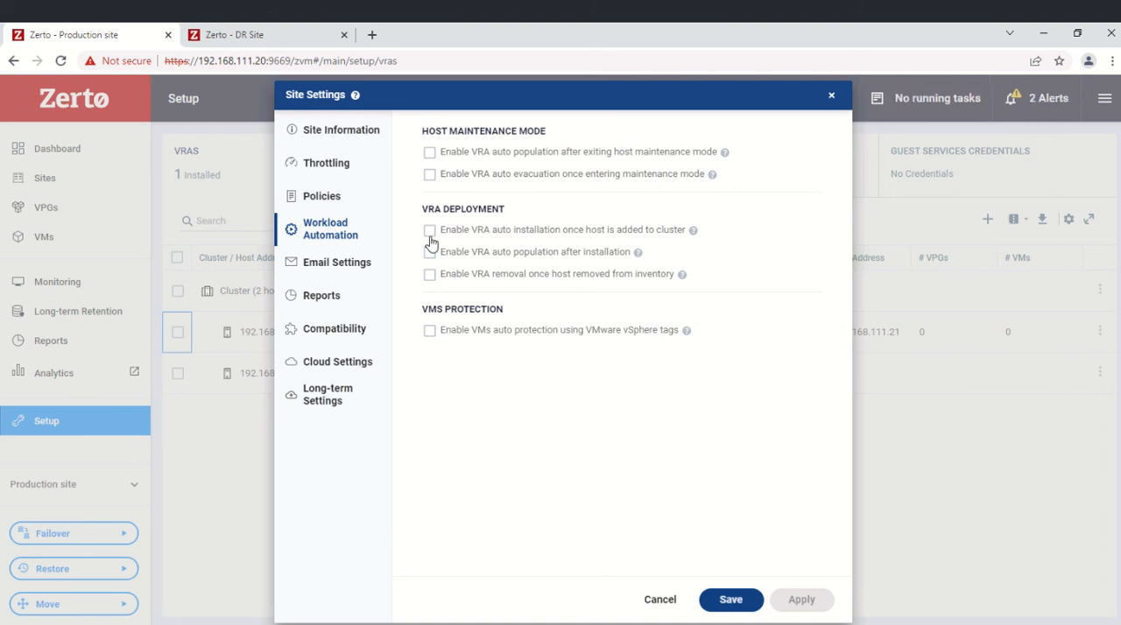
left_click(429, 229)
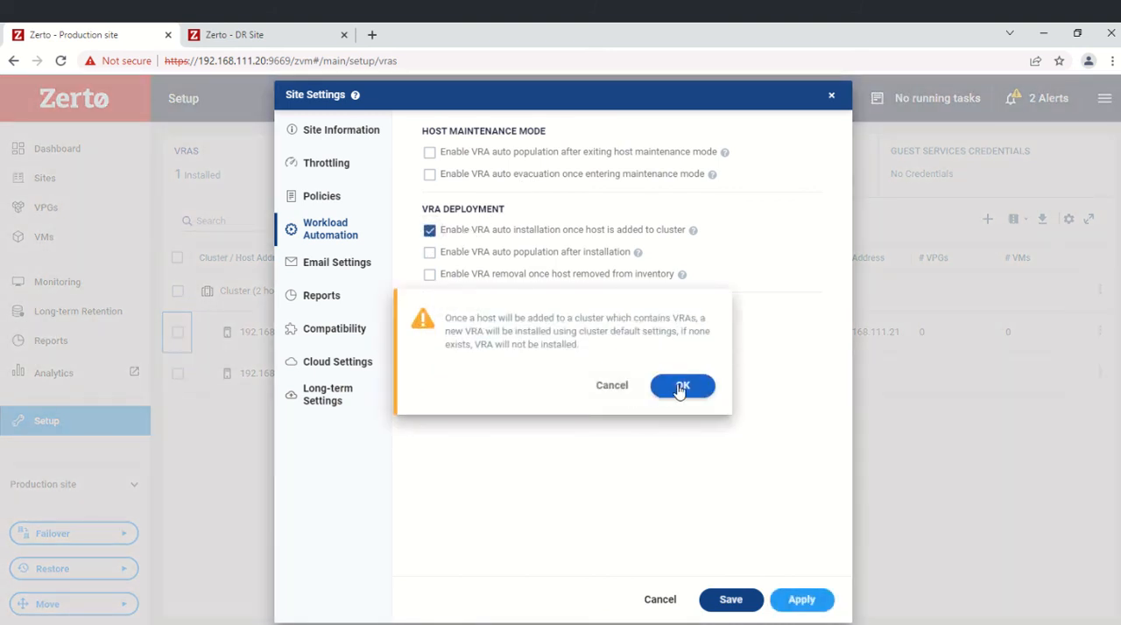
Confirm the warning to enable automatic VRA installation on newly added hosts.
left_click(682, 385)
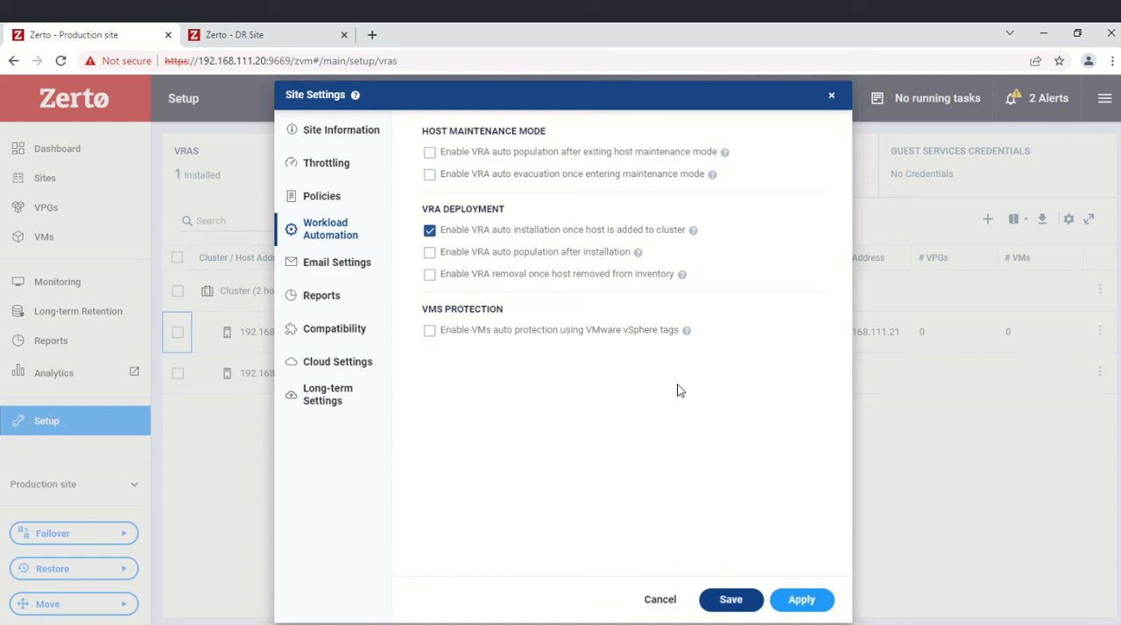
mouse_move(739, 401)
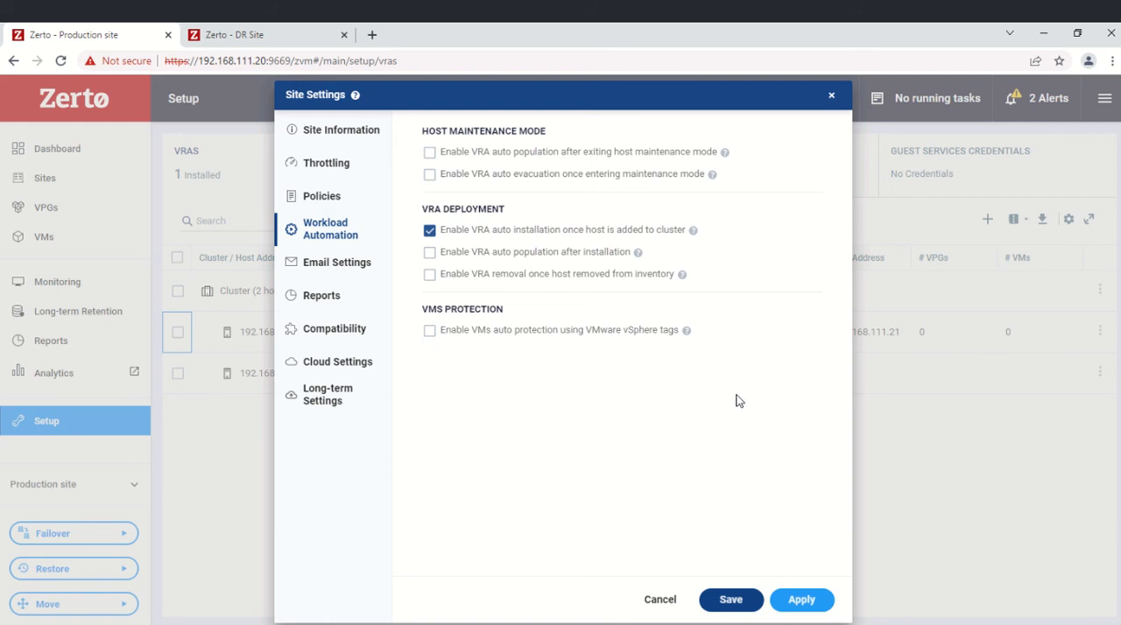
mouse_move(156, 449)
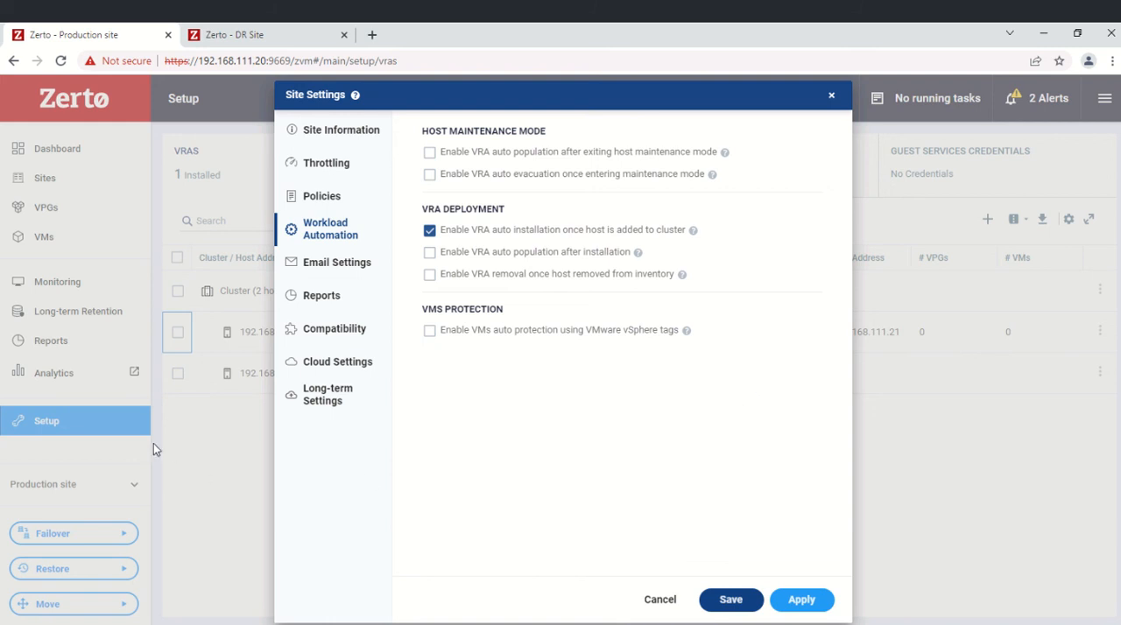
mouse_move(13, 491)
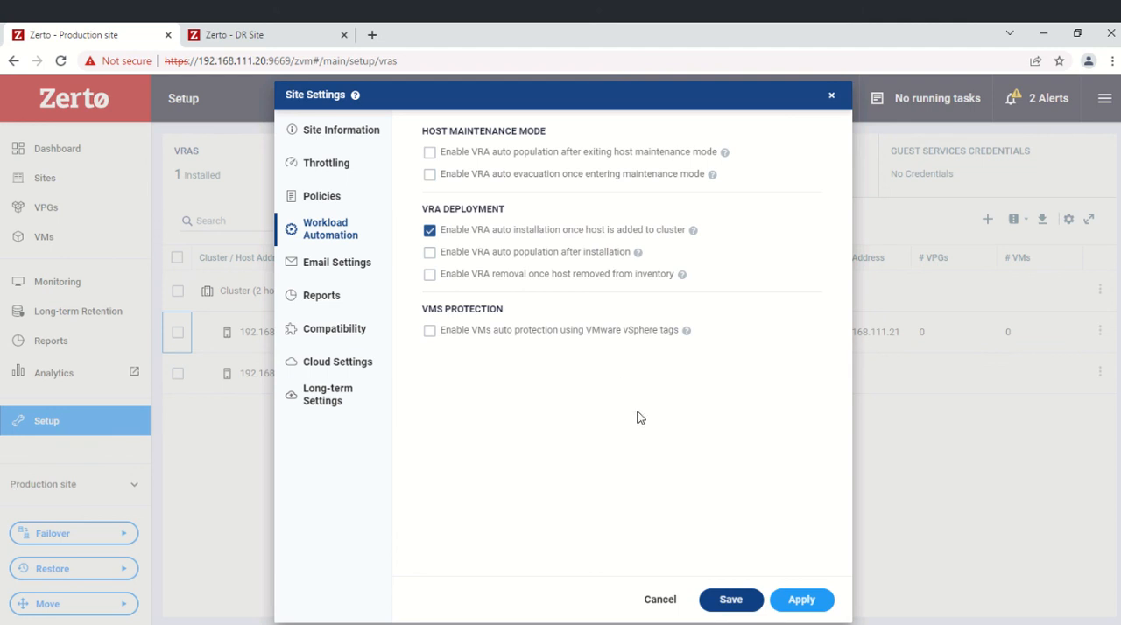
mouse_move(640, 473)
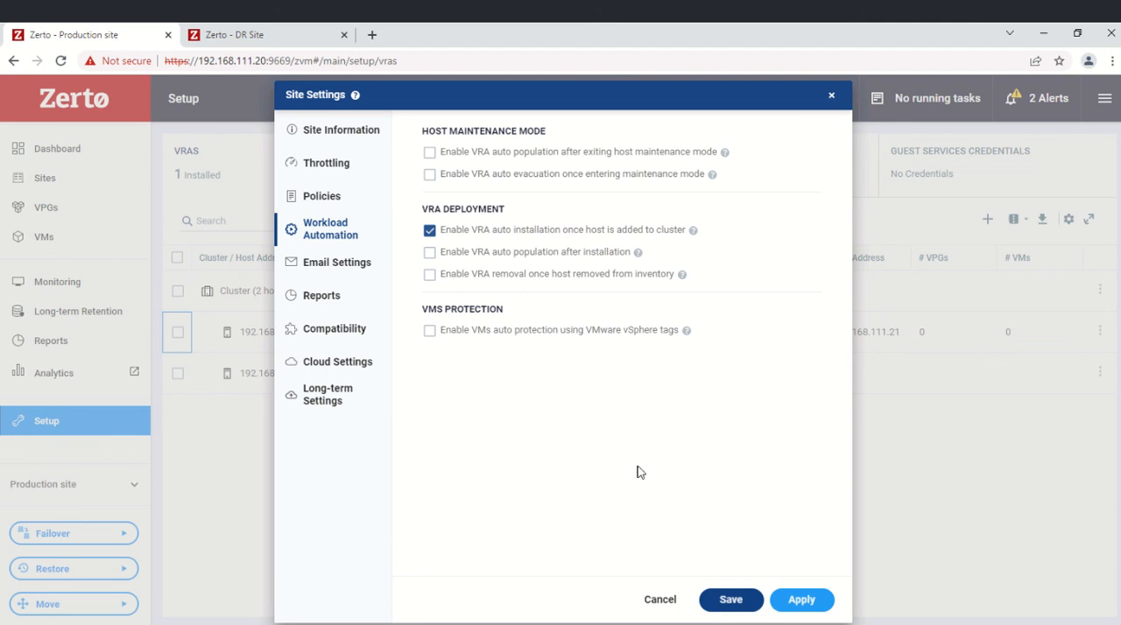
mouse_move(120, 454)
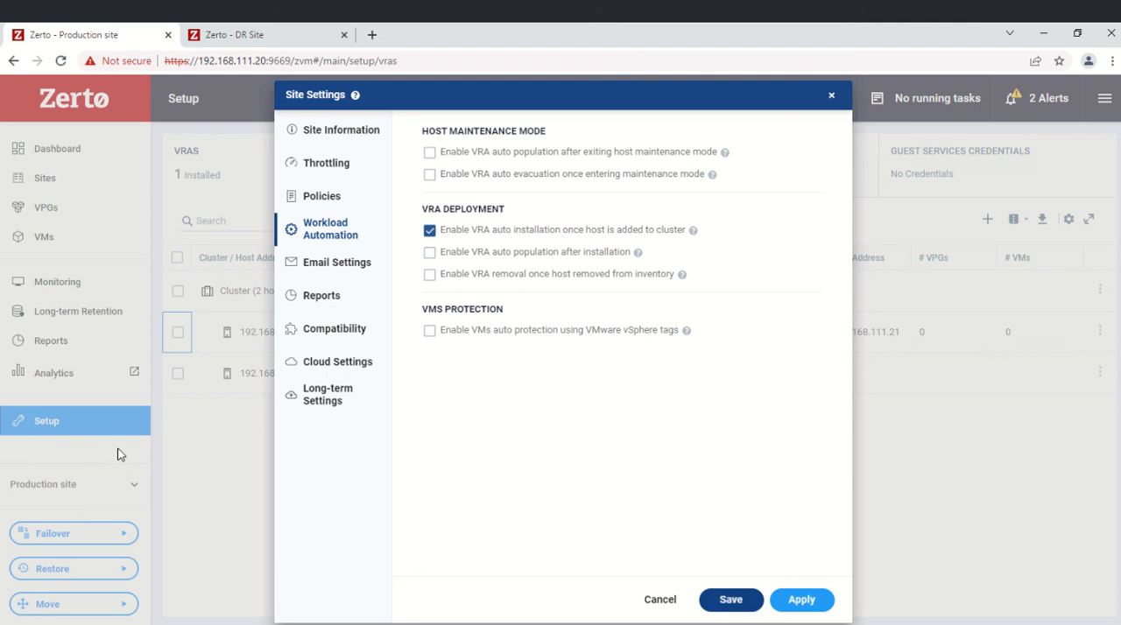
mouse_move(380, 579)
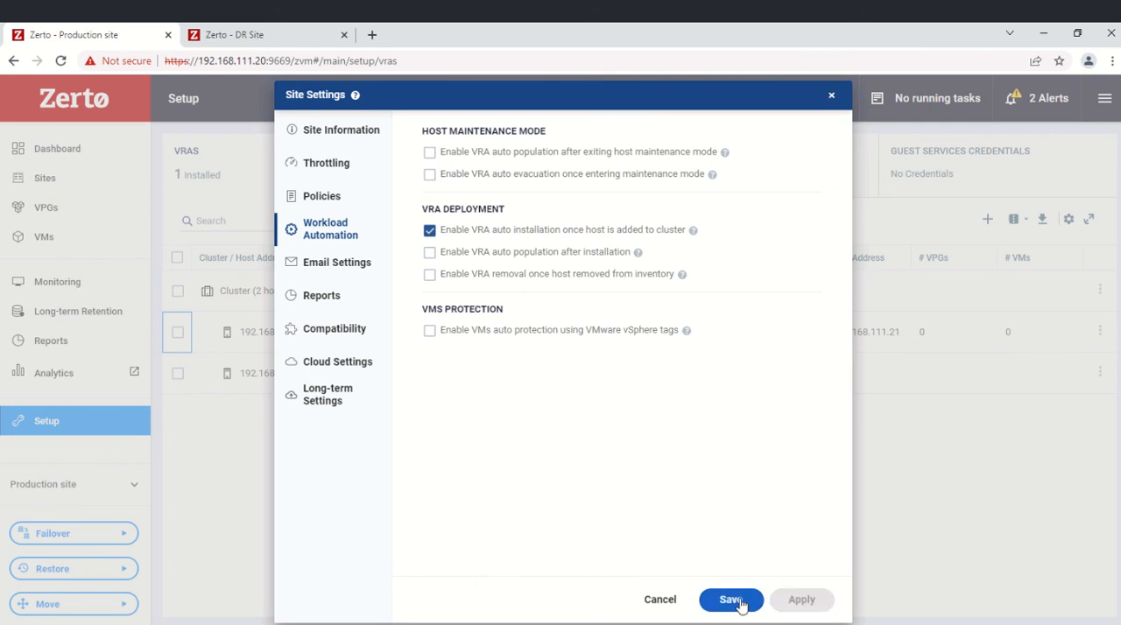
Save the site settings with VRA auto installation enabled.
left_click(730, 598)
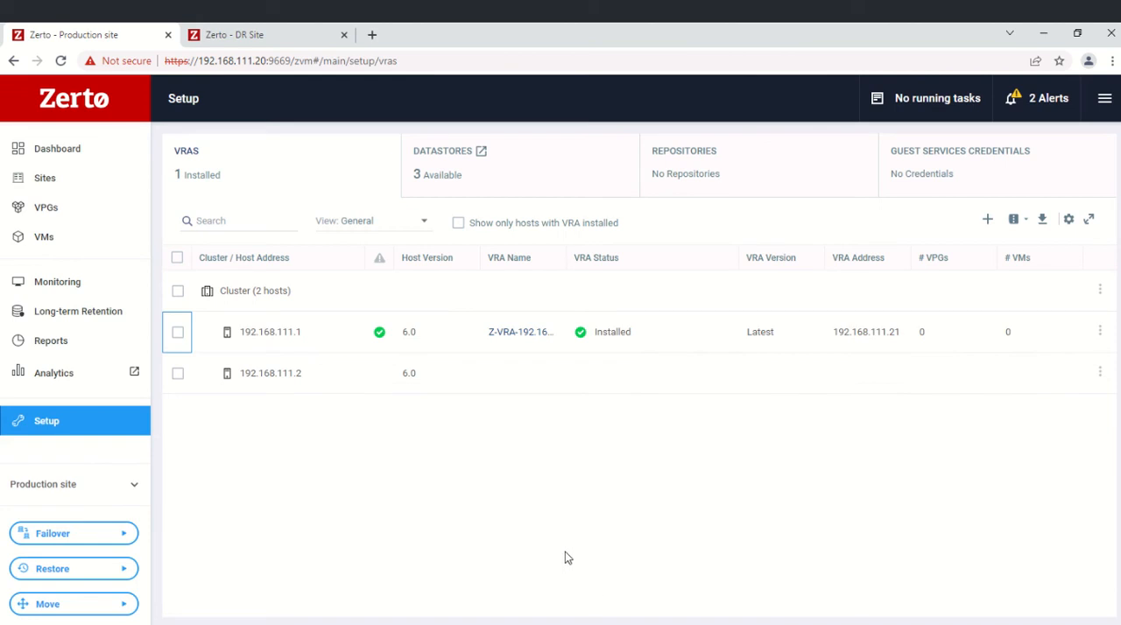
mouse_move(484, 428)
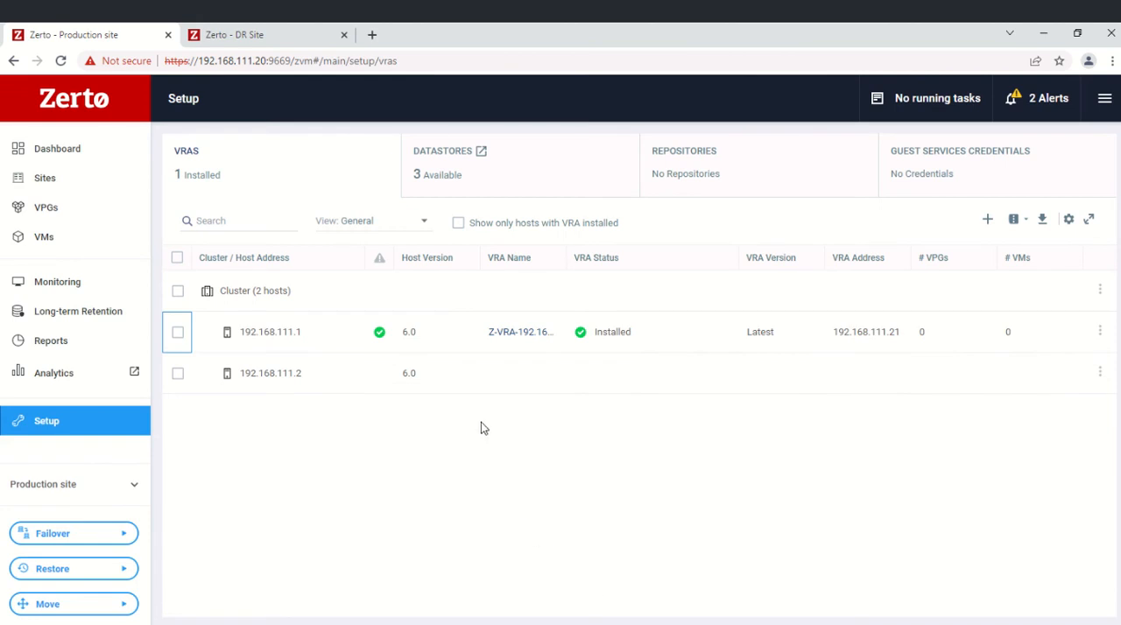
mouse_move(995, 179)
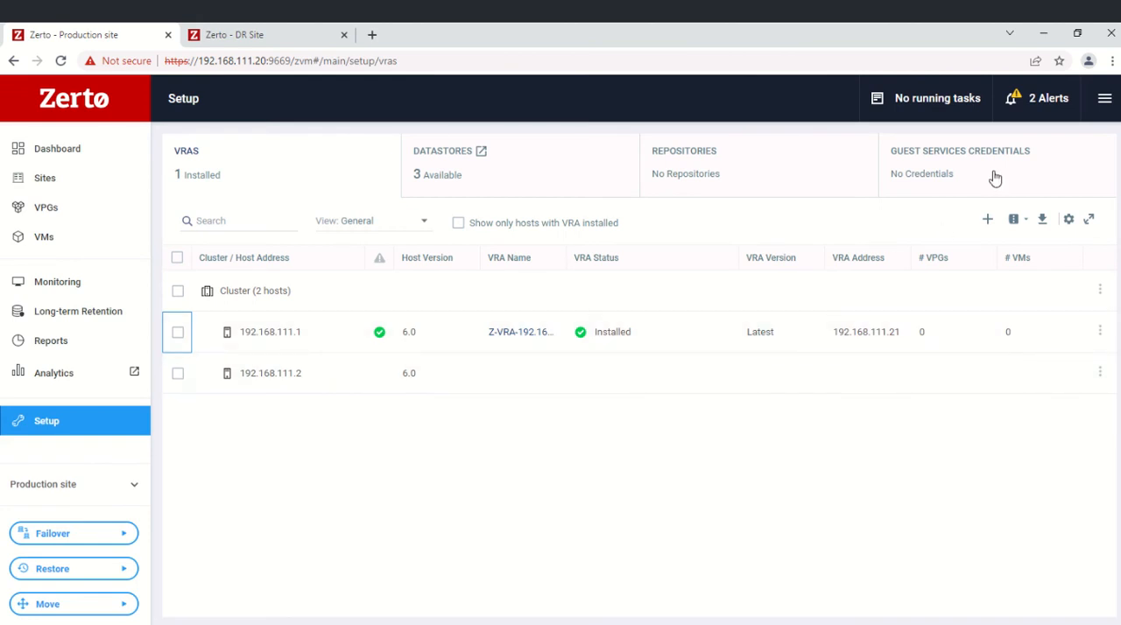
mouse_move(963, 227)
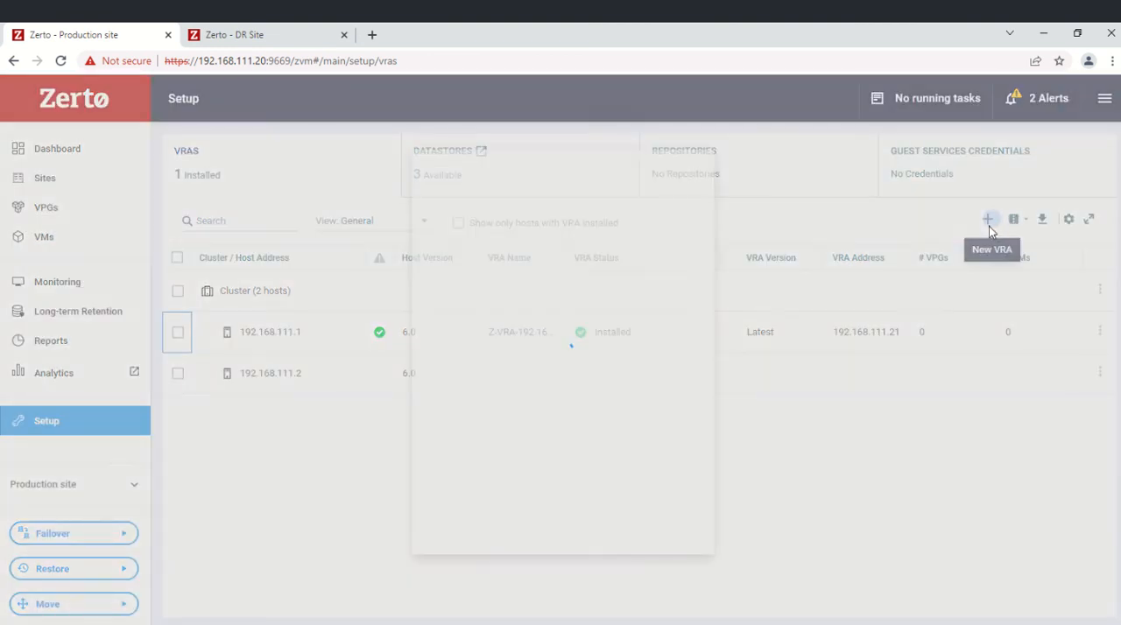
left_click(988, 219)
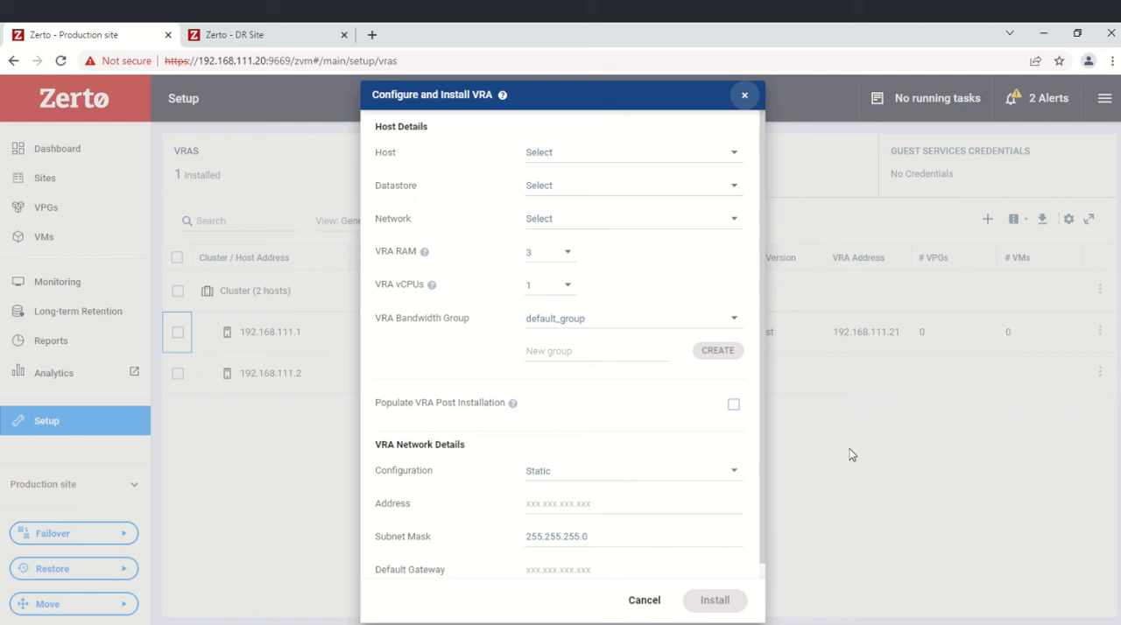
mouse_move(563, 151)
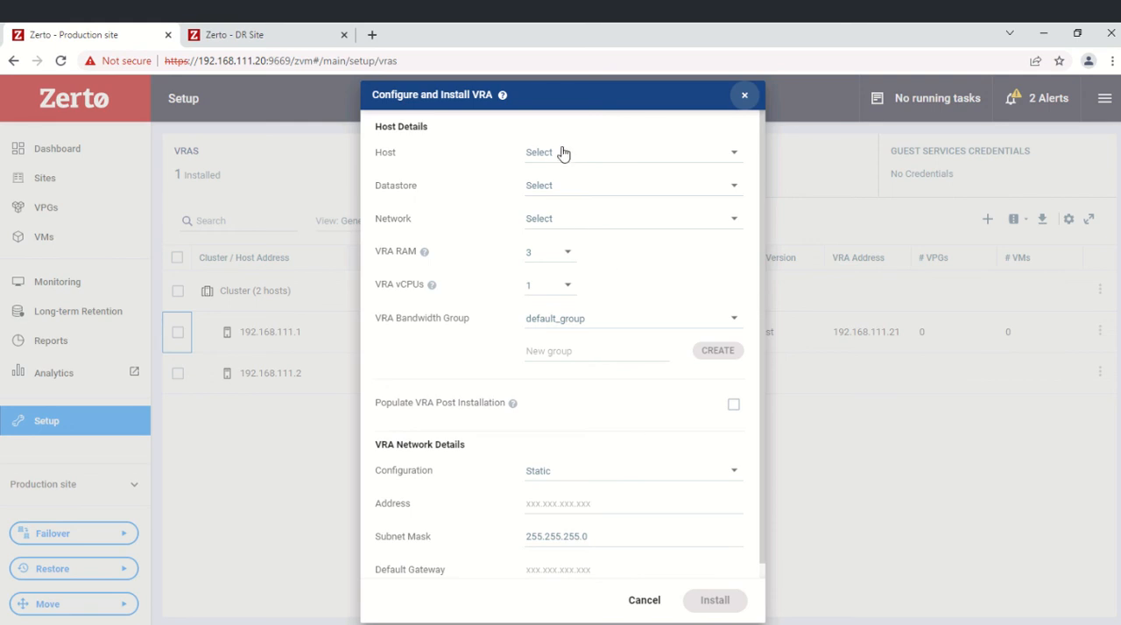
left_click(632, 151)
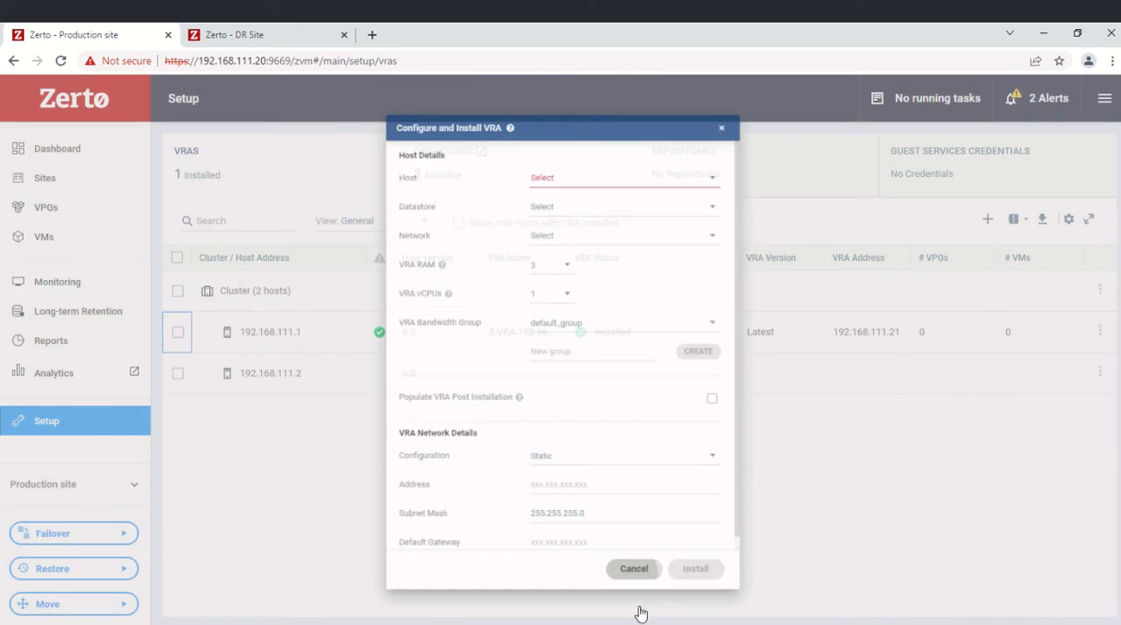
left_click(633, 568)
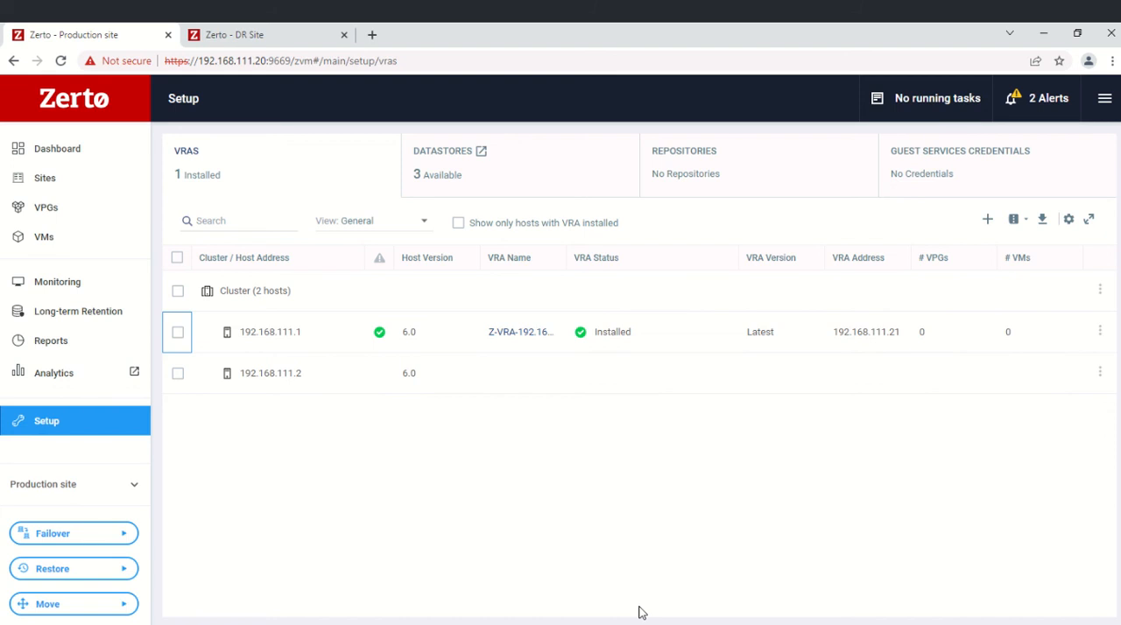
mouse_move(257, 274)
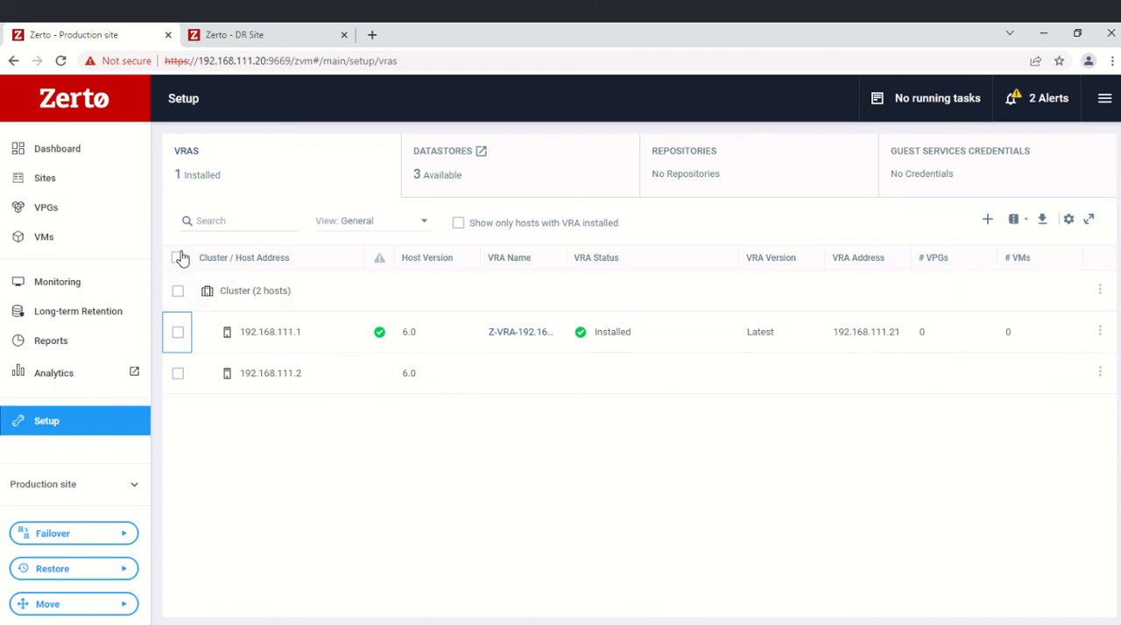
Start a cluster-wide VRA install for all hosts on datastore FreeNAS-DS and network VM Network.
left_click(177, 257)
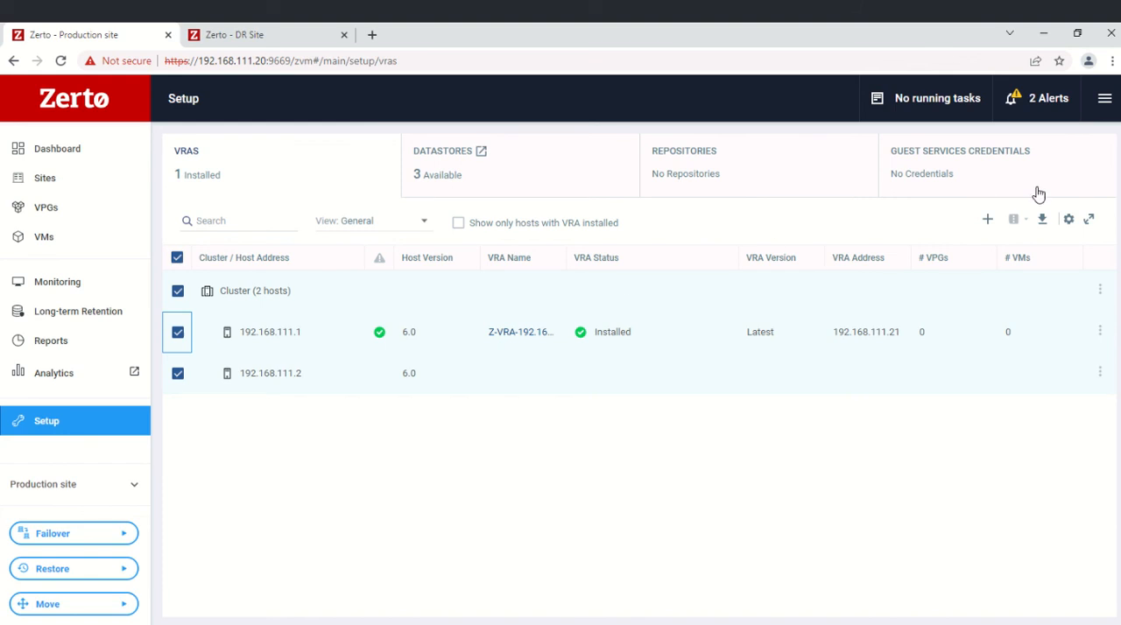
mouse_move(988, 219)
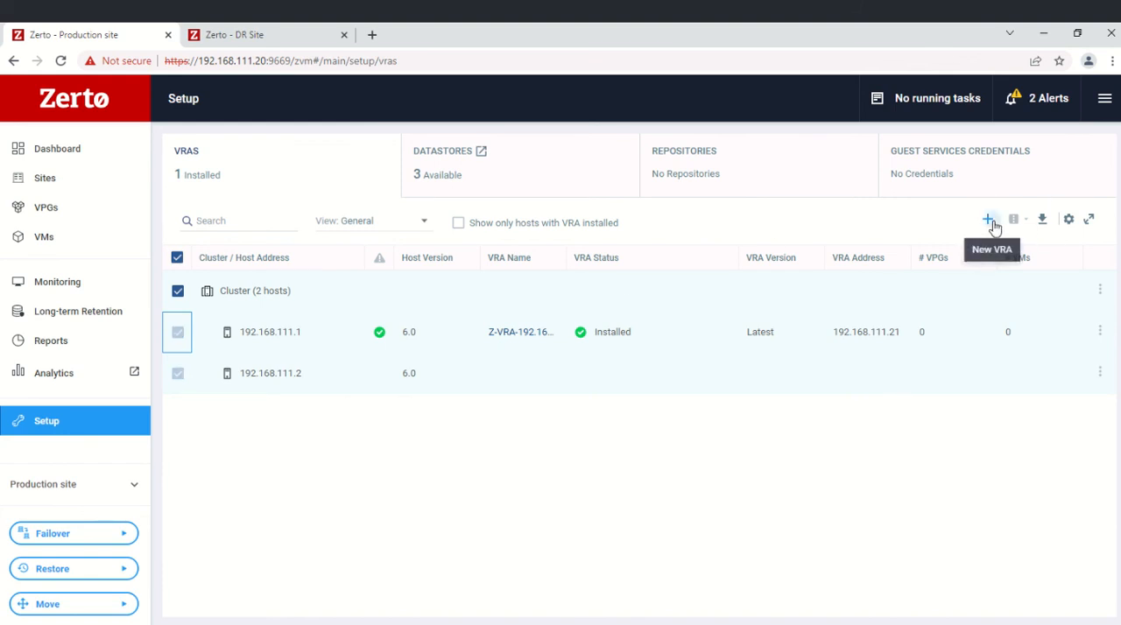
left_click(988, 219)
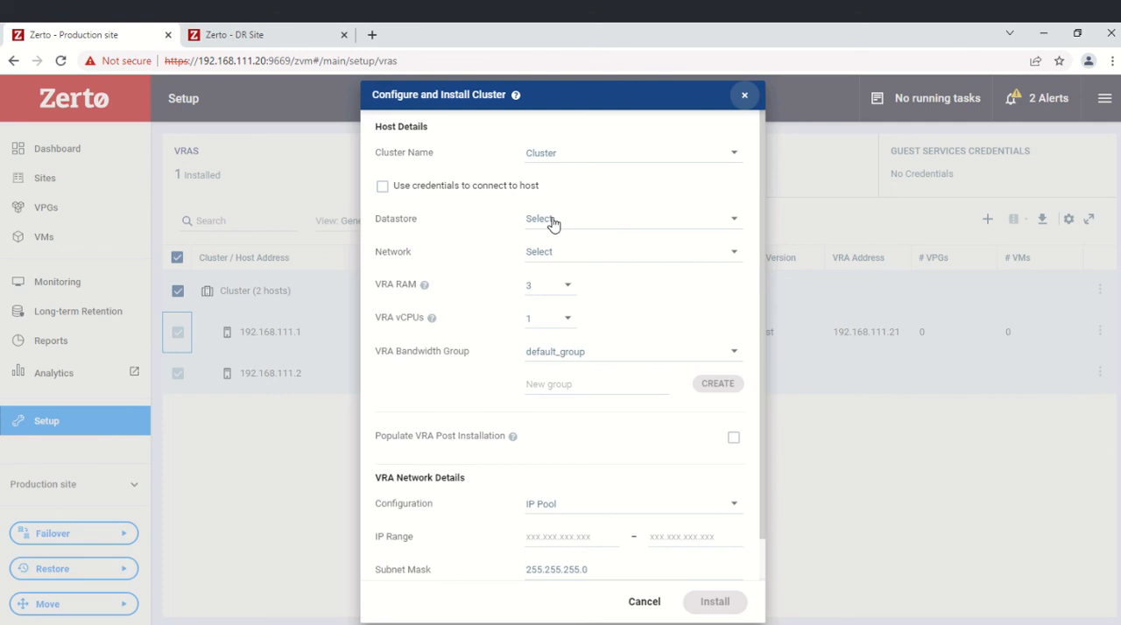
left_click(628, 218)
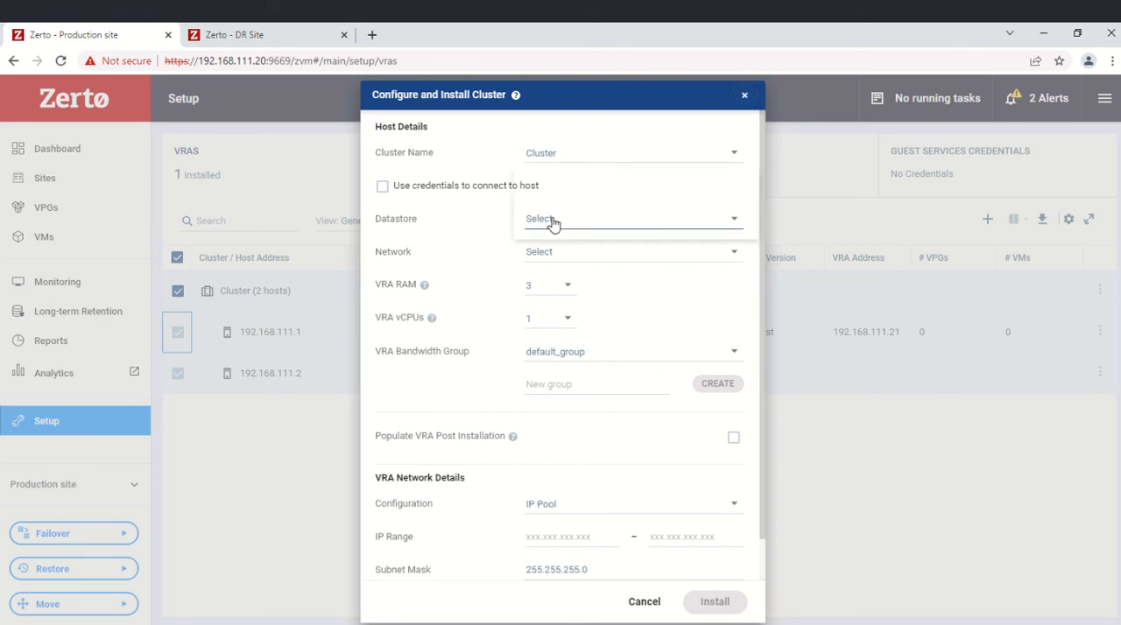
left_click(631, 218)
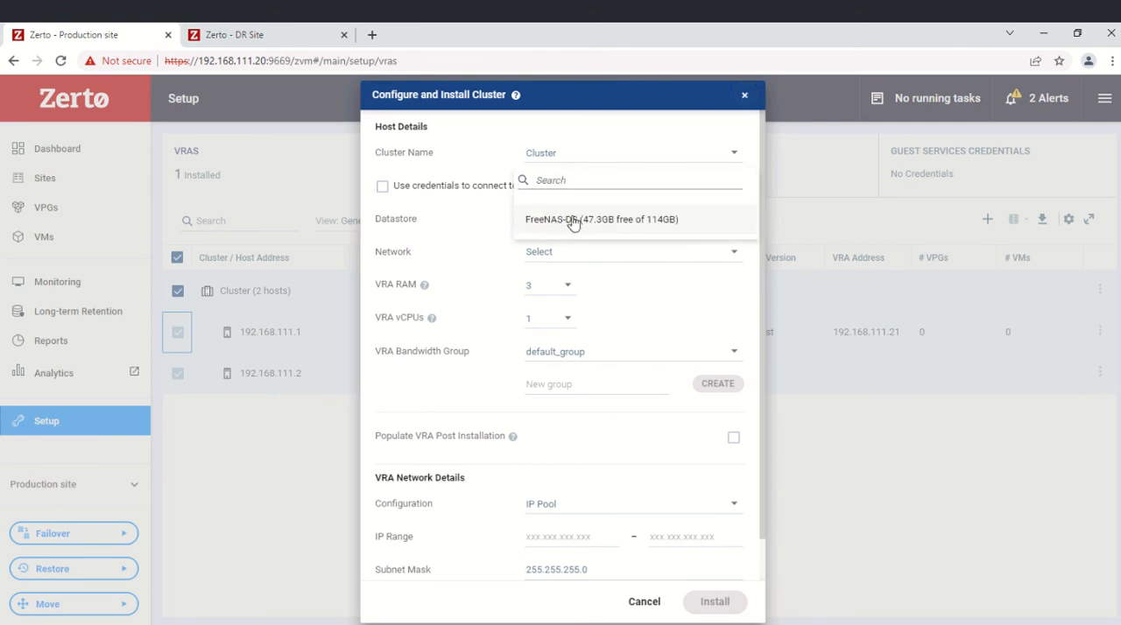
left_click(601, 219)
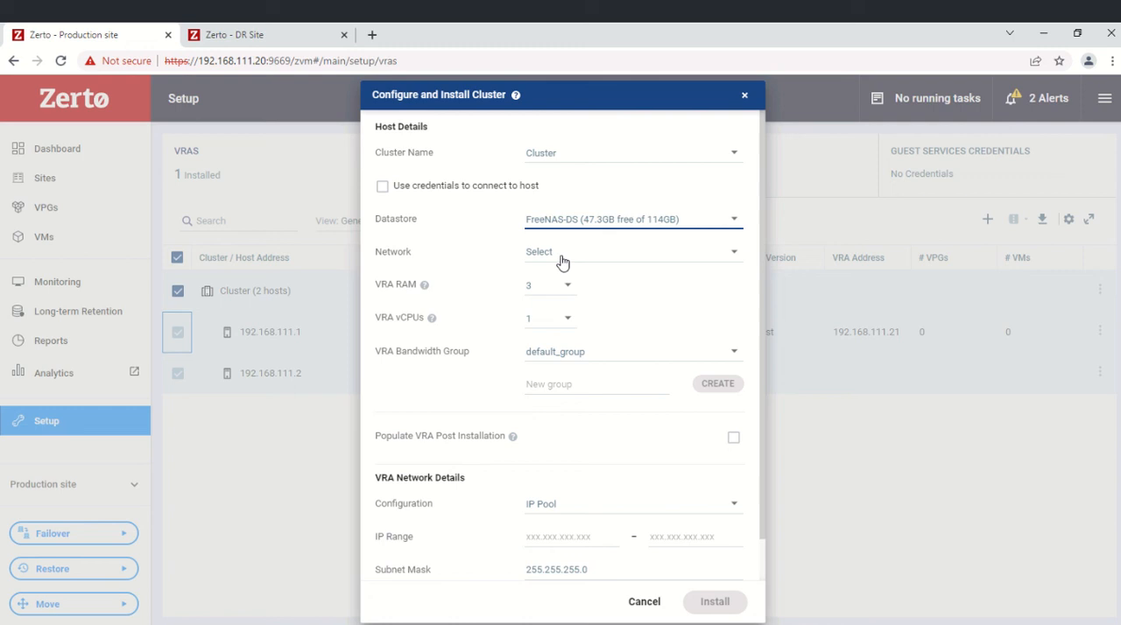
left_click(631, 251)
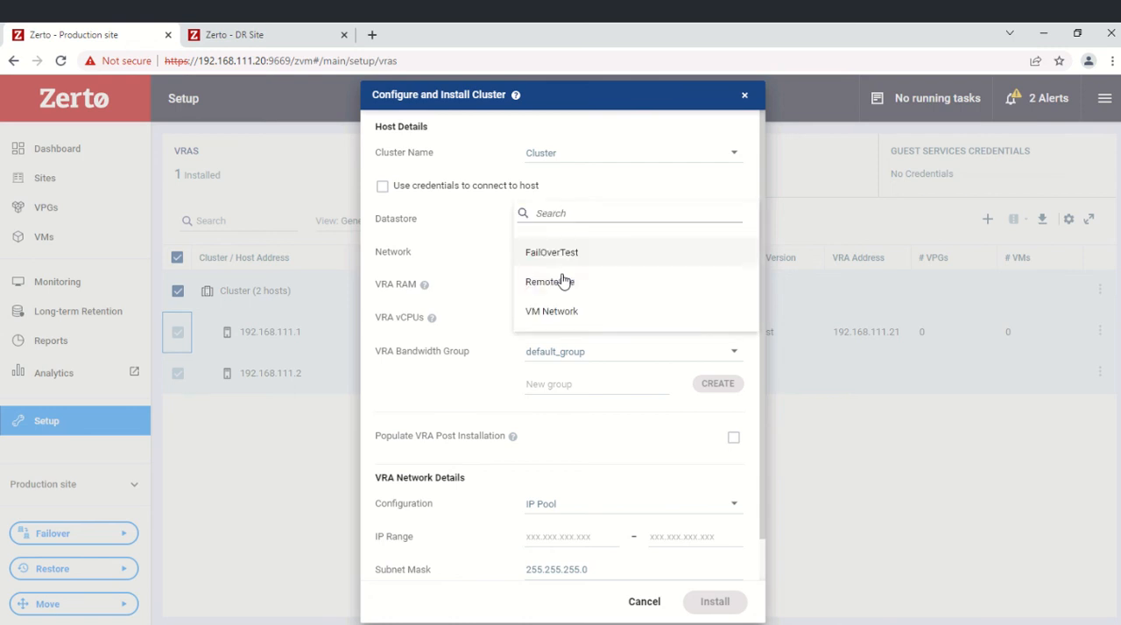
left_click(551, 311)
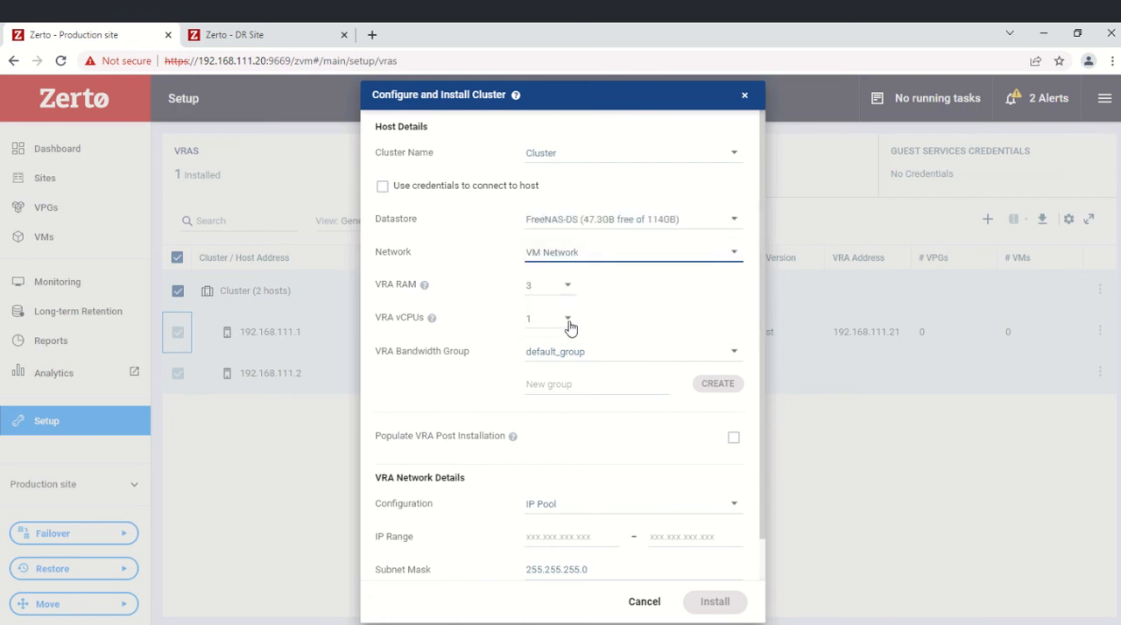
scroll("down", 3)
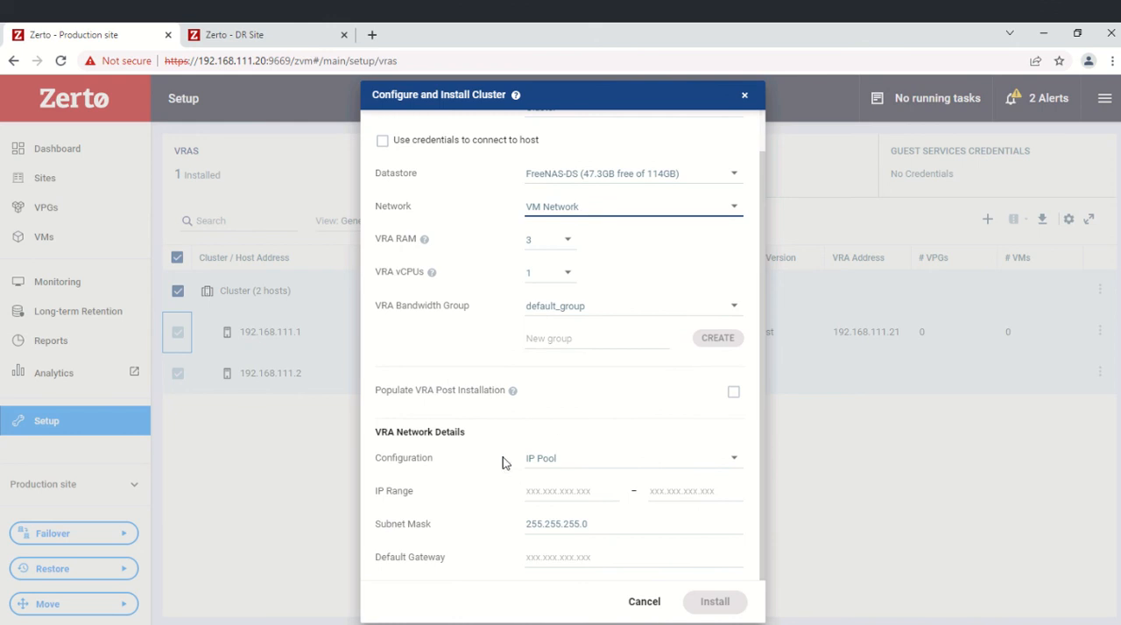
mouse_move(564, 492)
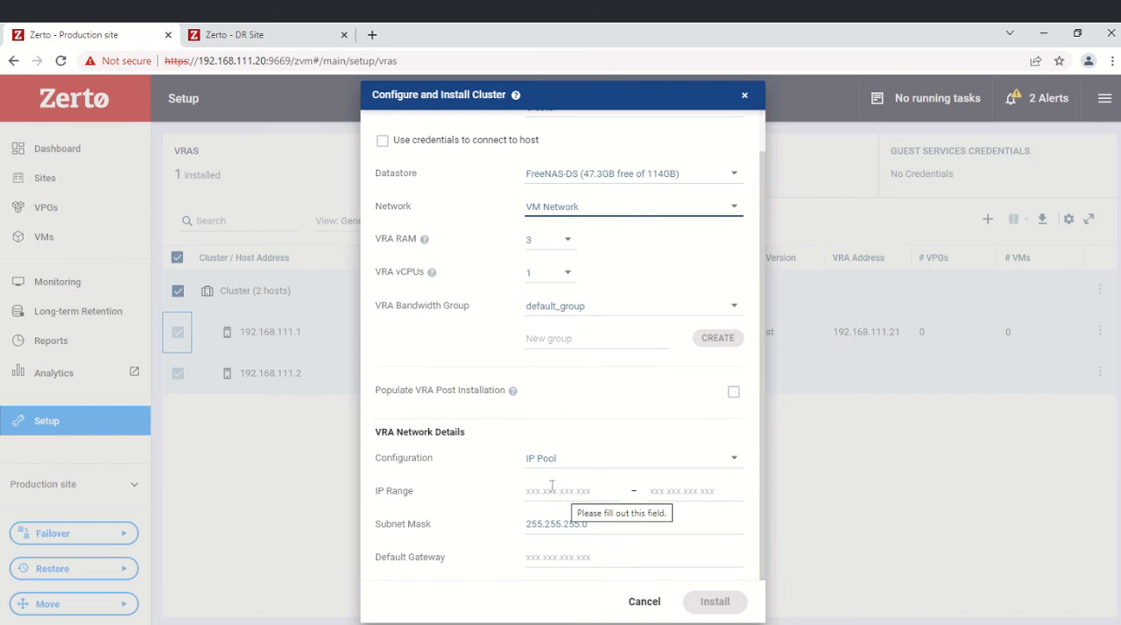
Enter IP pool 192.168.111.22–192.168.111.32 with gateway 192.168.111.254 and submit the install.
type("192.168.168")
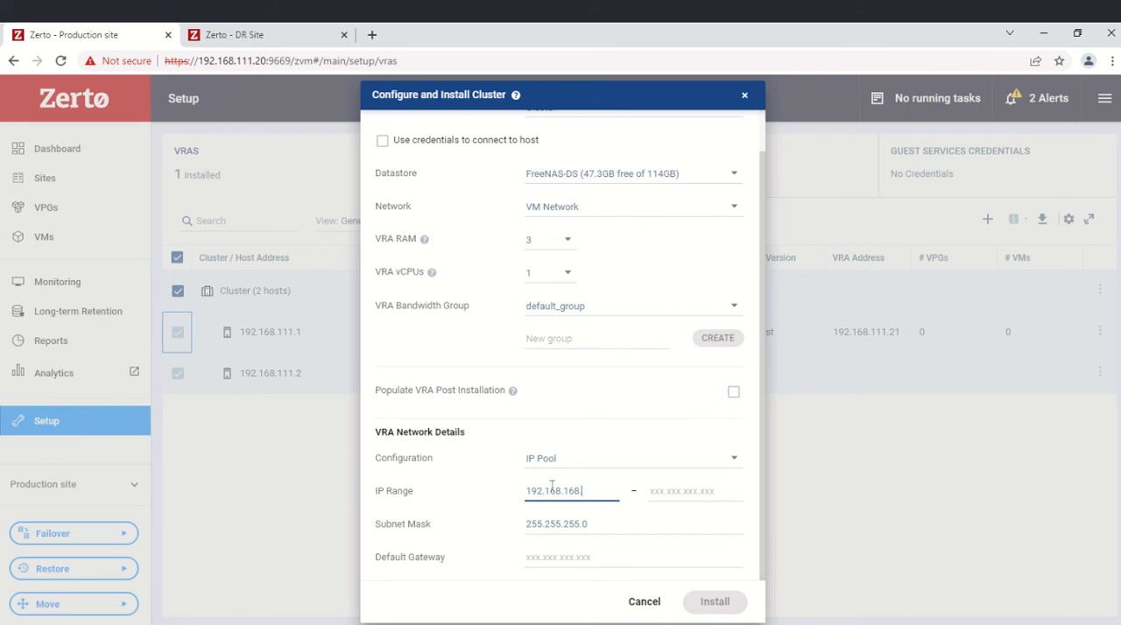
key("Backspace")
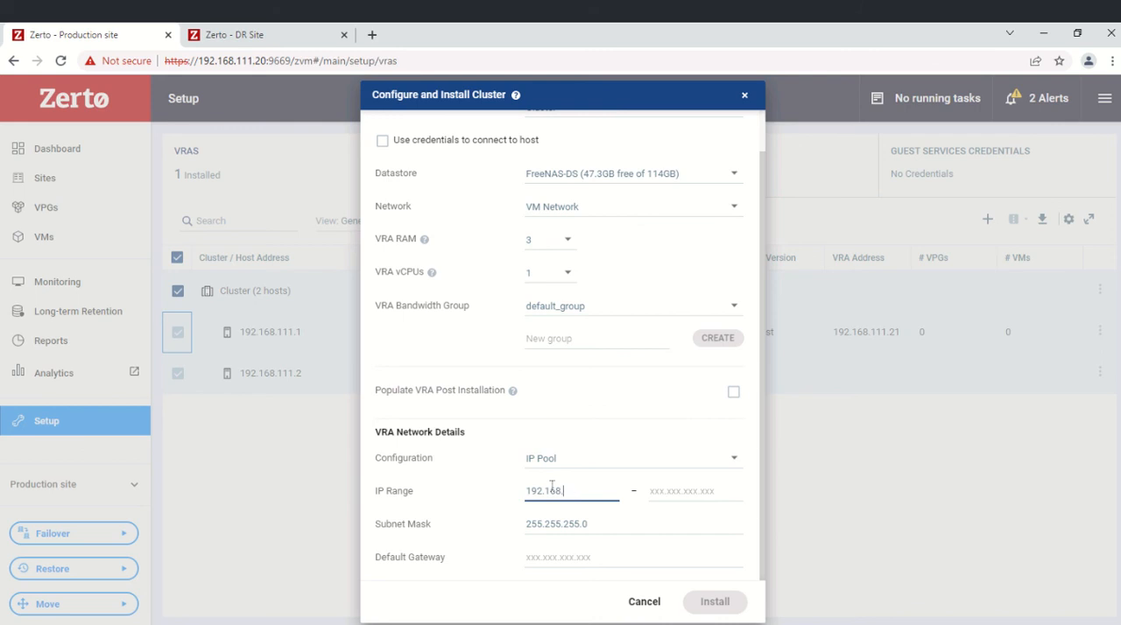
type("111.22")
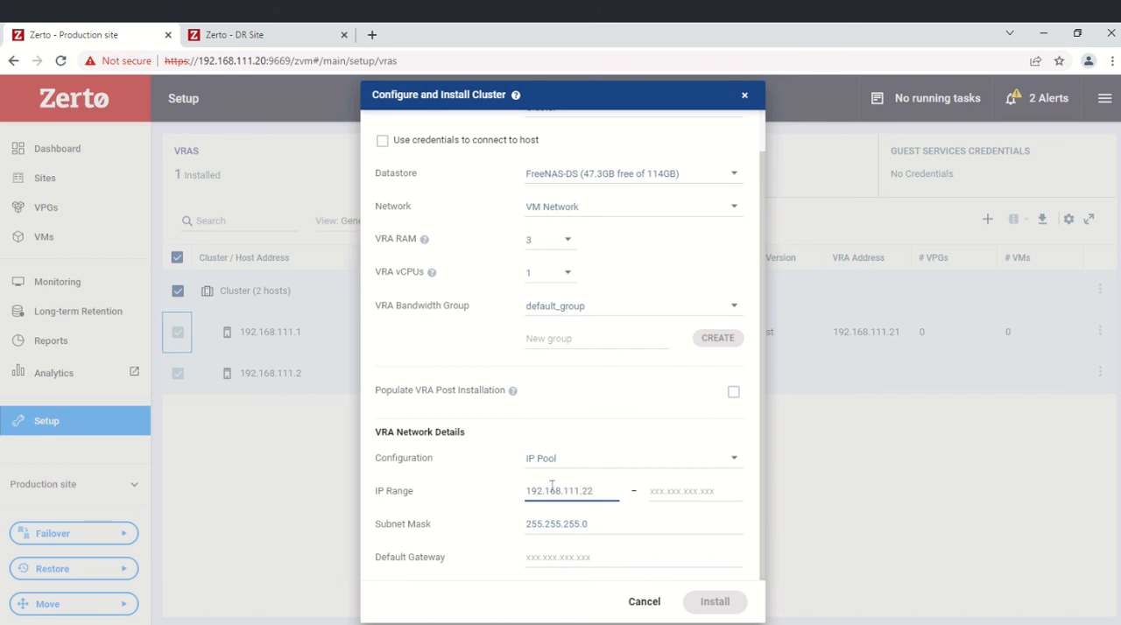
type("192.168.111.32")
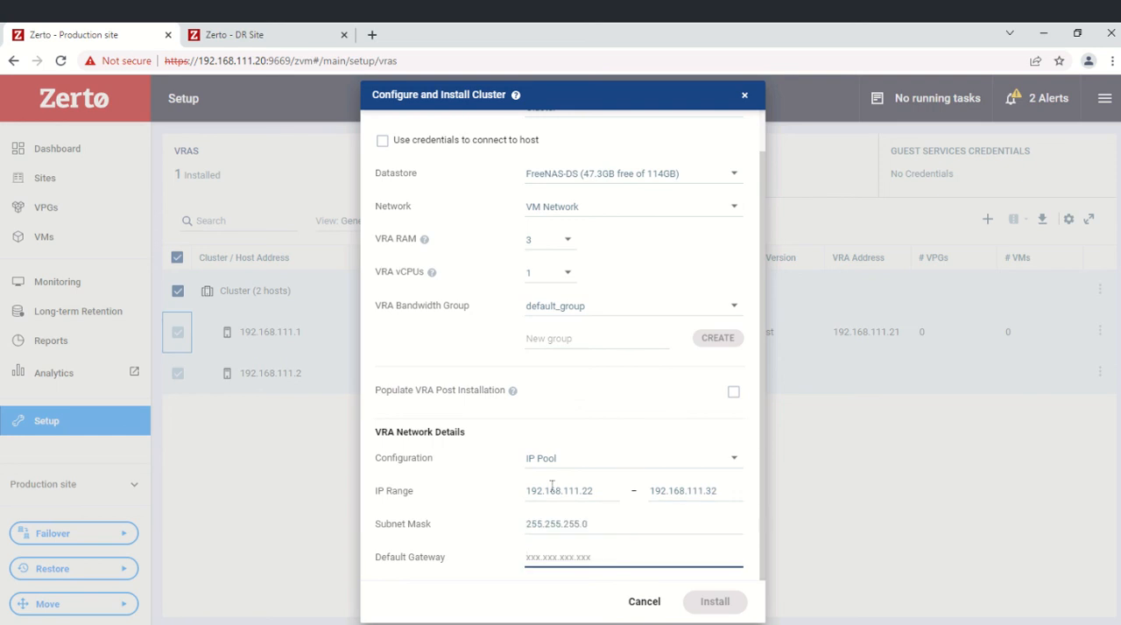
type("192.168.111")
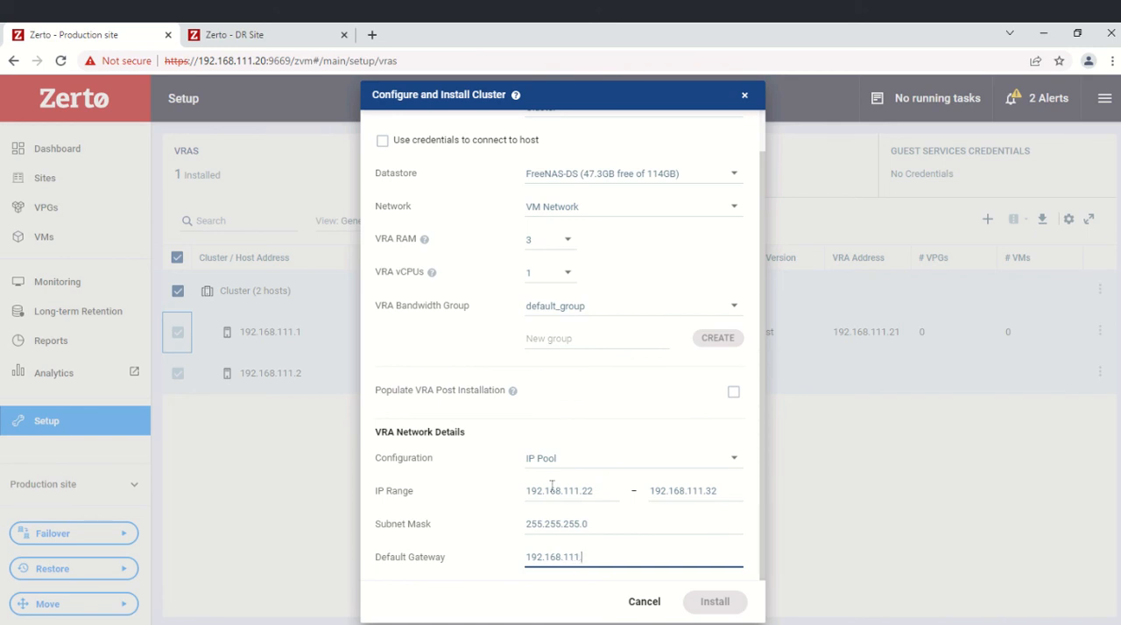
type("254")
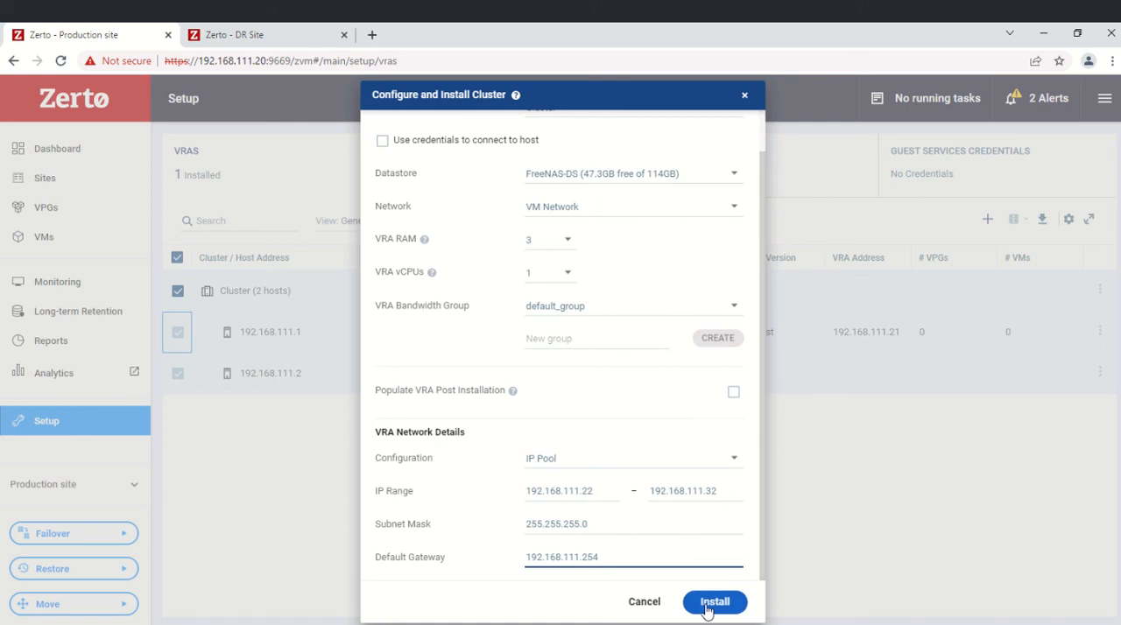
left_click(714, 602)
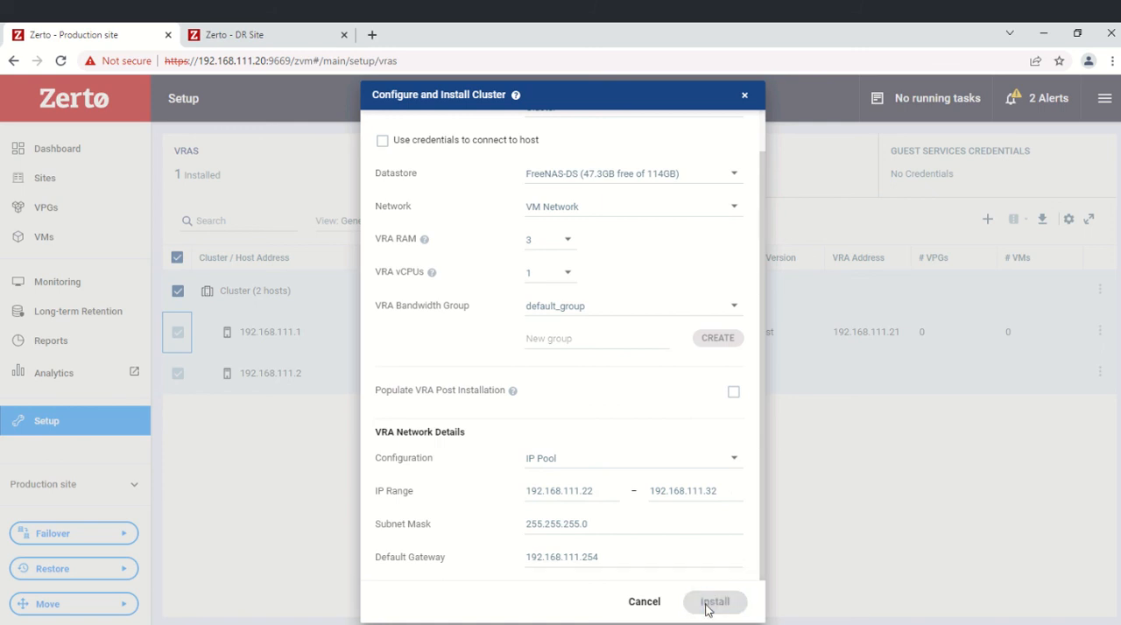
left_click(714, 601)
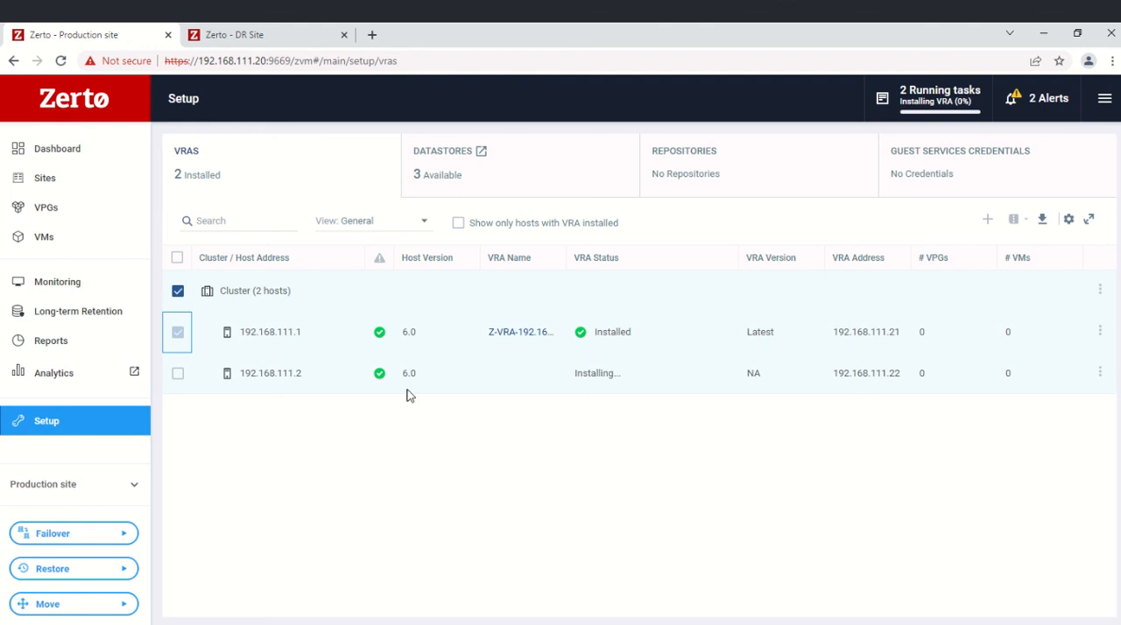
mouse_move(613, 391)
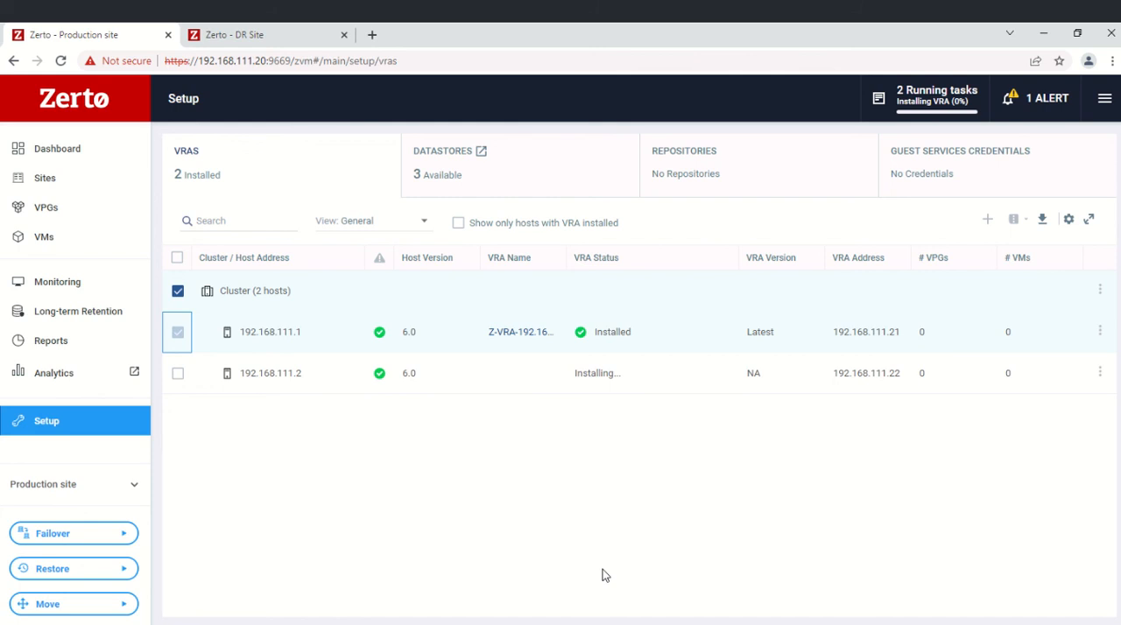
mouse_move(77, 449)
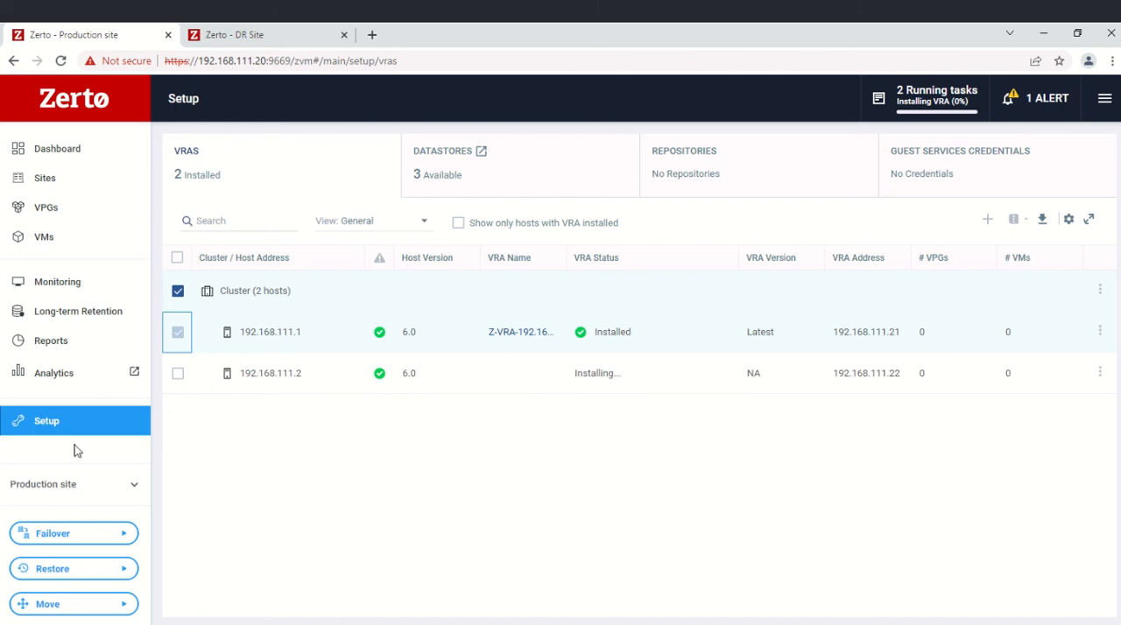
mouse_move(552, 439)
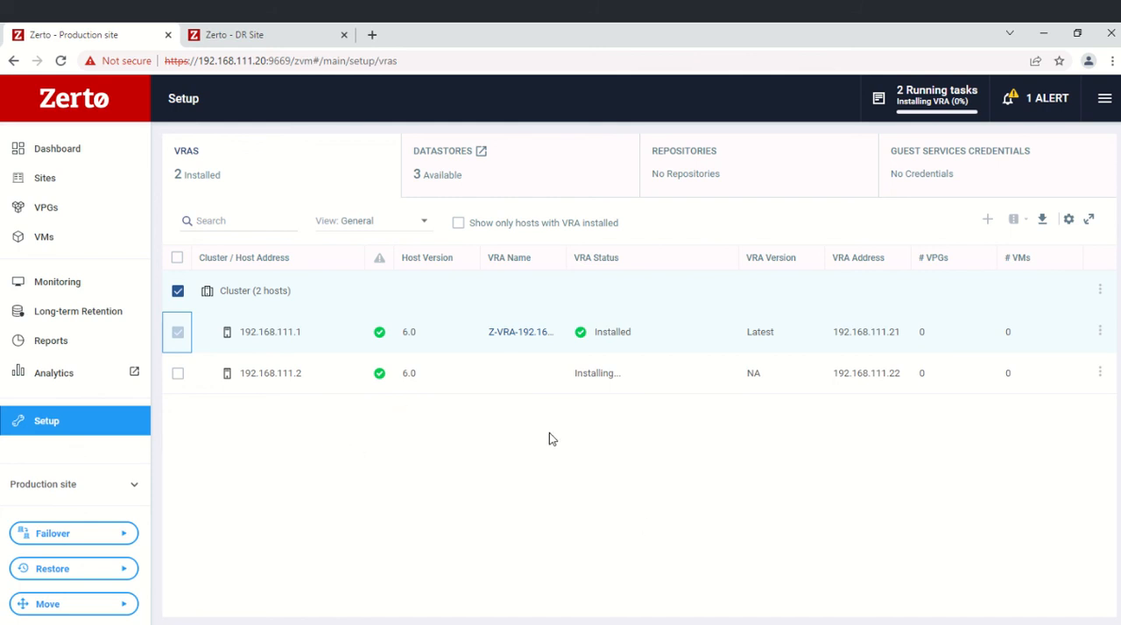
mouse_move(758, 509)
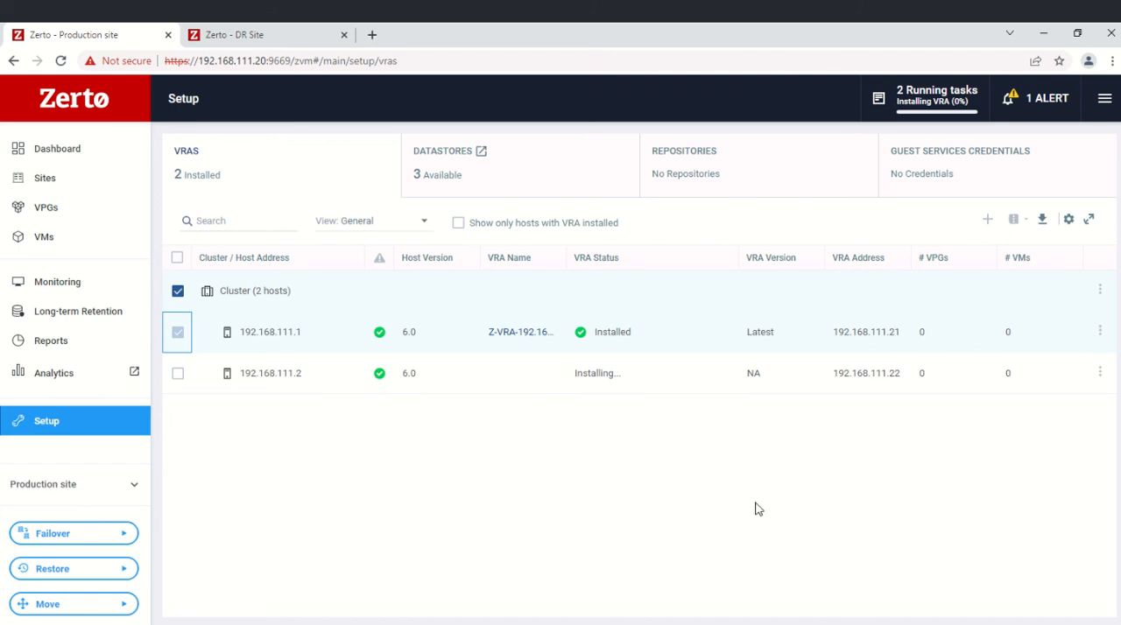
mouse_move(2, 462)
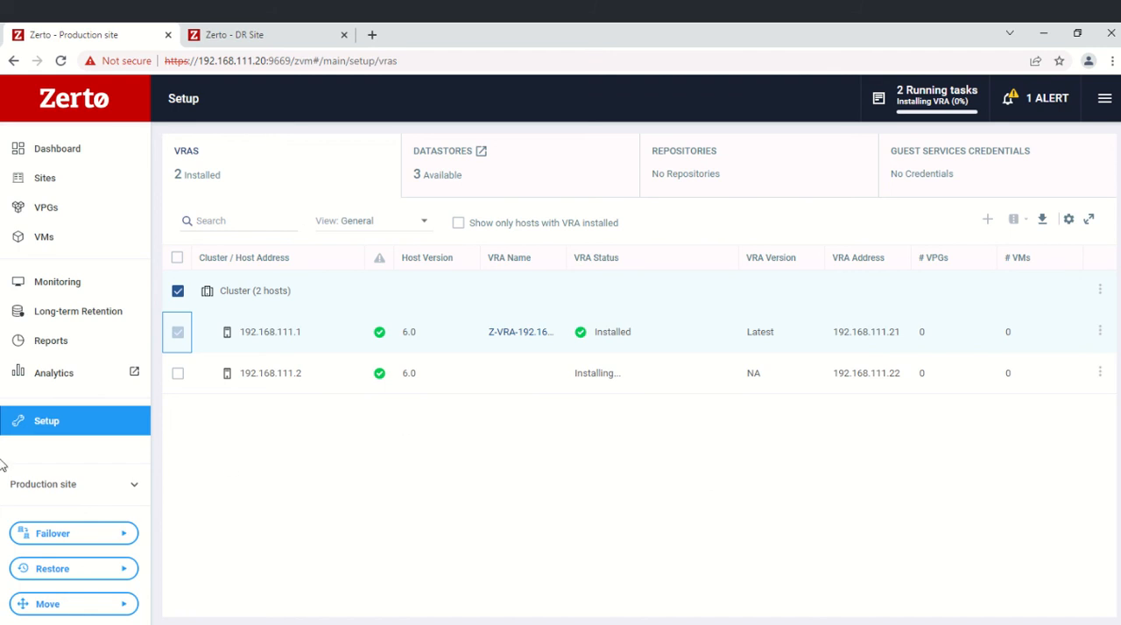
mouse_move(544, 565)
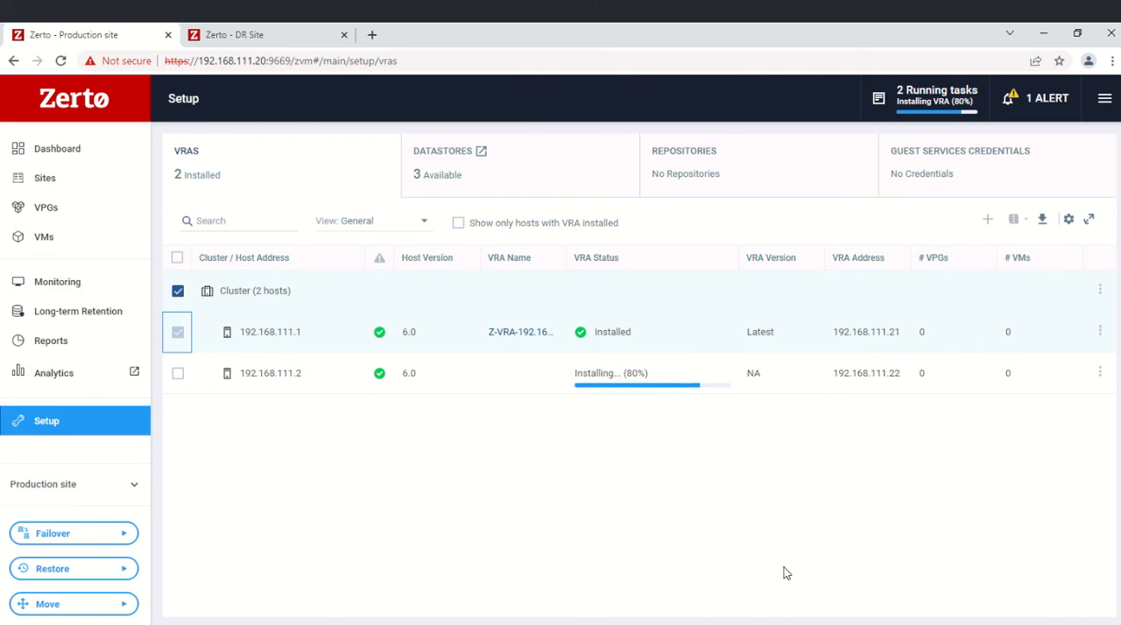
mouse_move(372, 492)
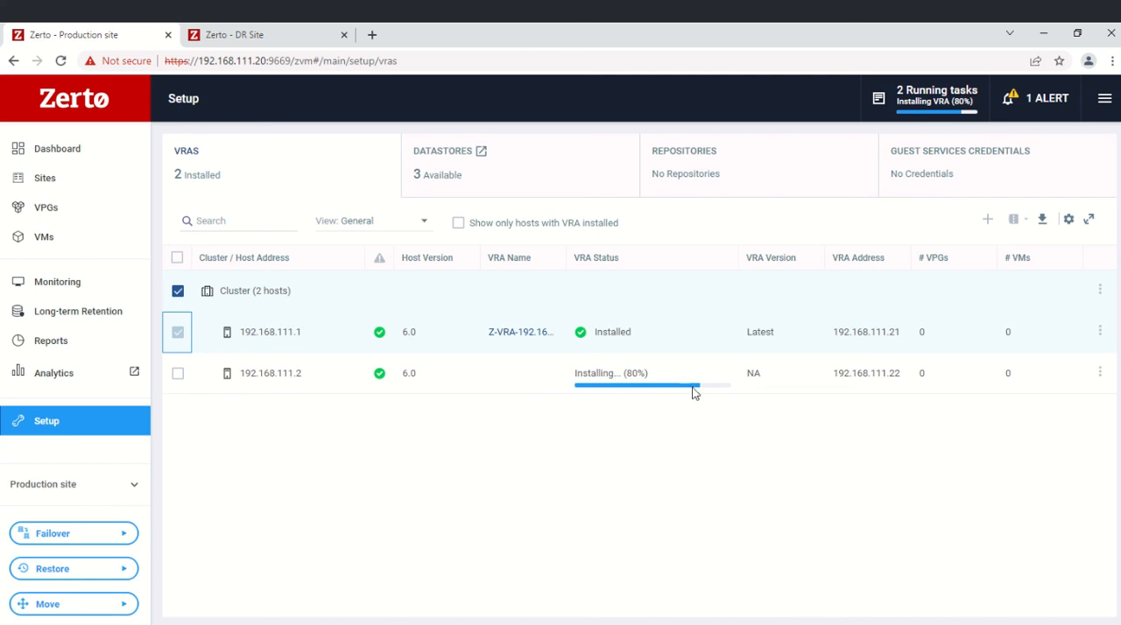
mouse_move(626, 409)
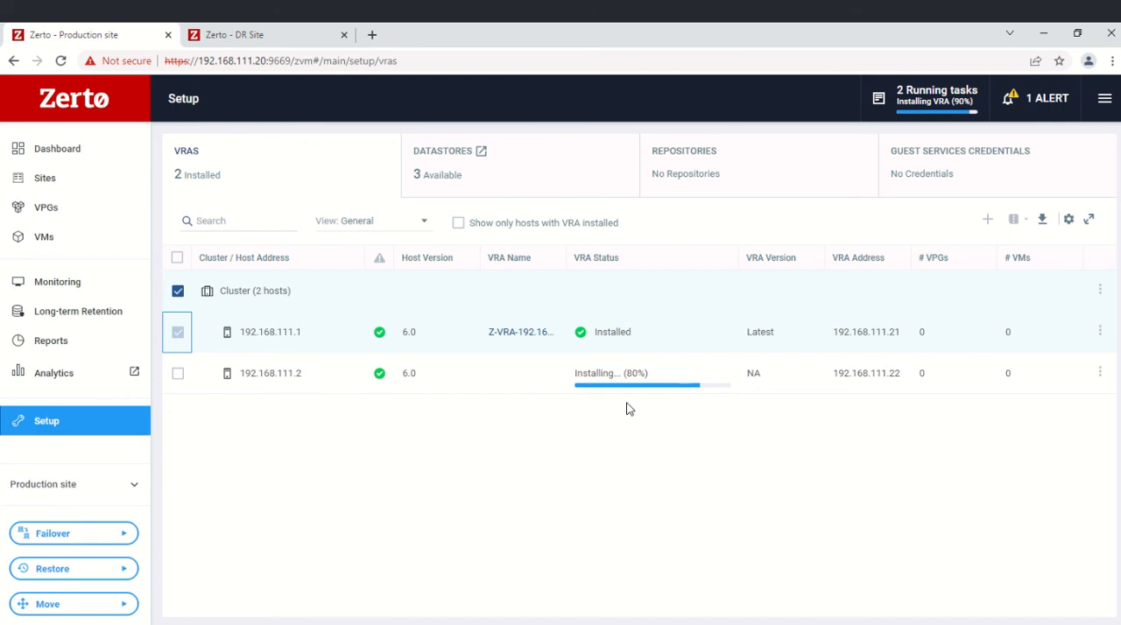
mouse_move(463, 79)
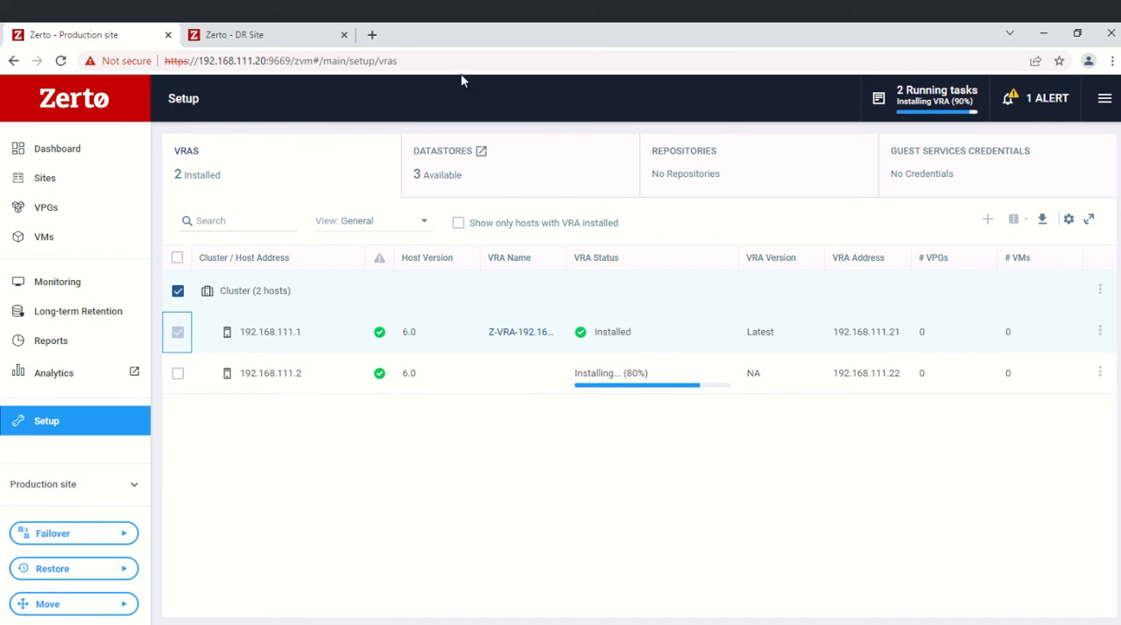